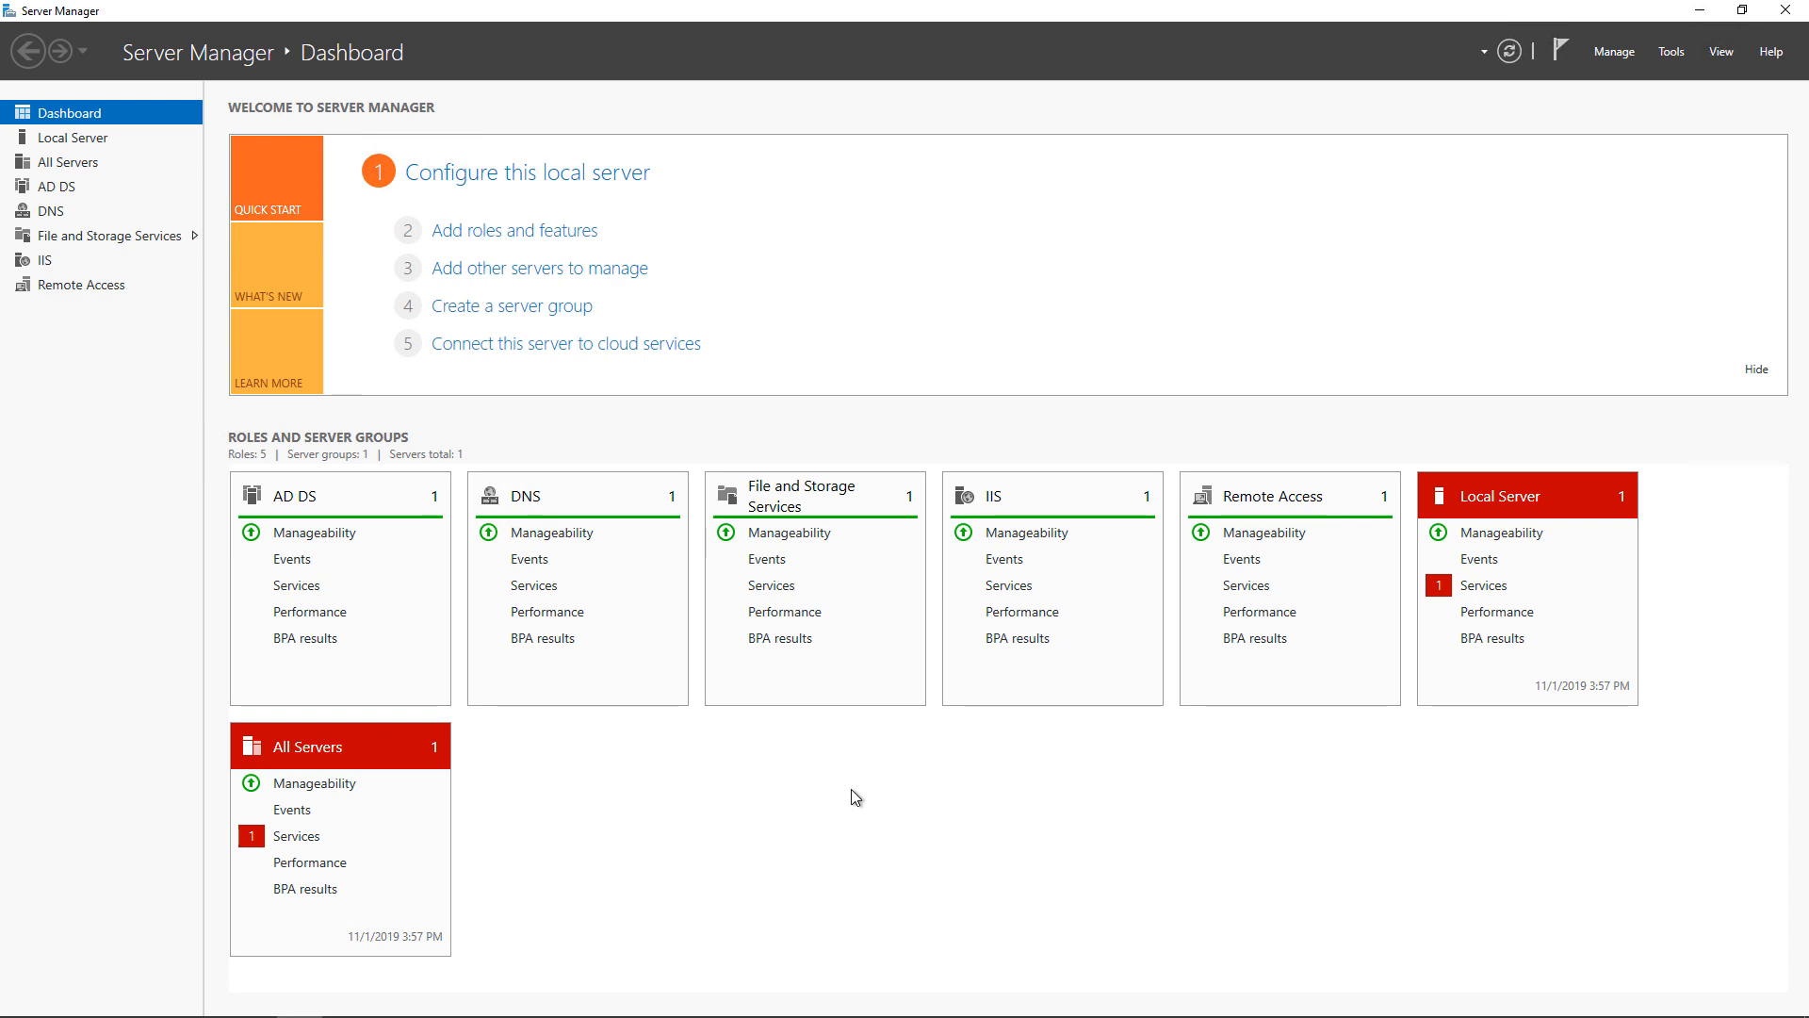
mouse_move(867, 797)
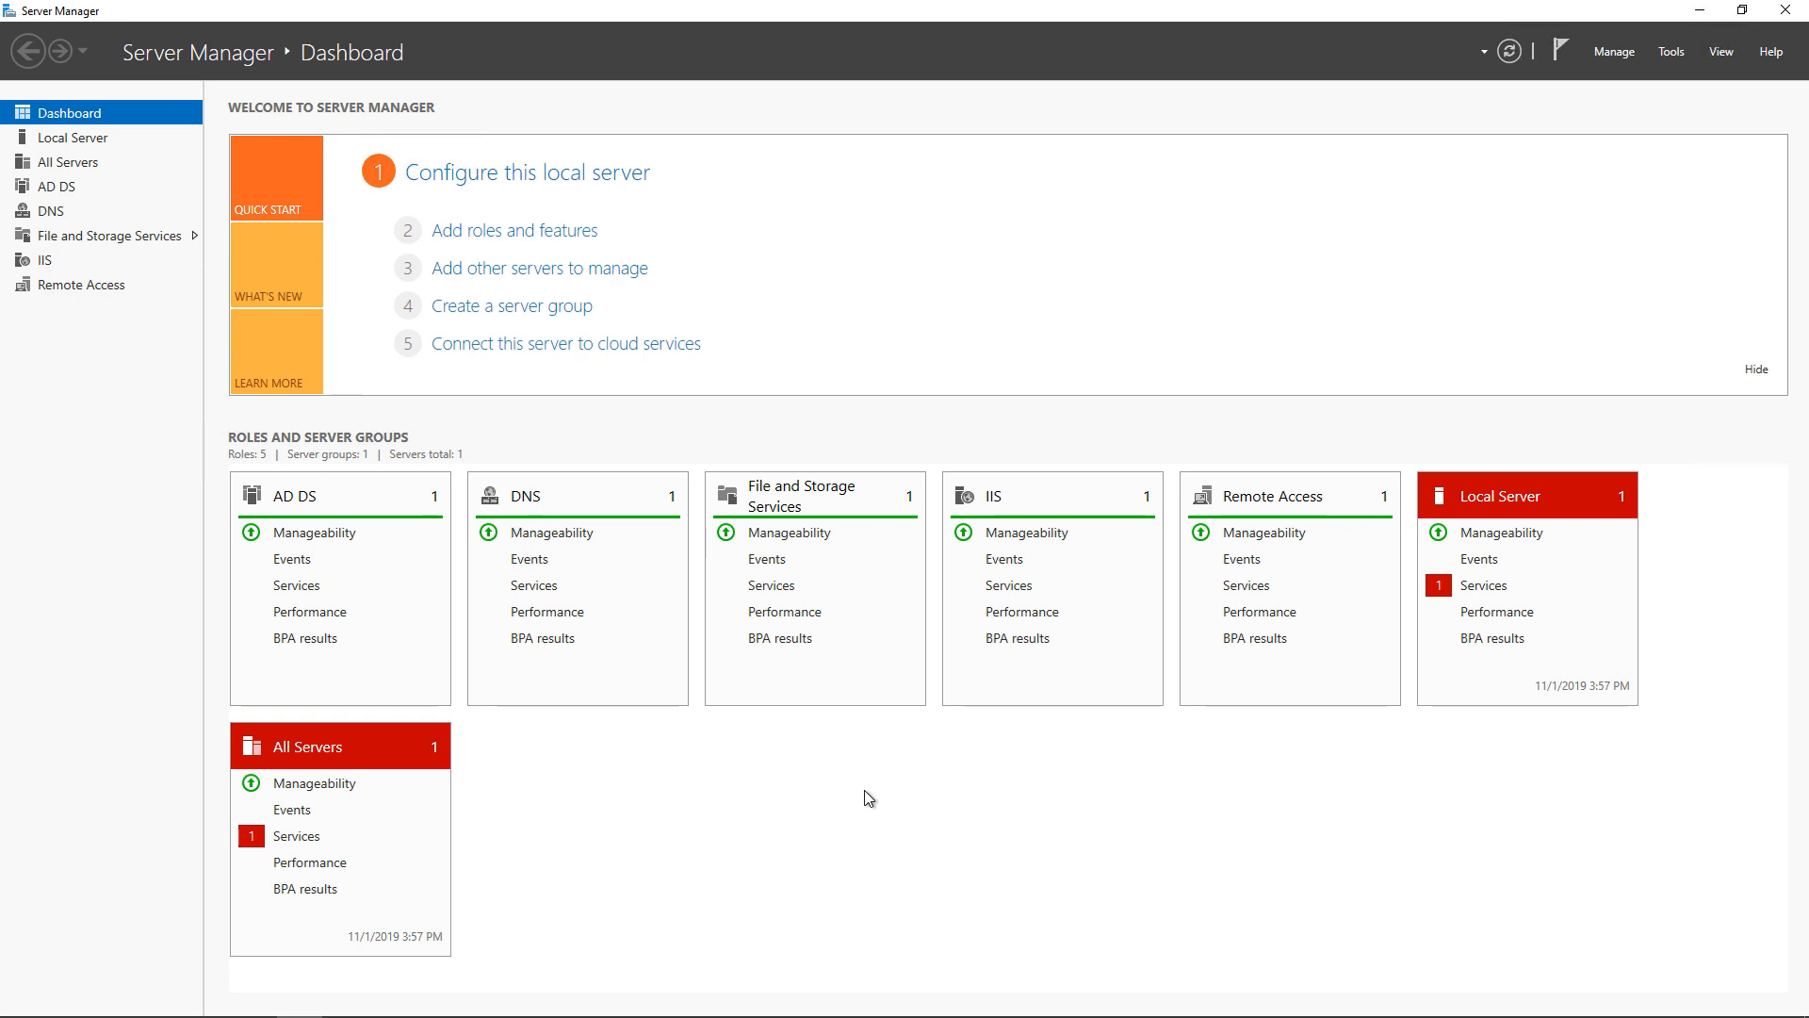
mouse_move(1138, 748)
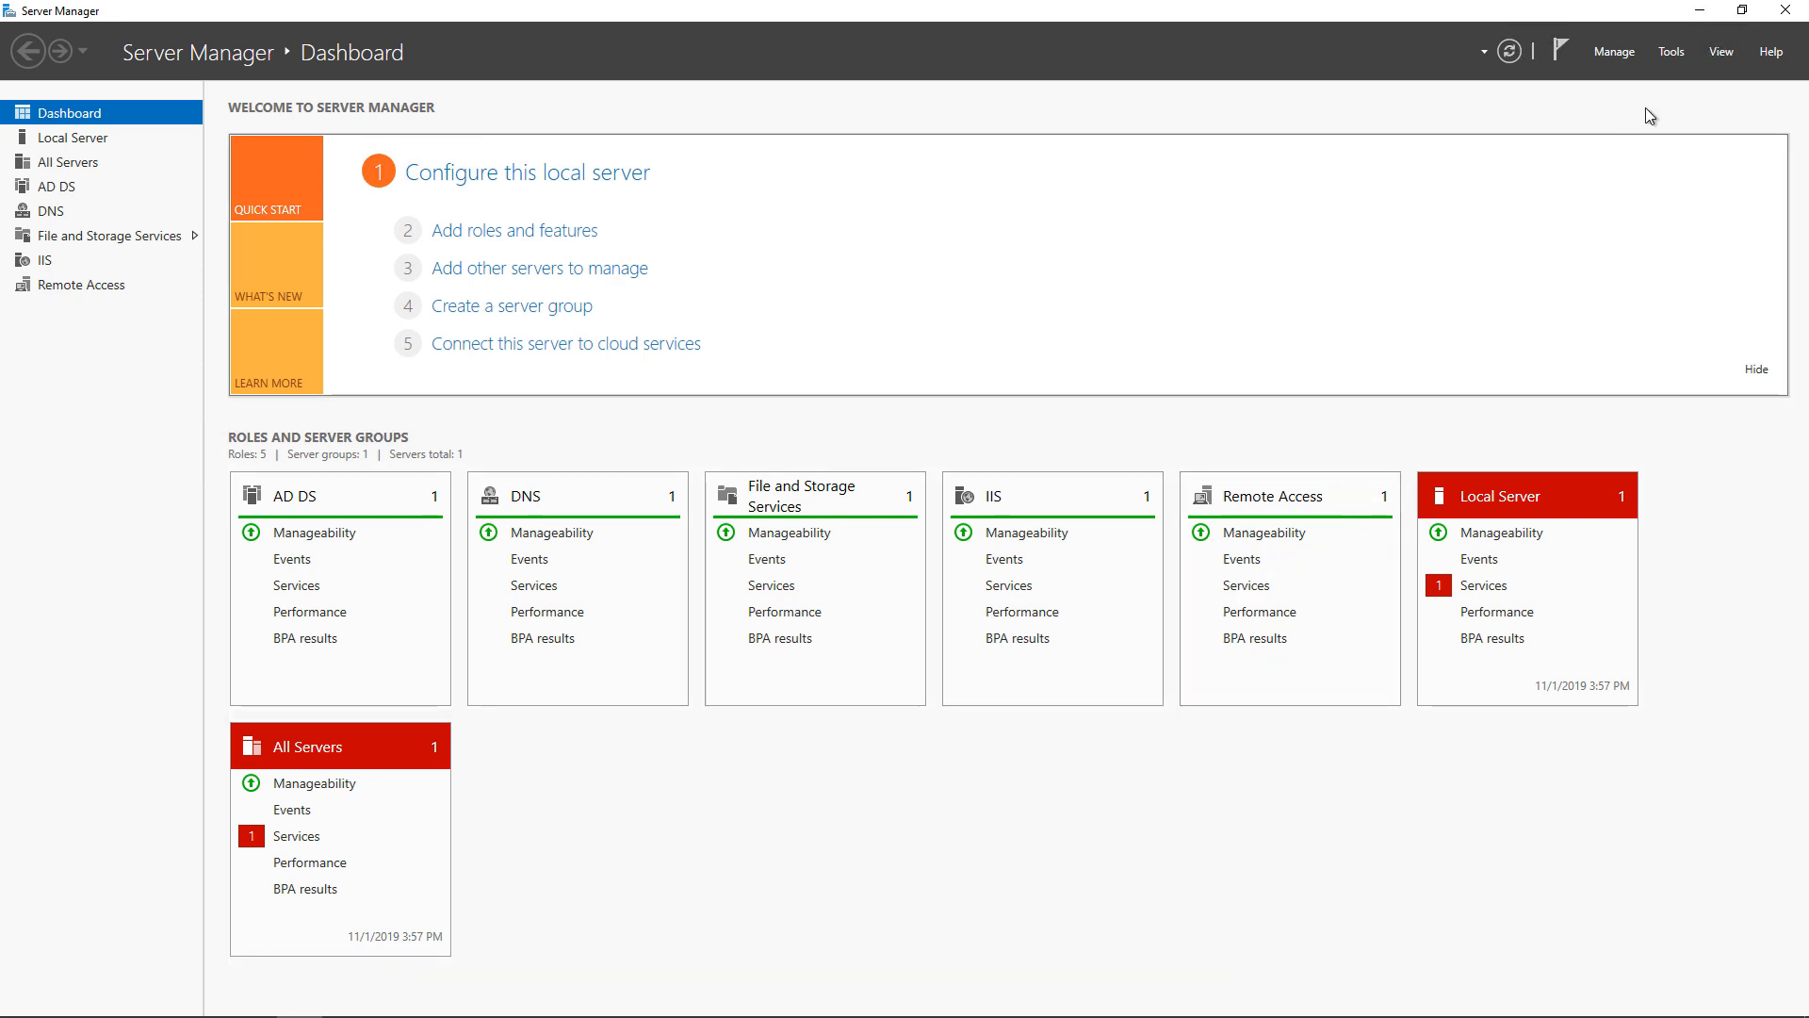
mouse_move(1672, 89)
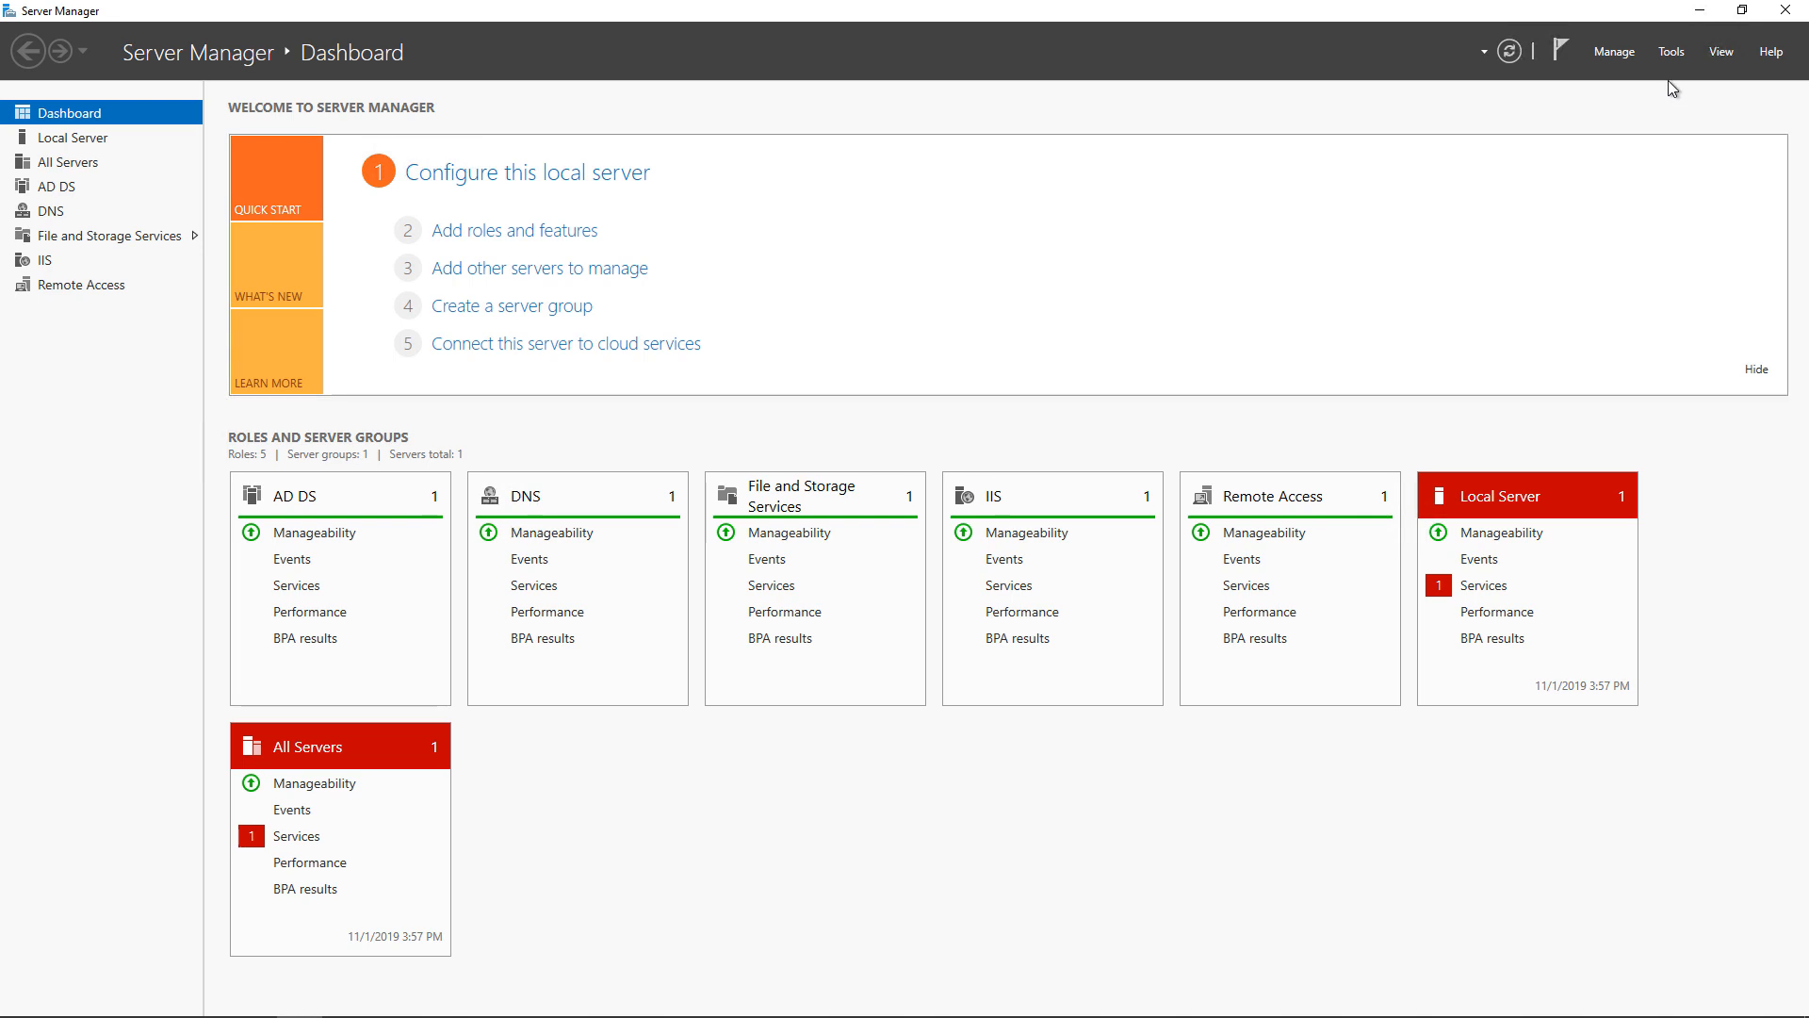
Launch the Routing and Remote Access console from Server Manager Tools, maximized
click(1670, 50)
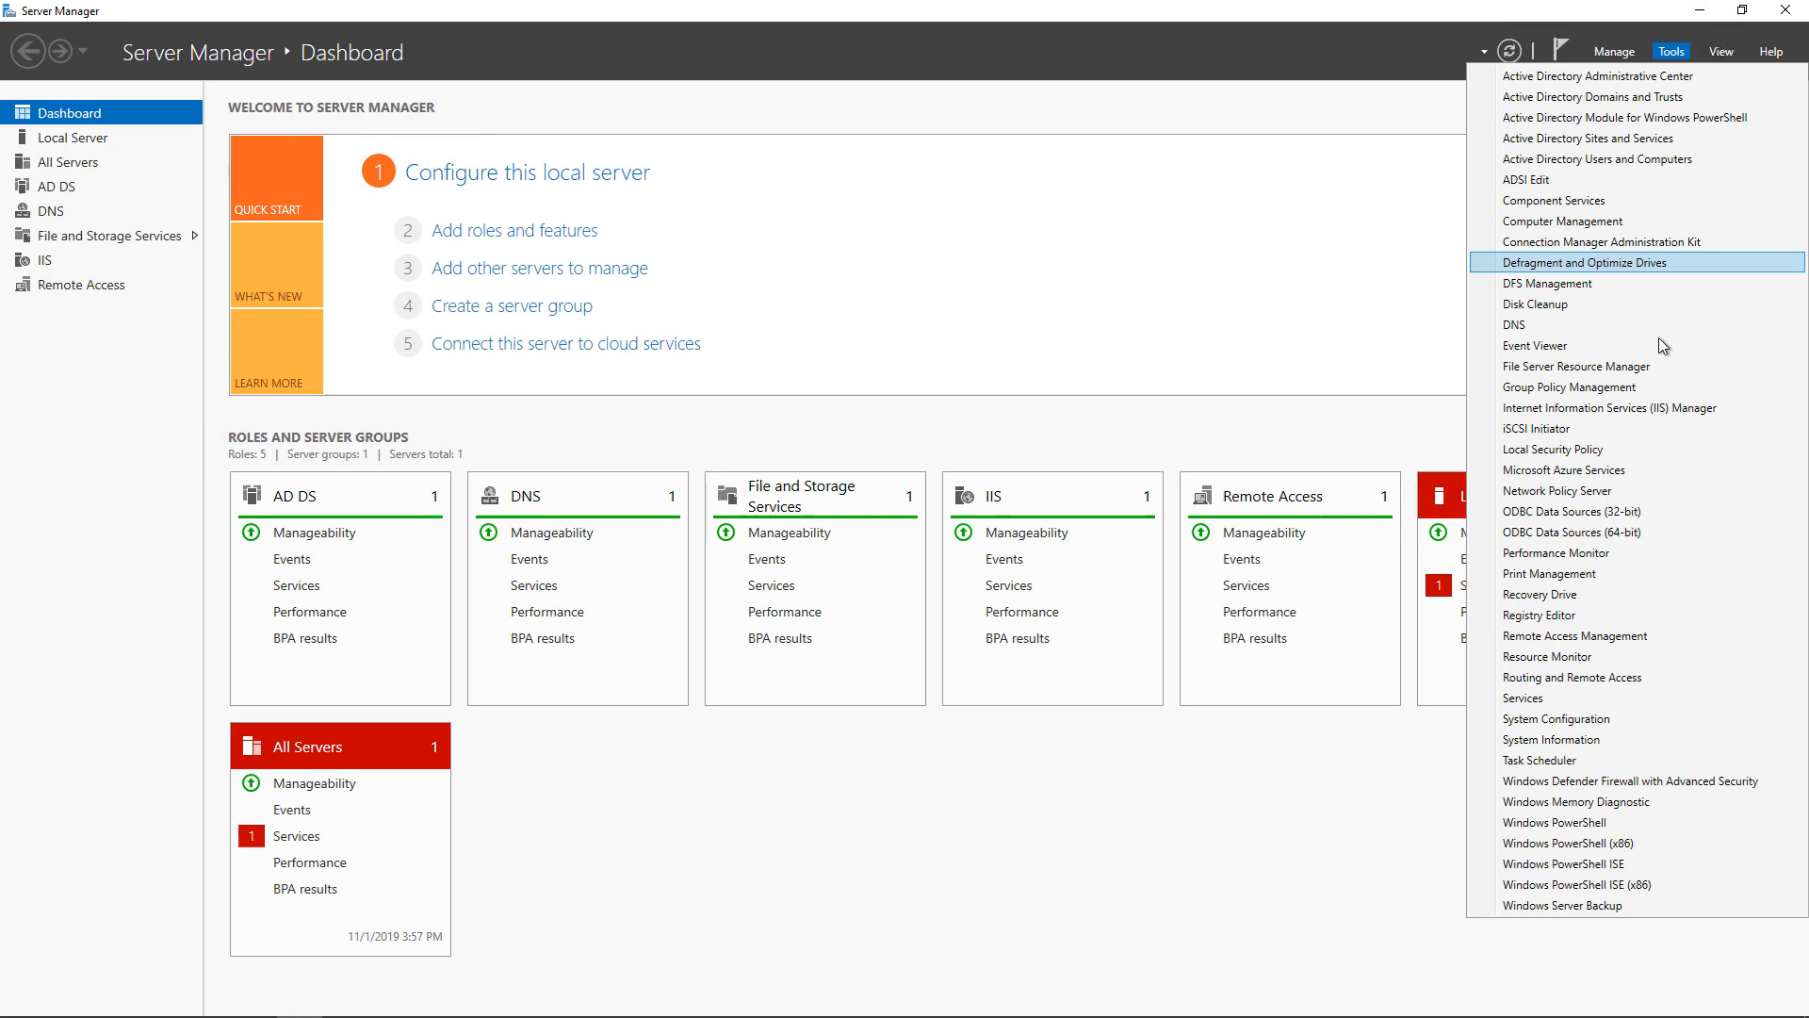
click(1170, 339)
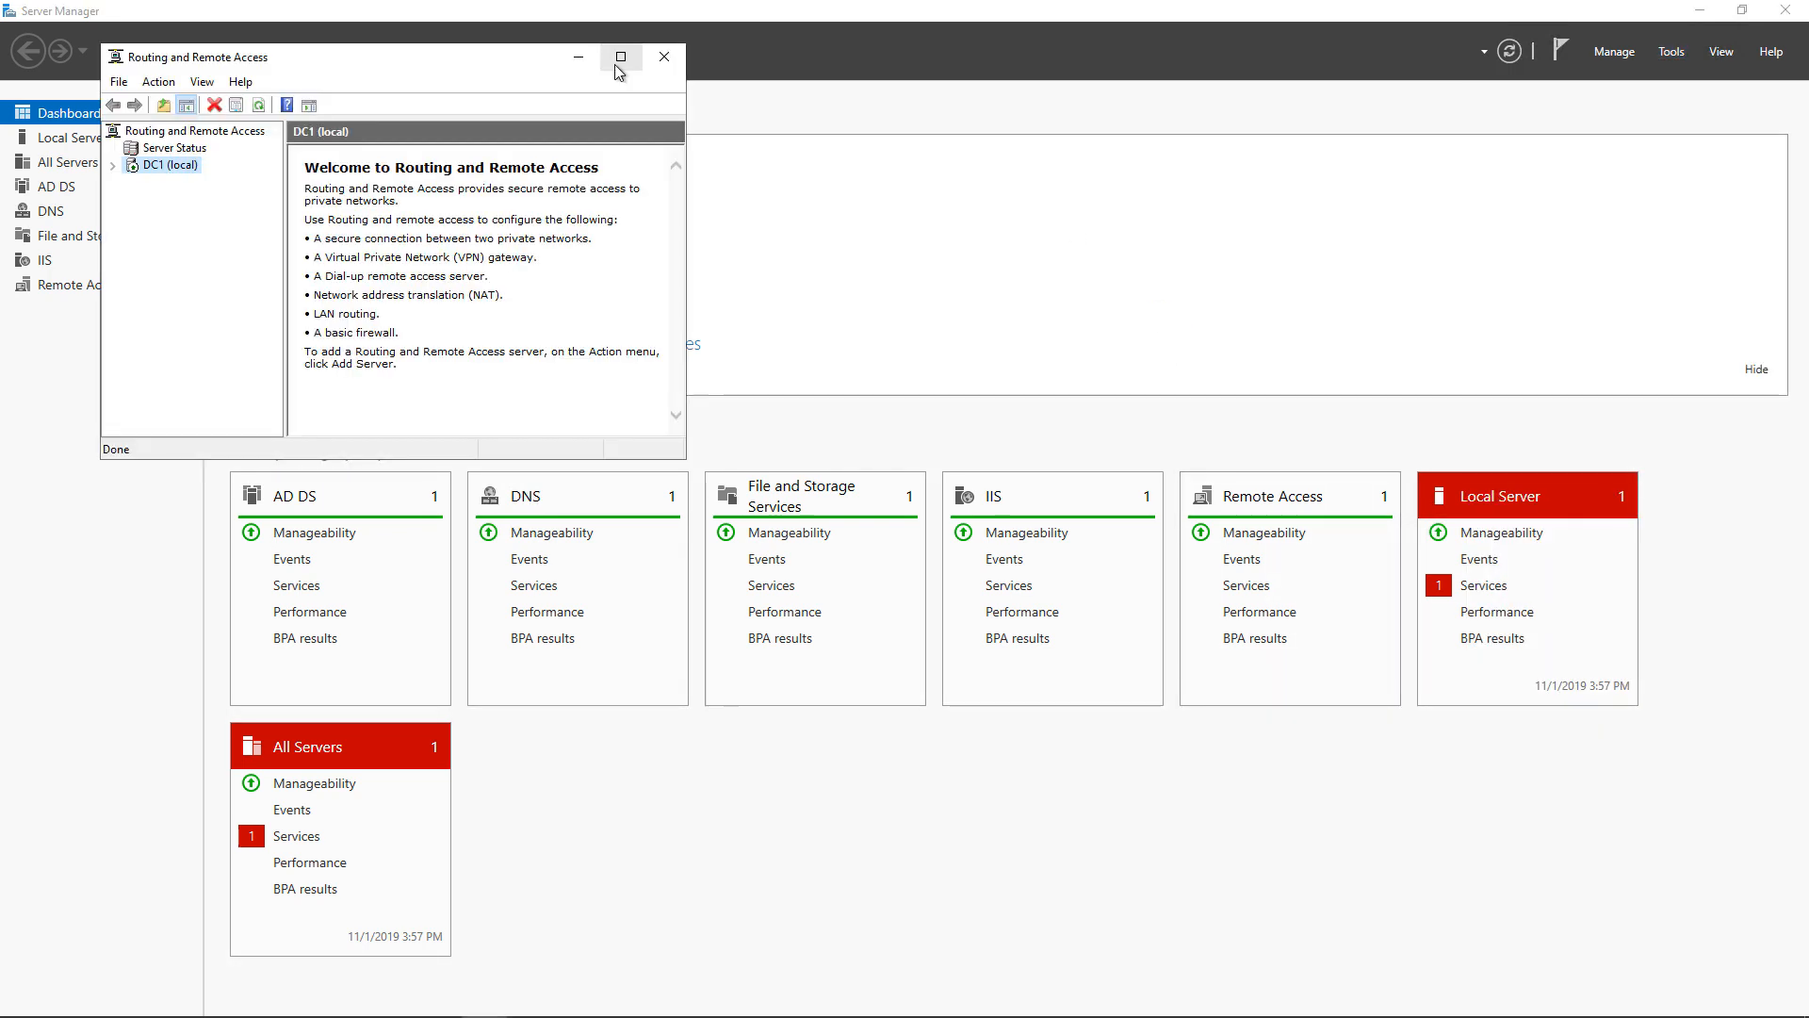
click(620, 57)
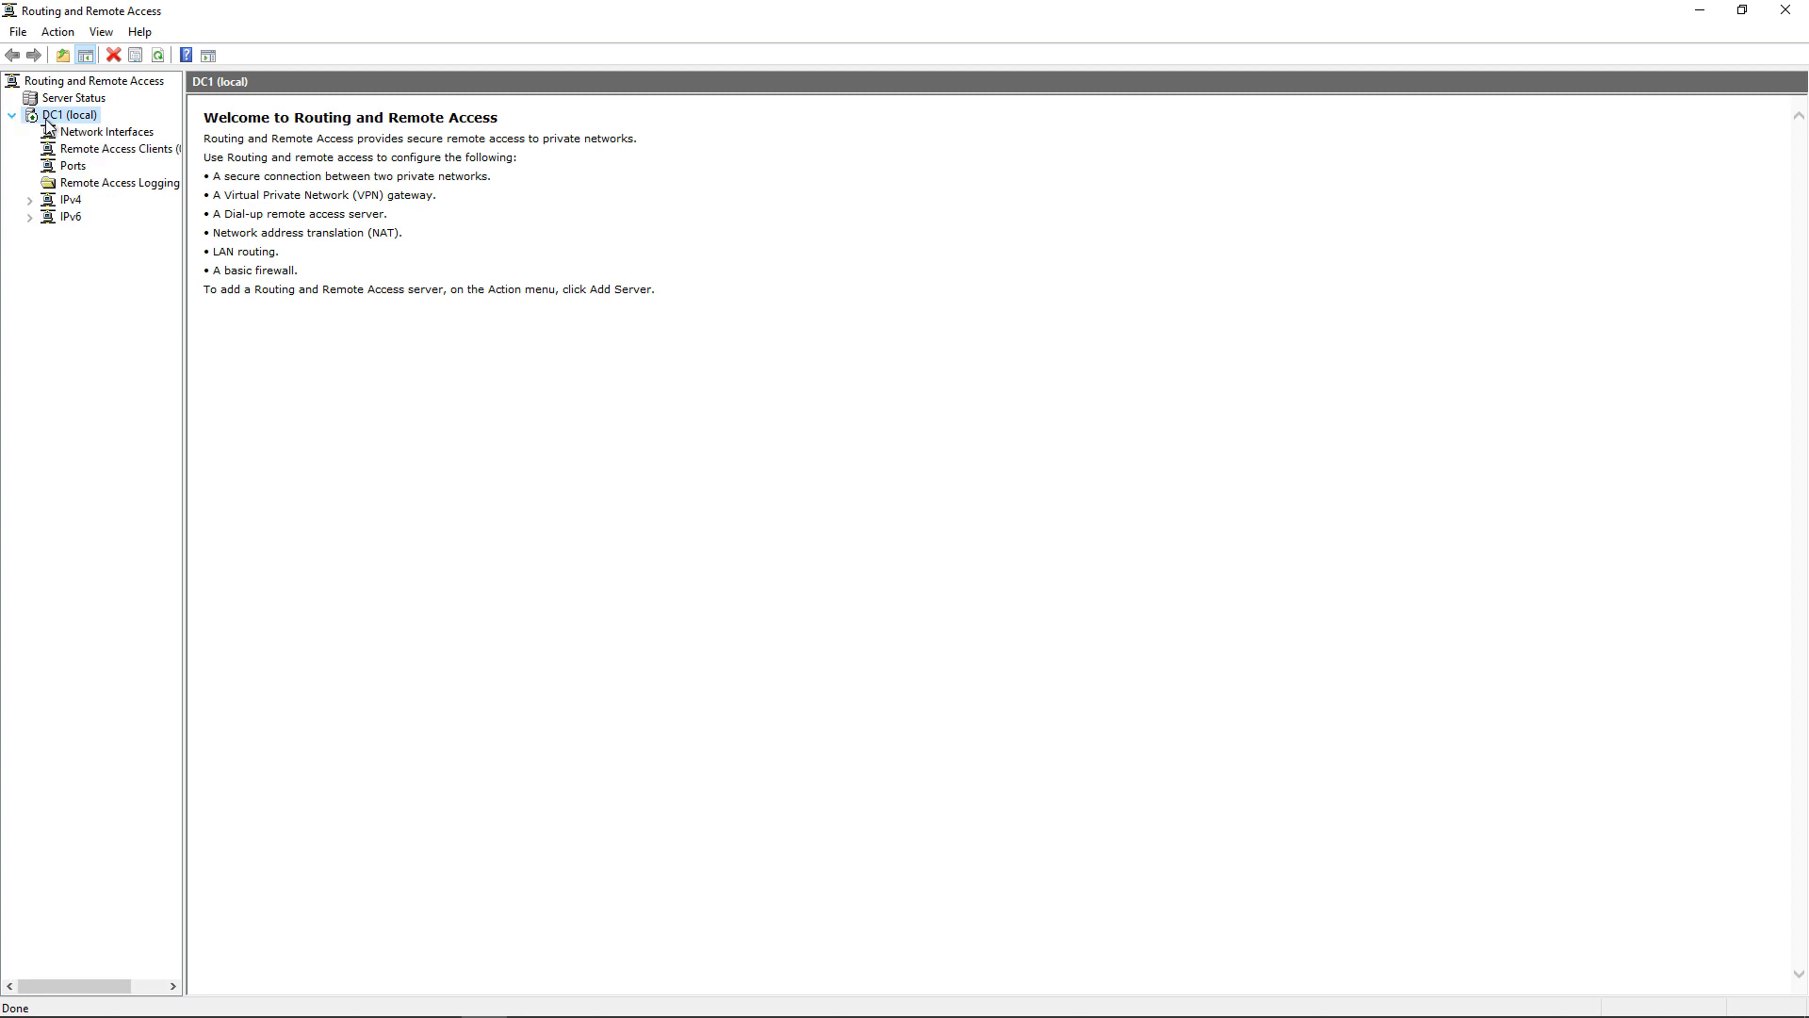
In DC1 (local) Properties Security settings, choose DC1.techpub.us as the SSL certificate binding
right_click(70, 115)
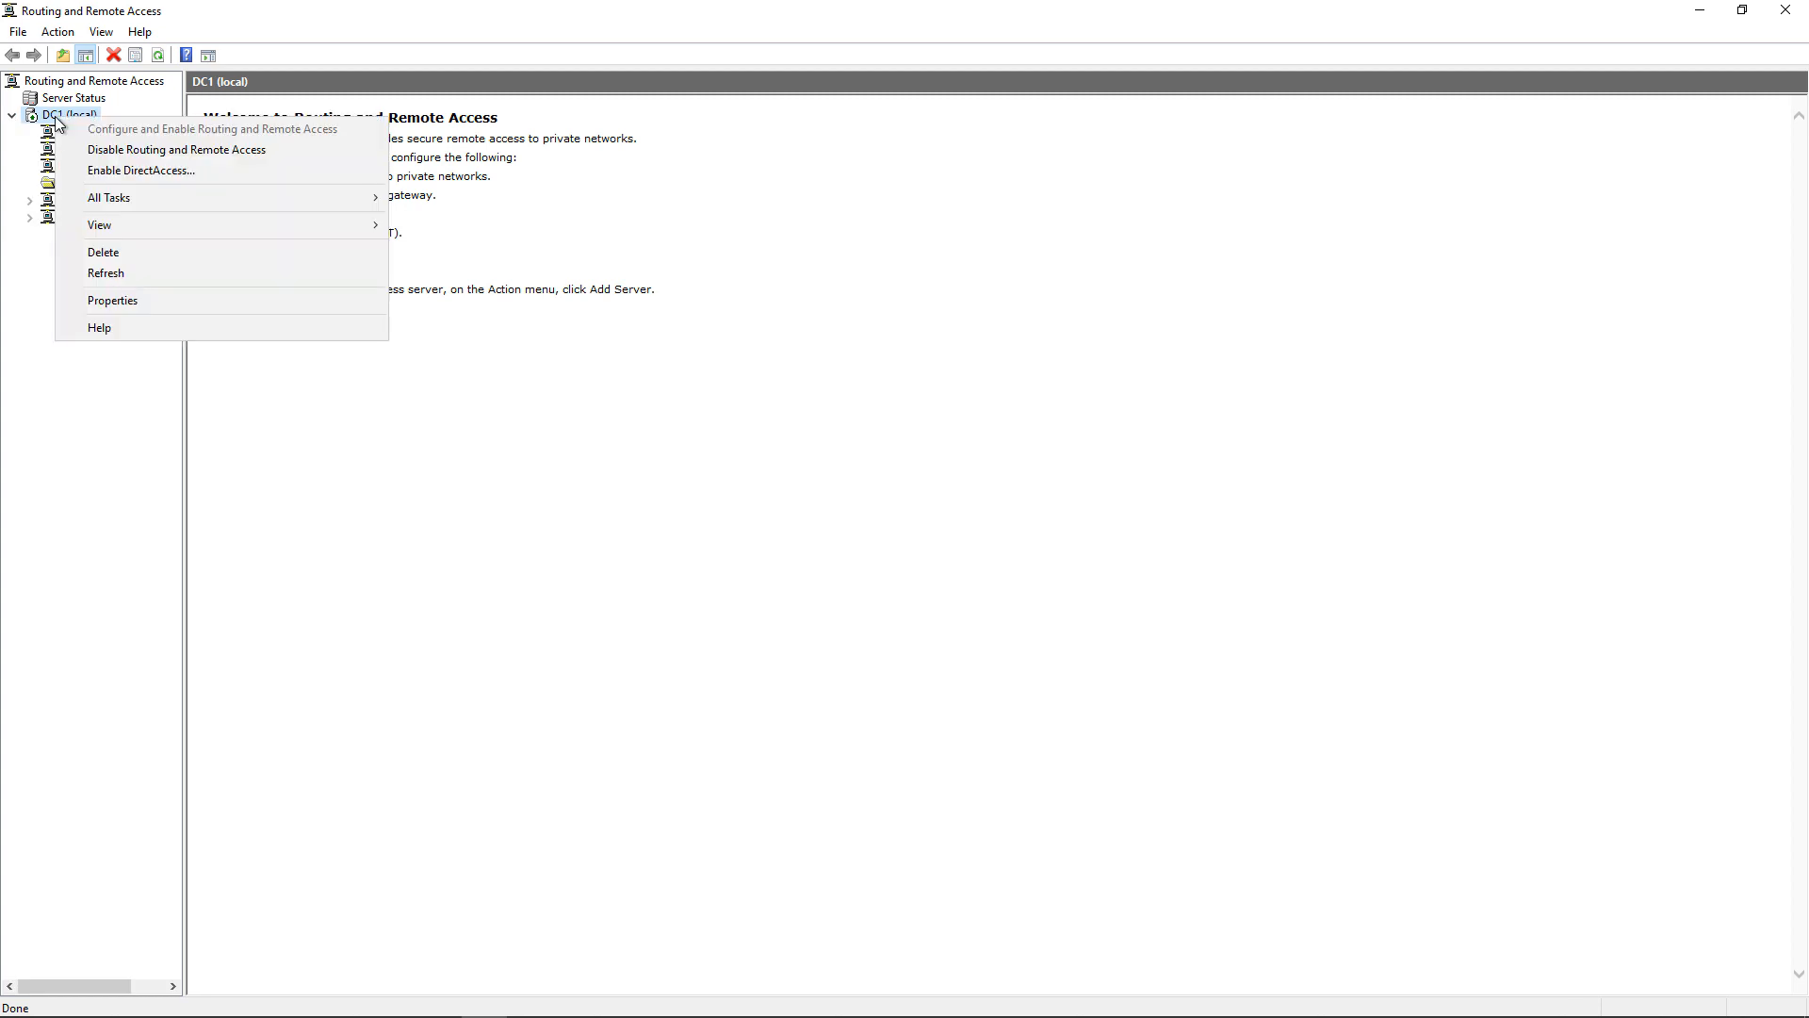
click(112, 300)
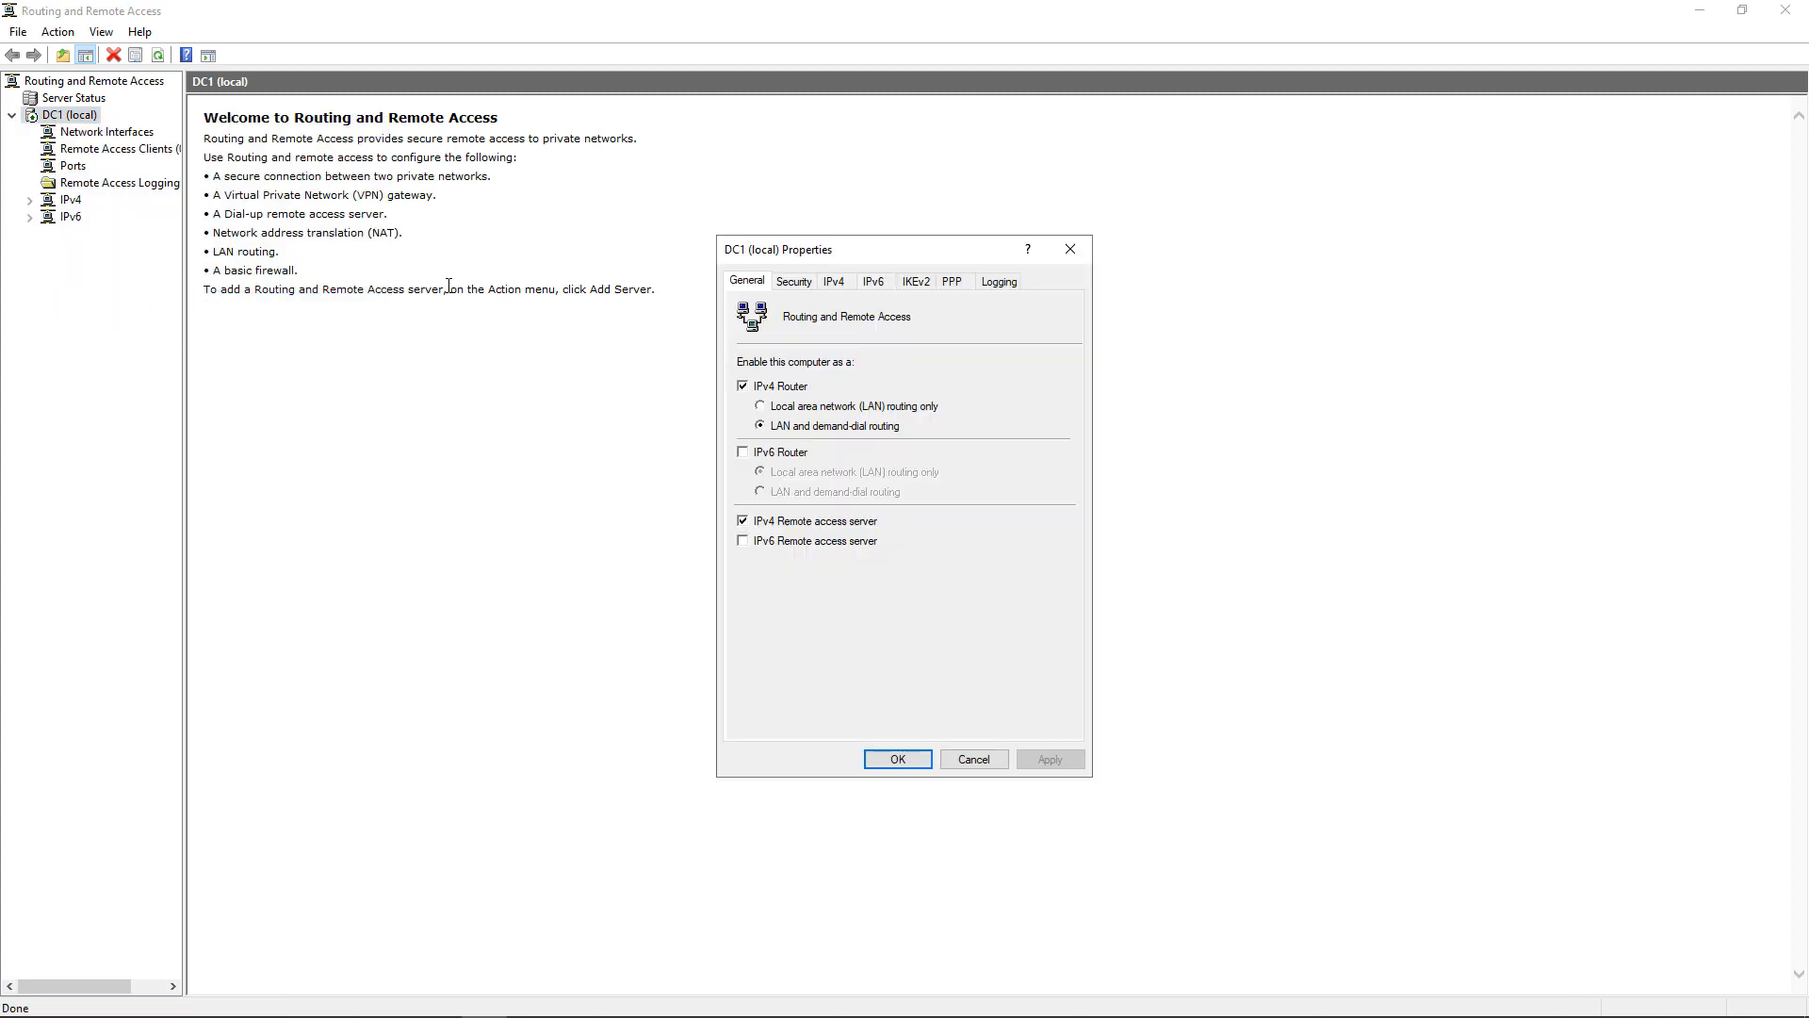
click(793, 281)
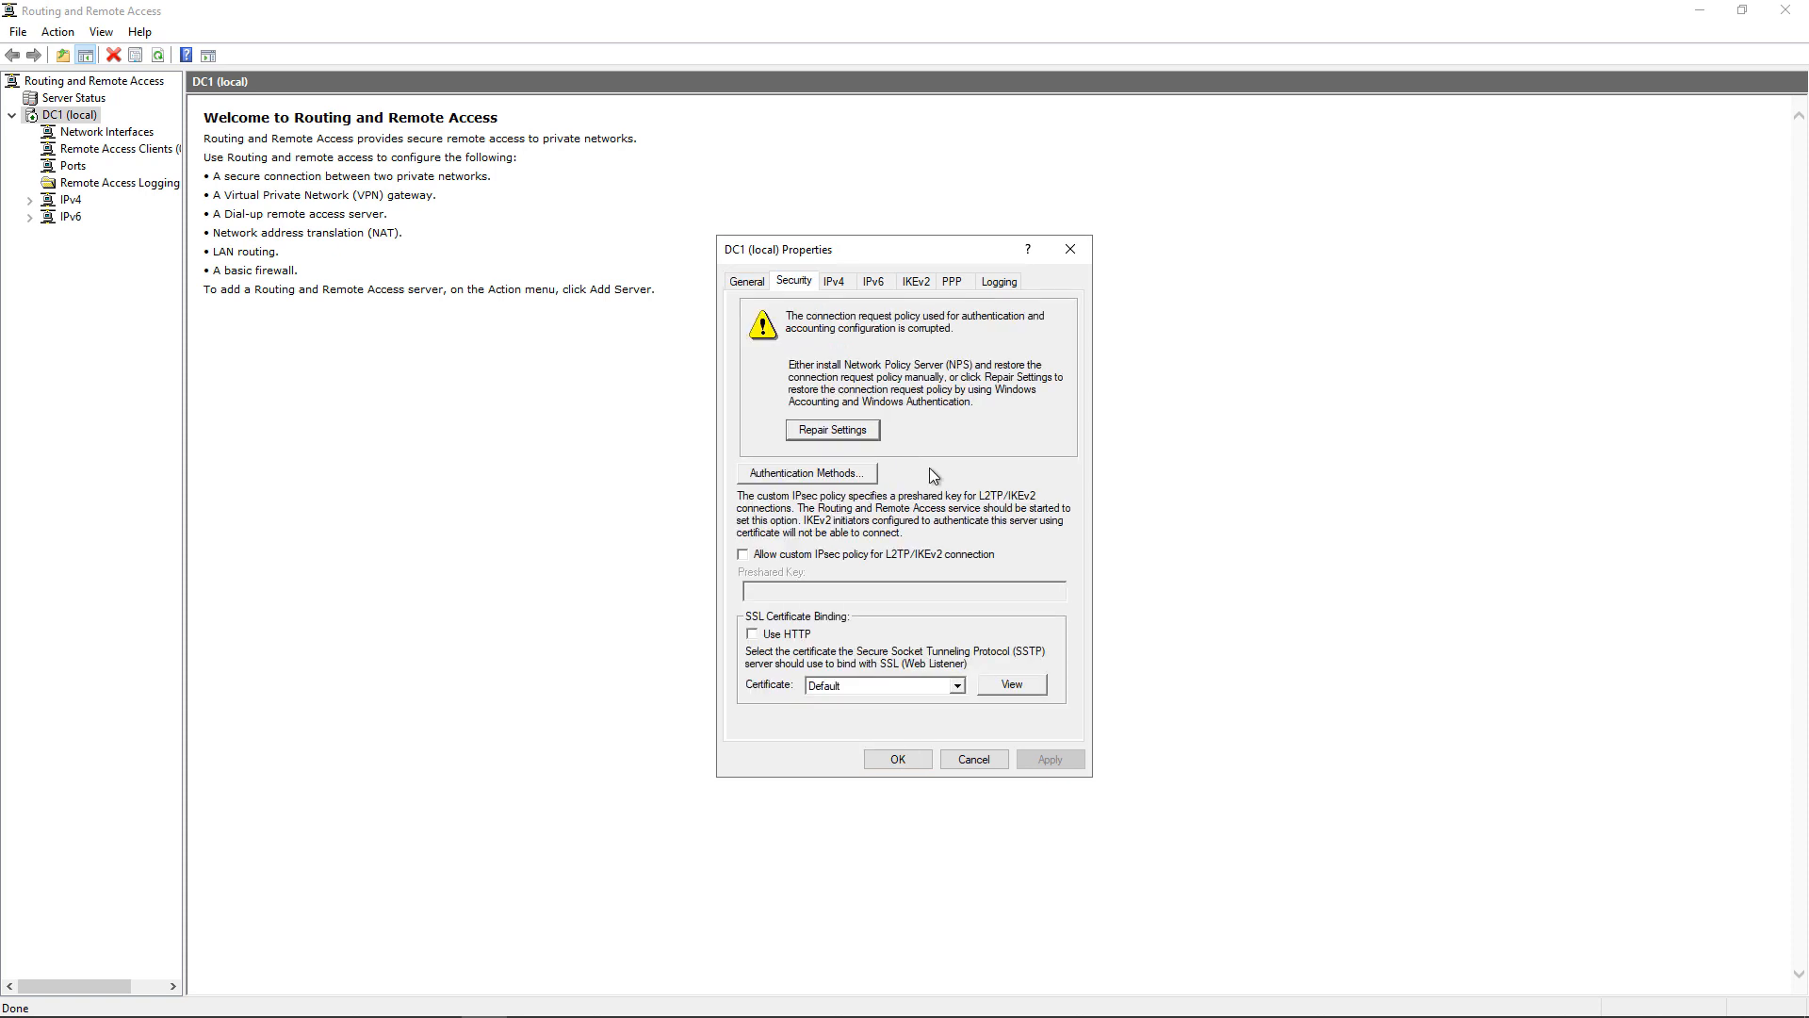
mouse_move(920, 694)
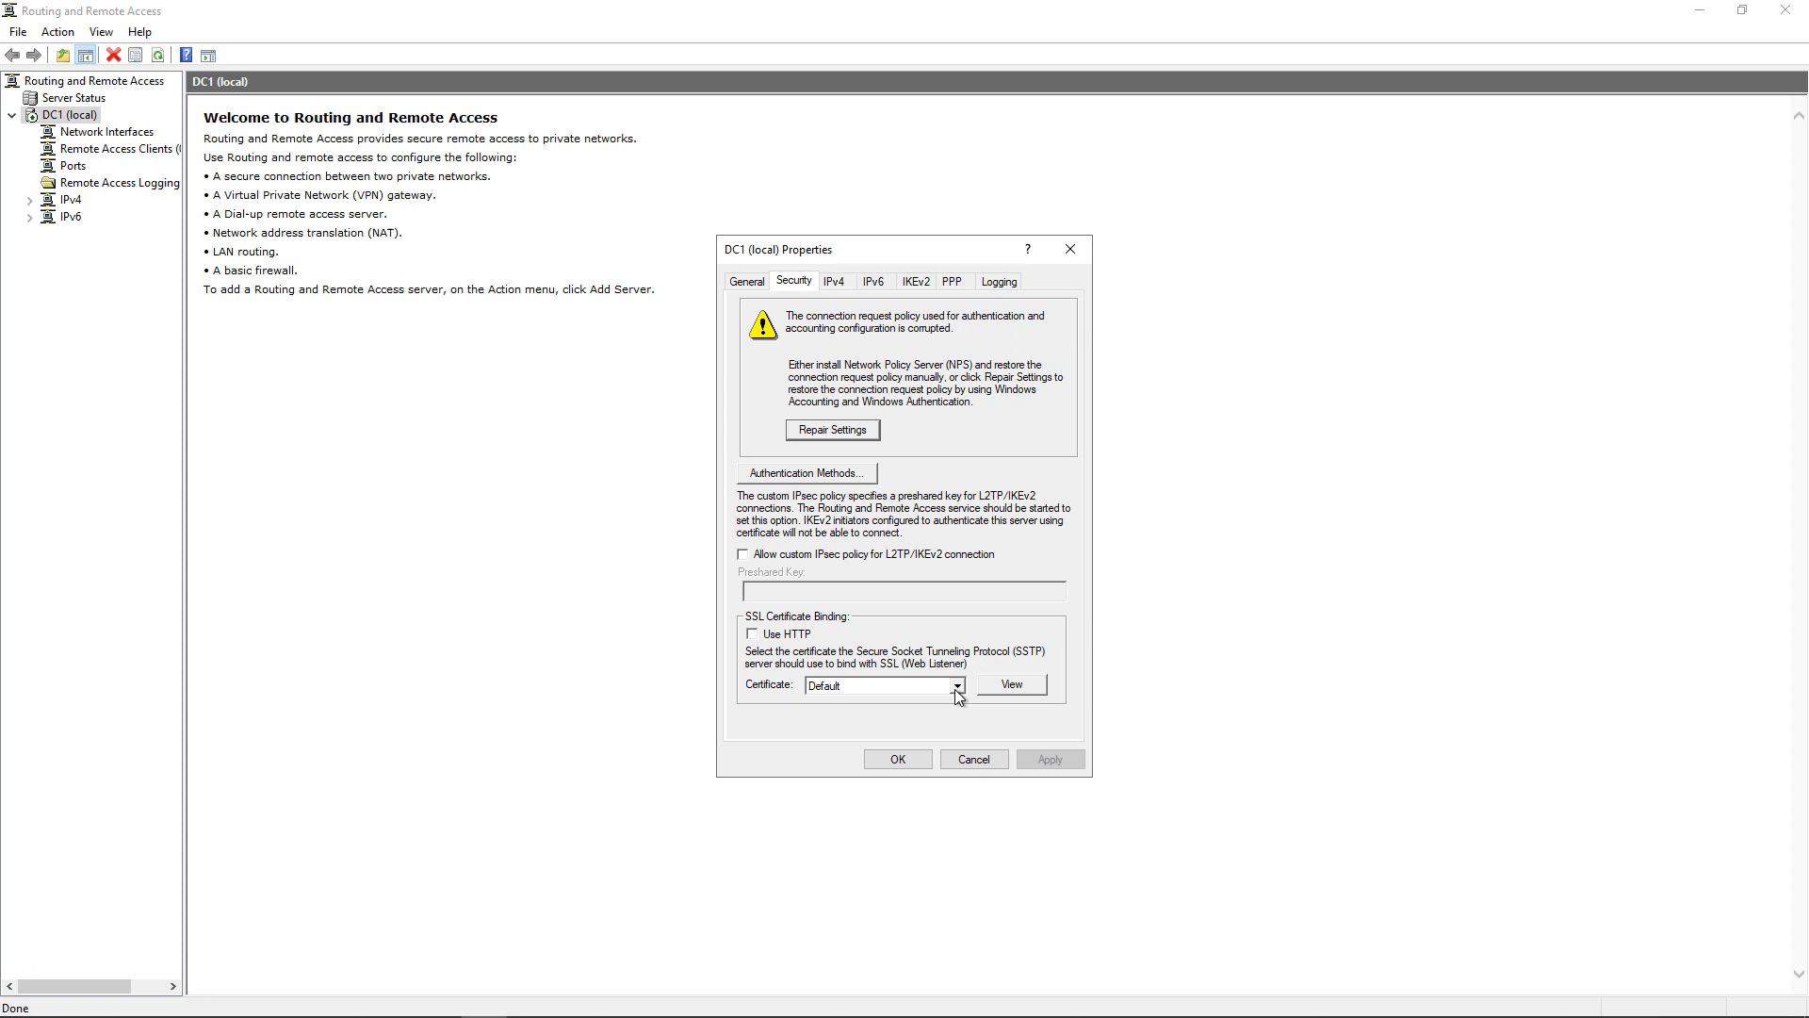
click(957, 686)
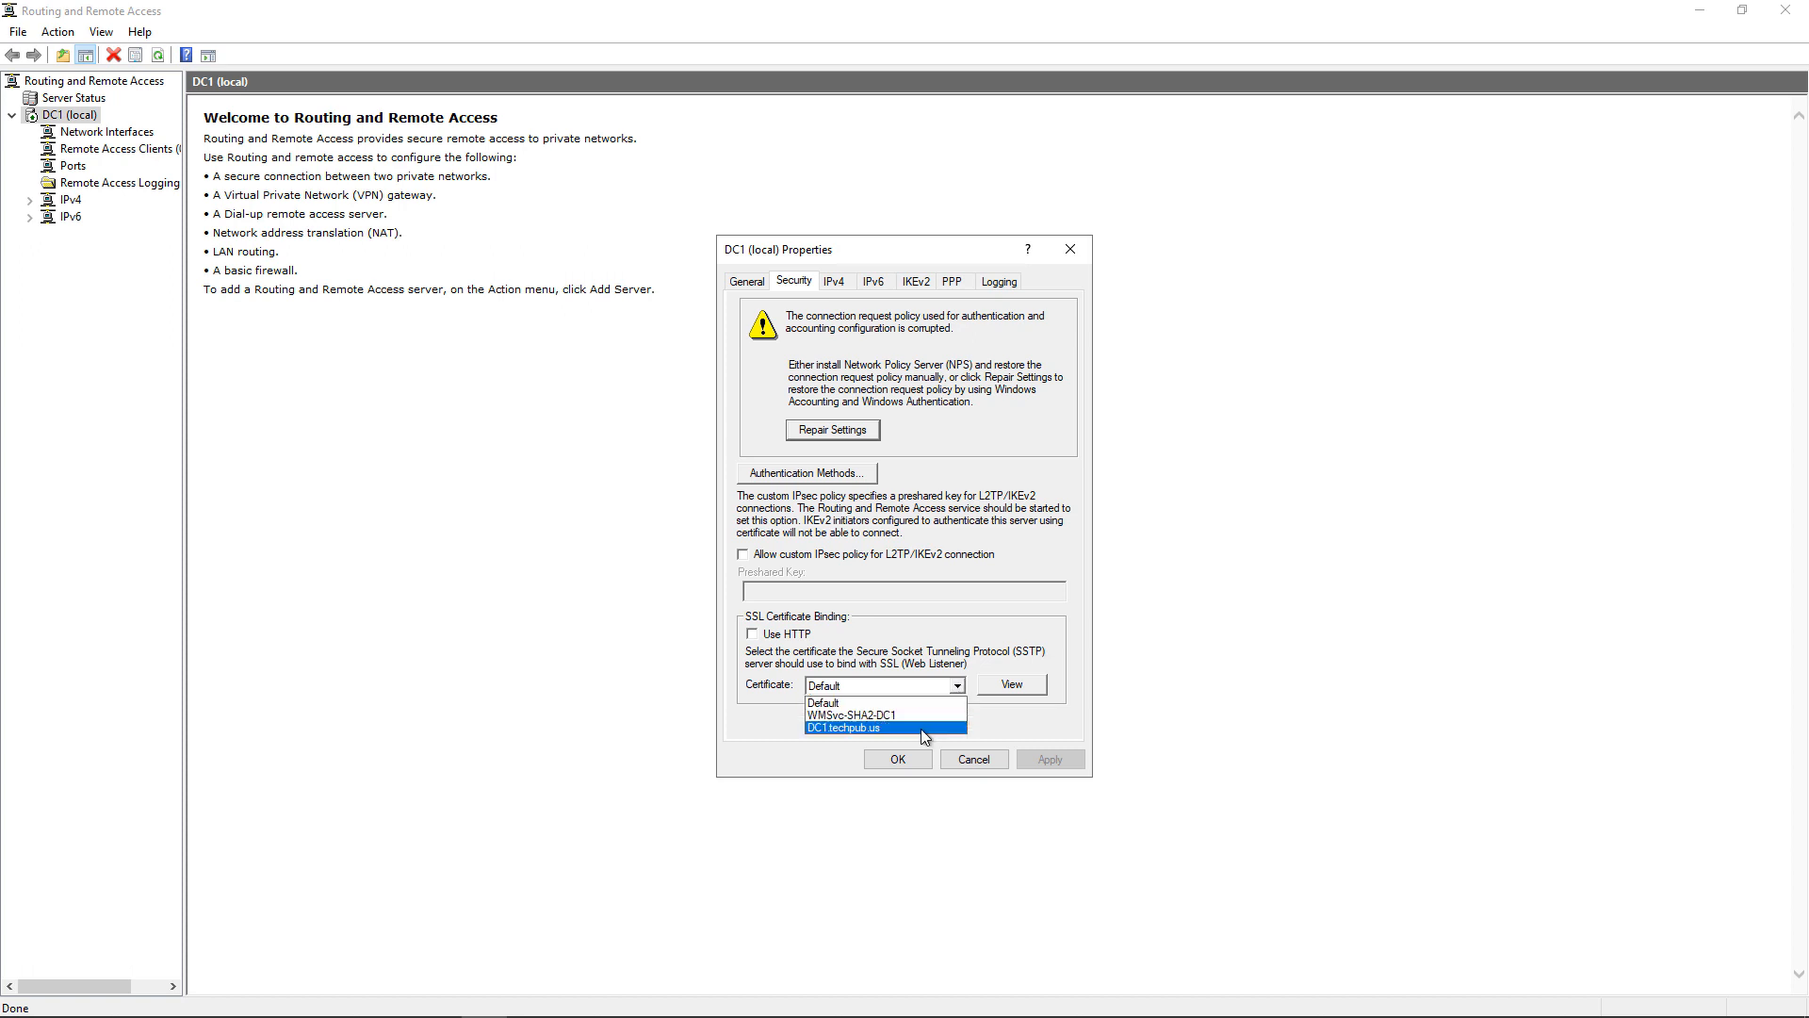
click(845, 728)
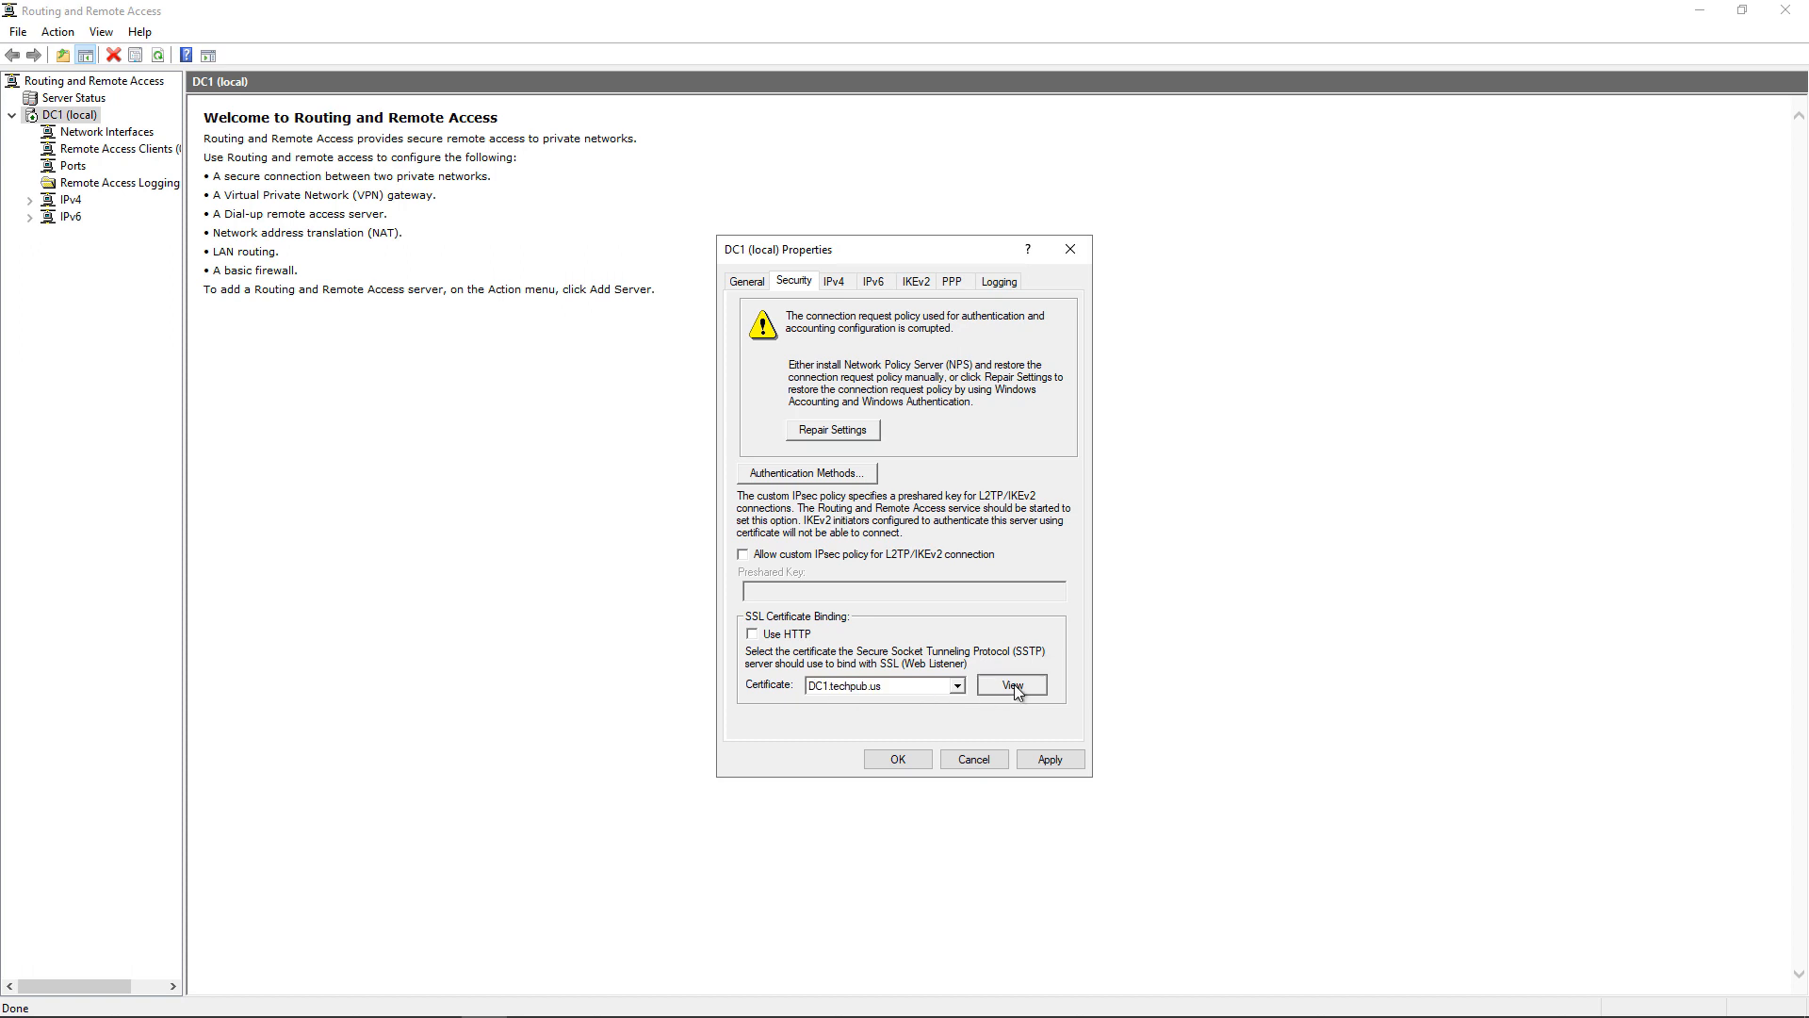
click(1012, 682)
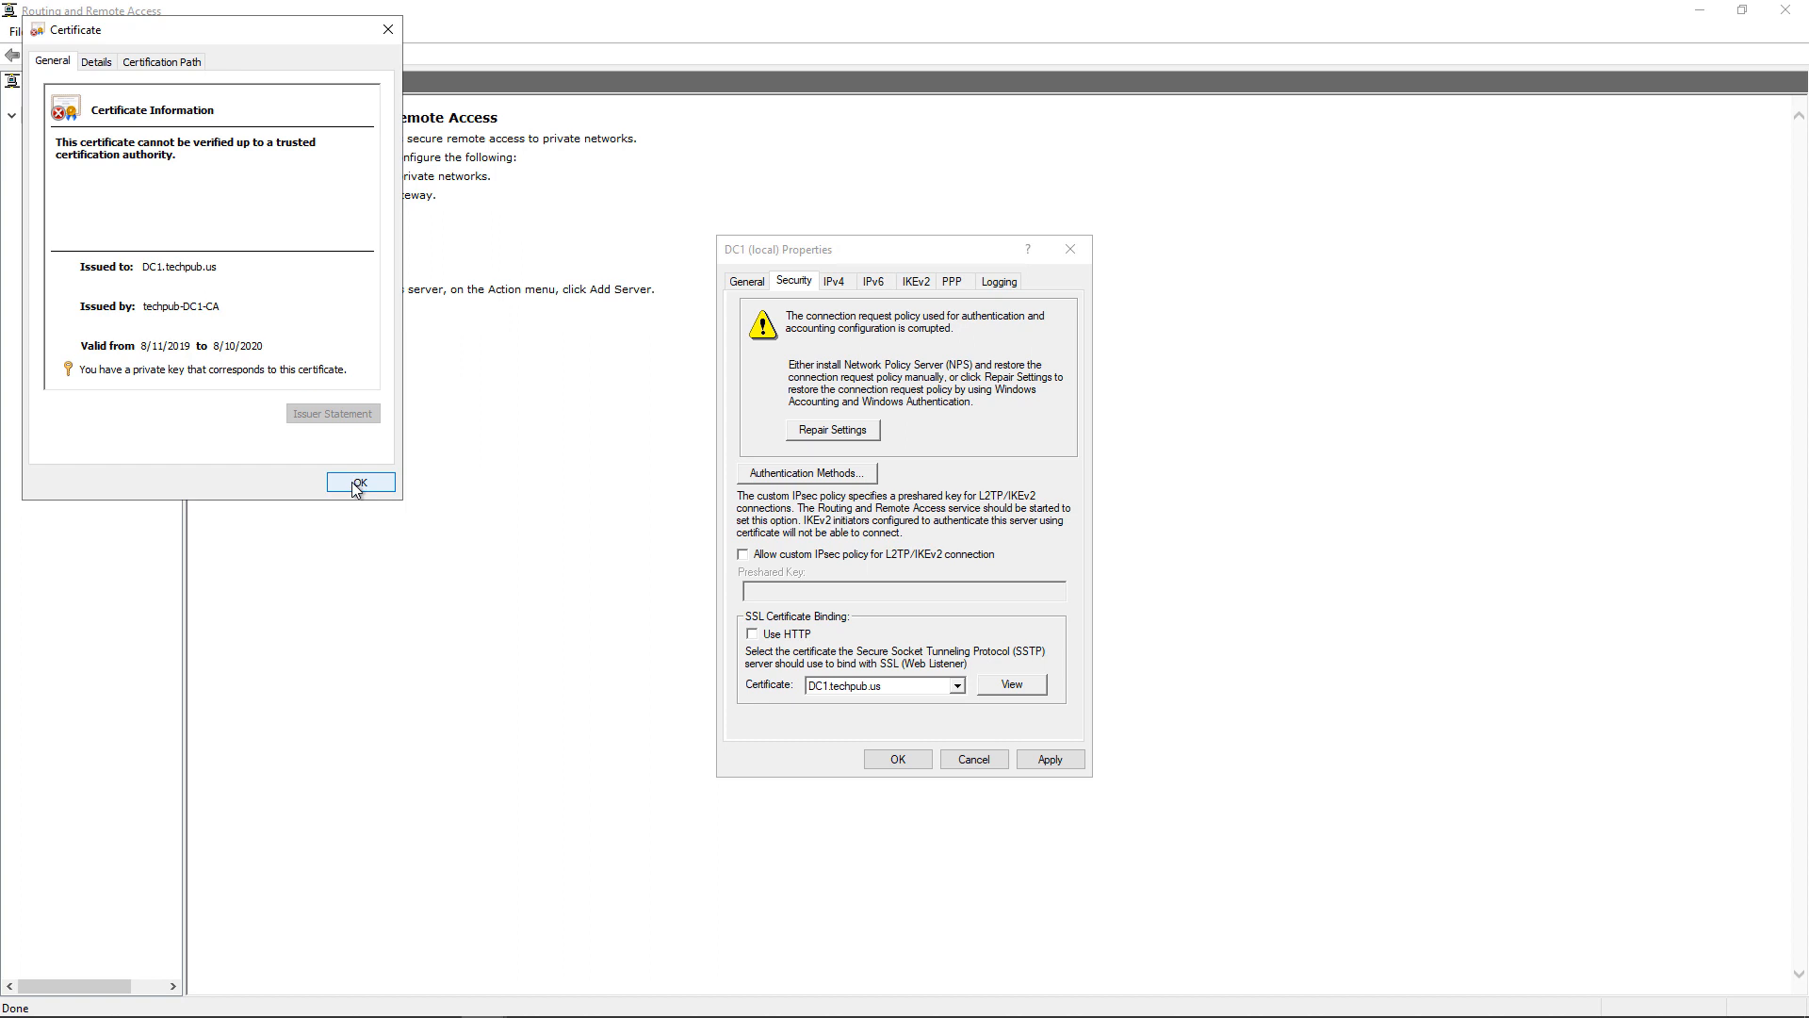
click(360, 481)
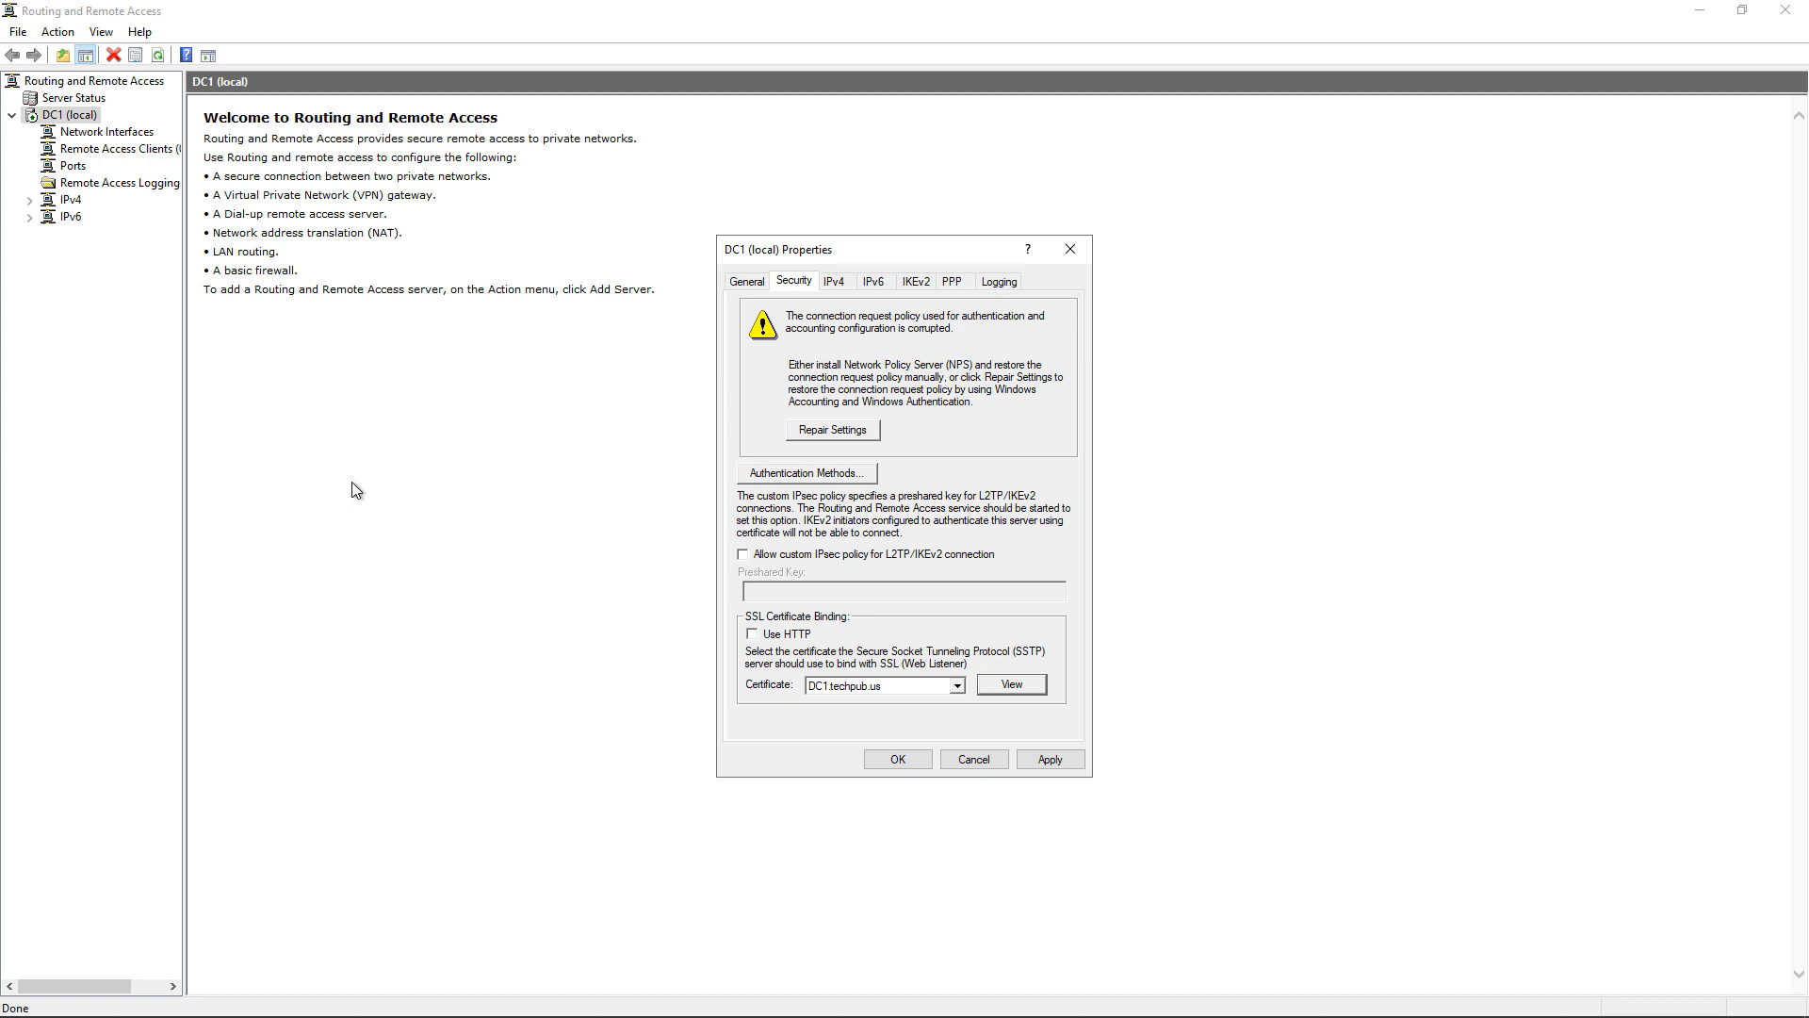
Apply the DC1.techpub.us binding and confirm restarting the routing service
click(1048, 758)
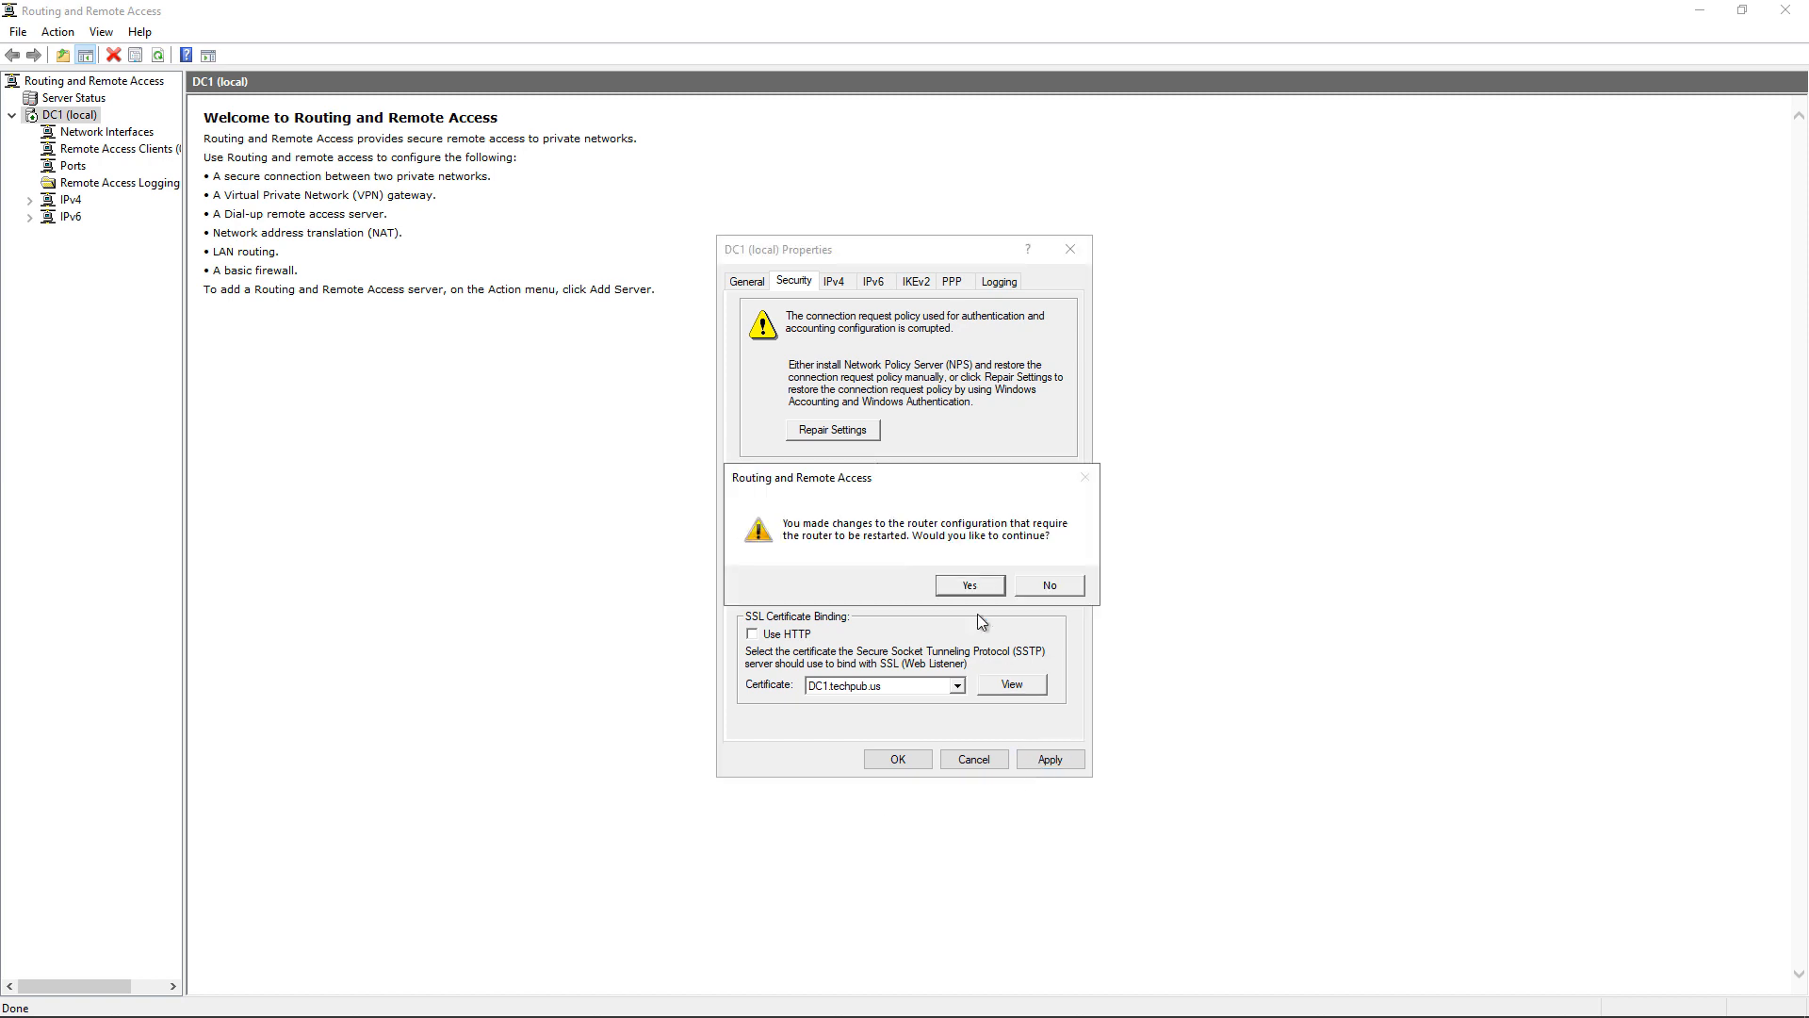
click(967, 584)
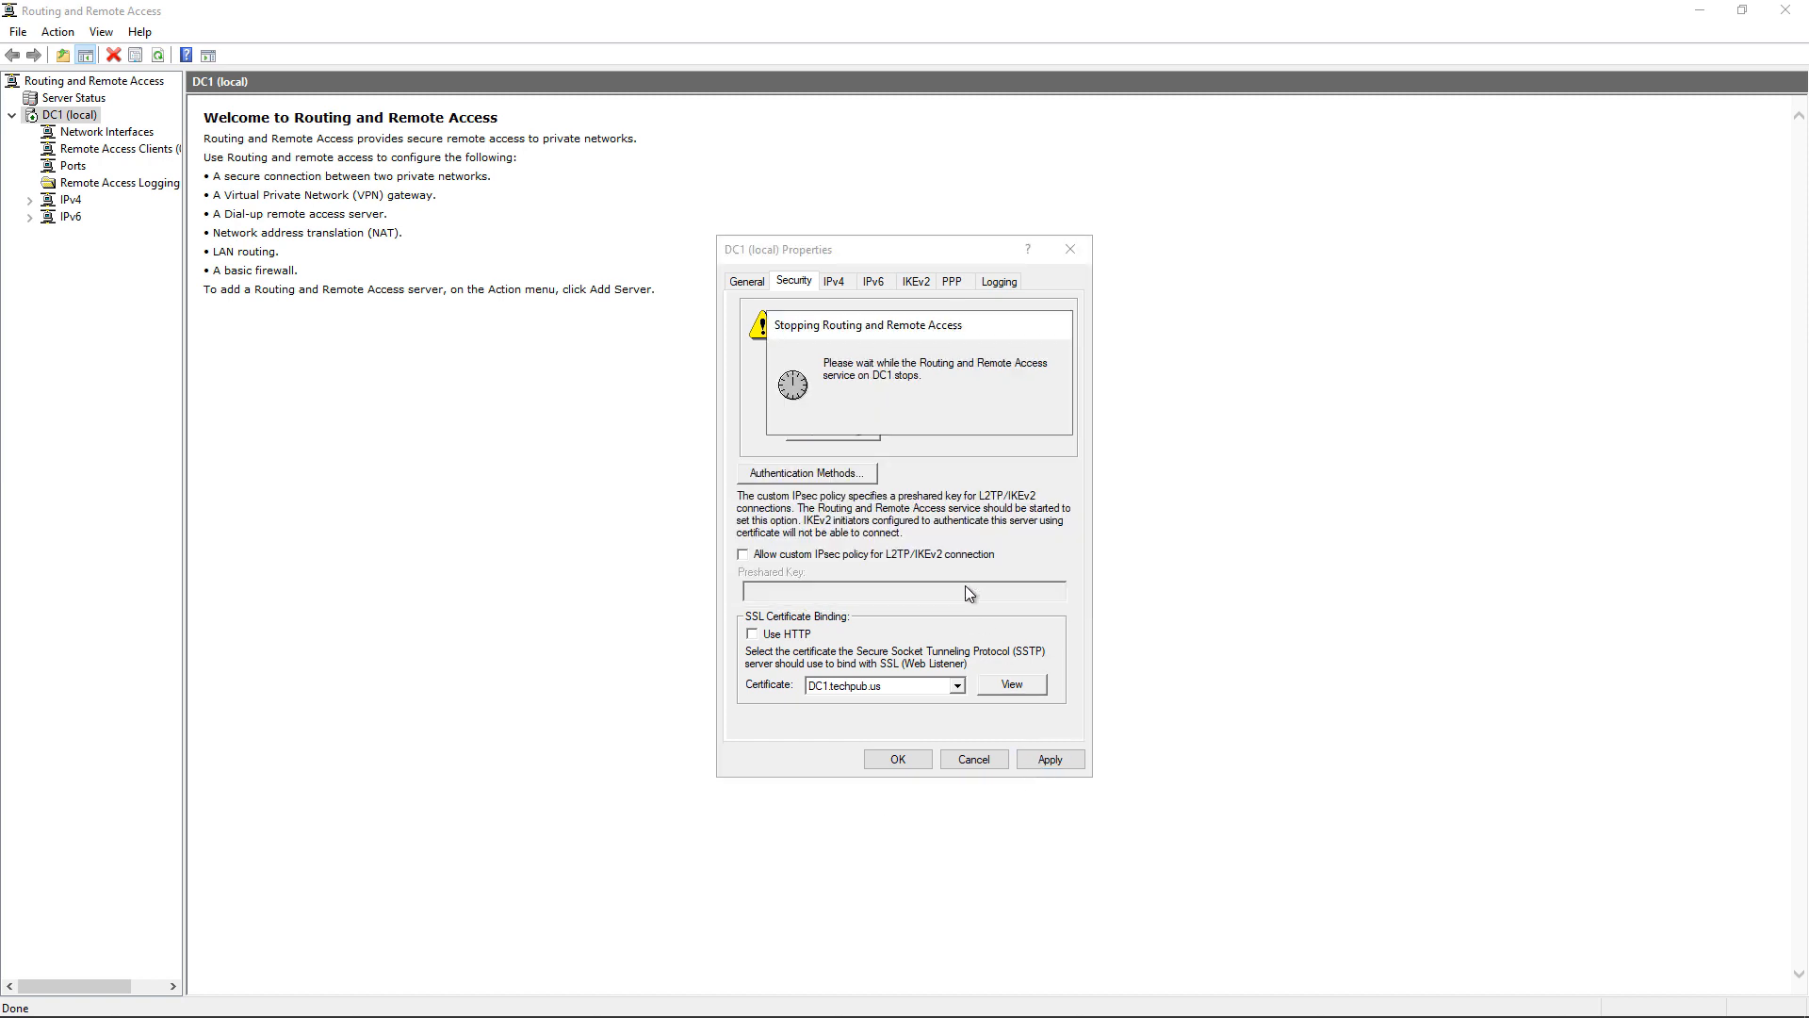
mouse_move(948, 590)
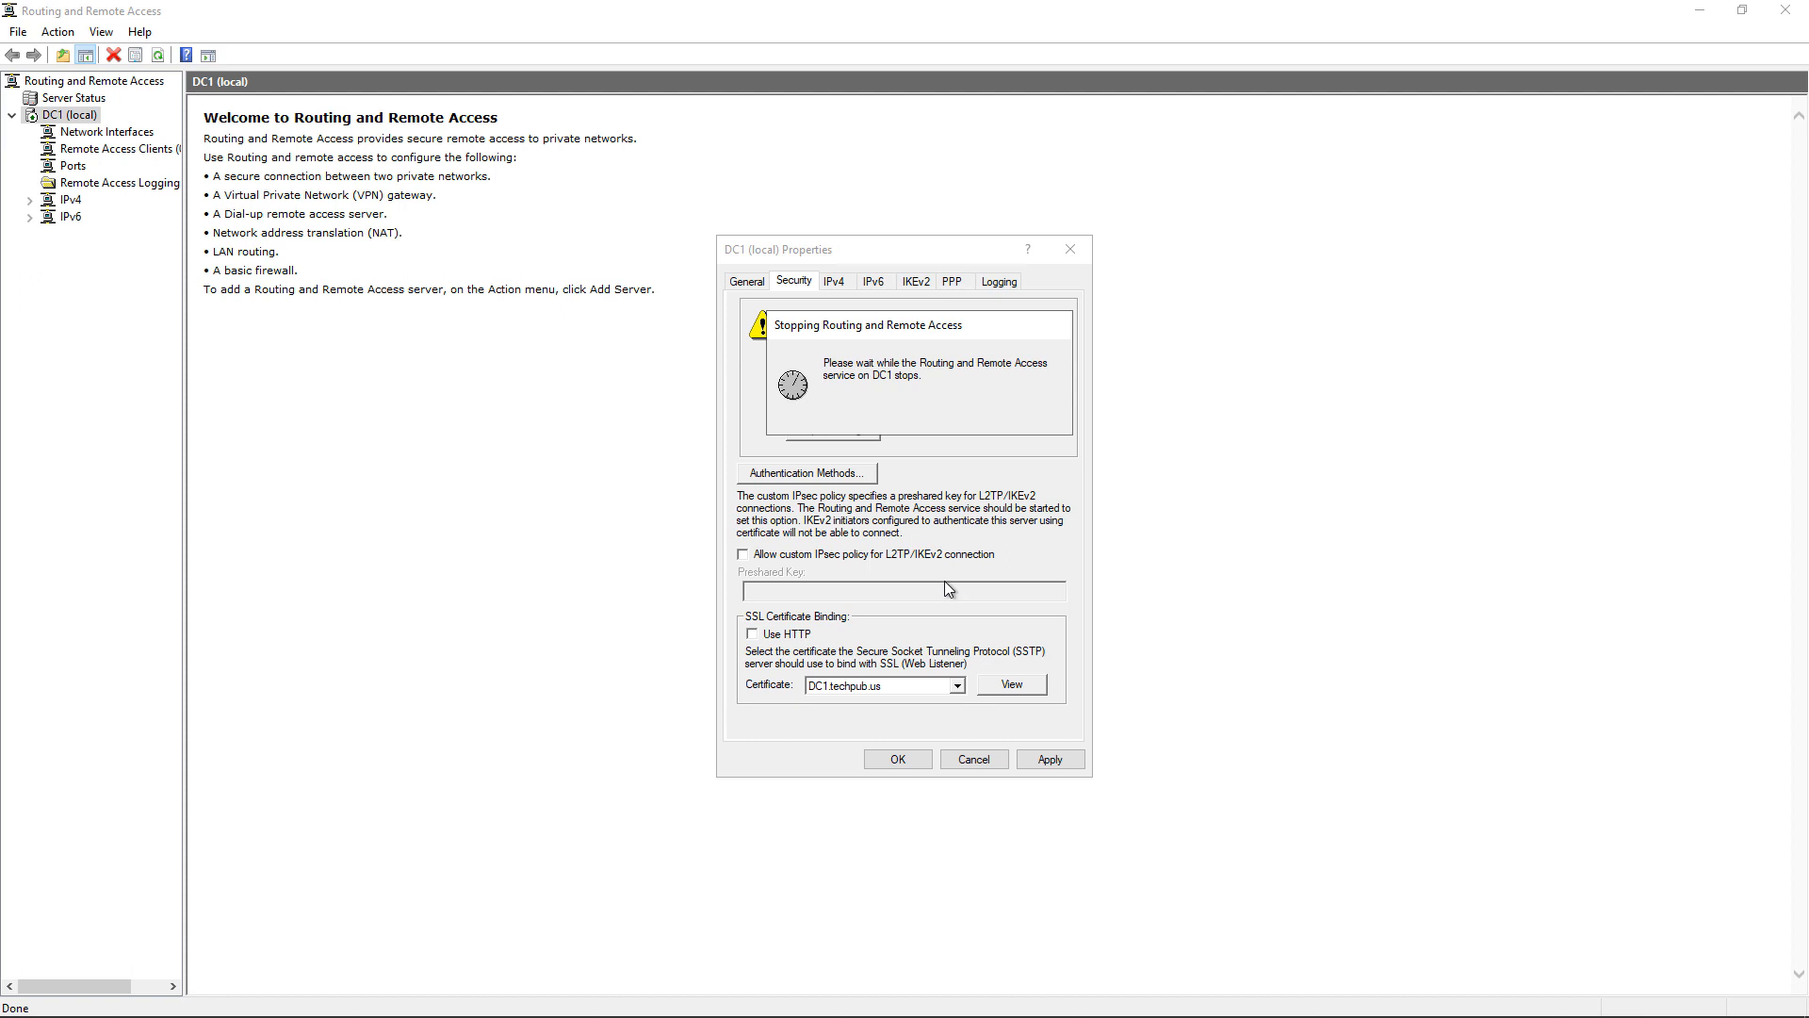
mouse_move(944, 584)
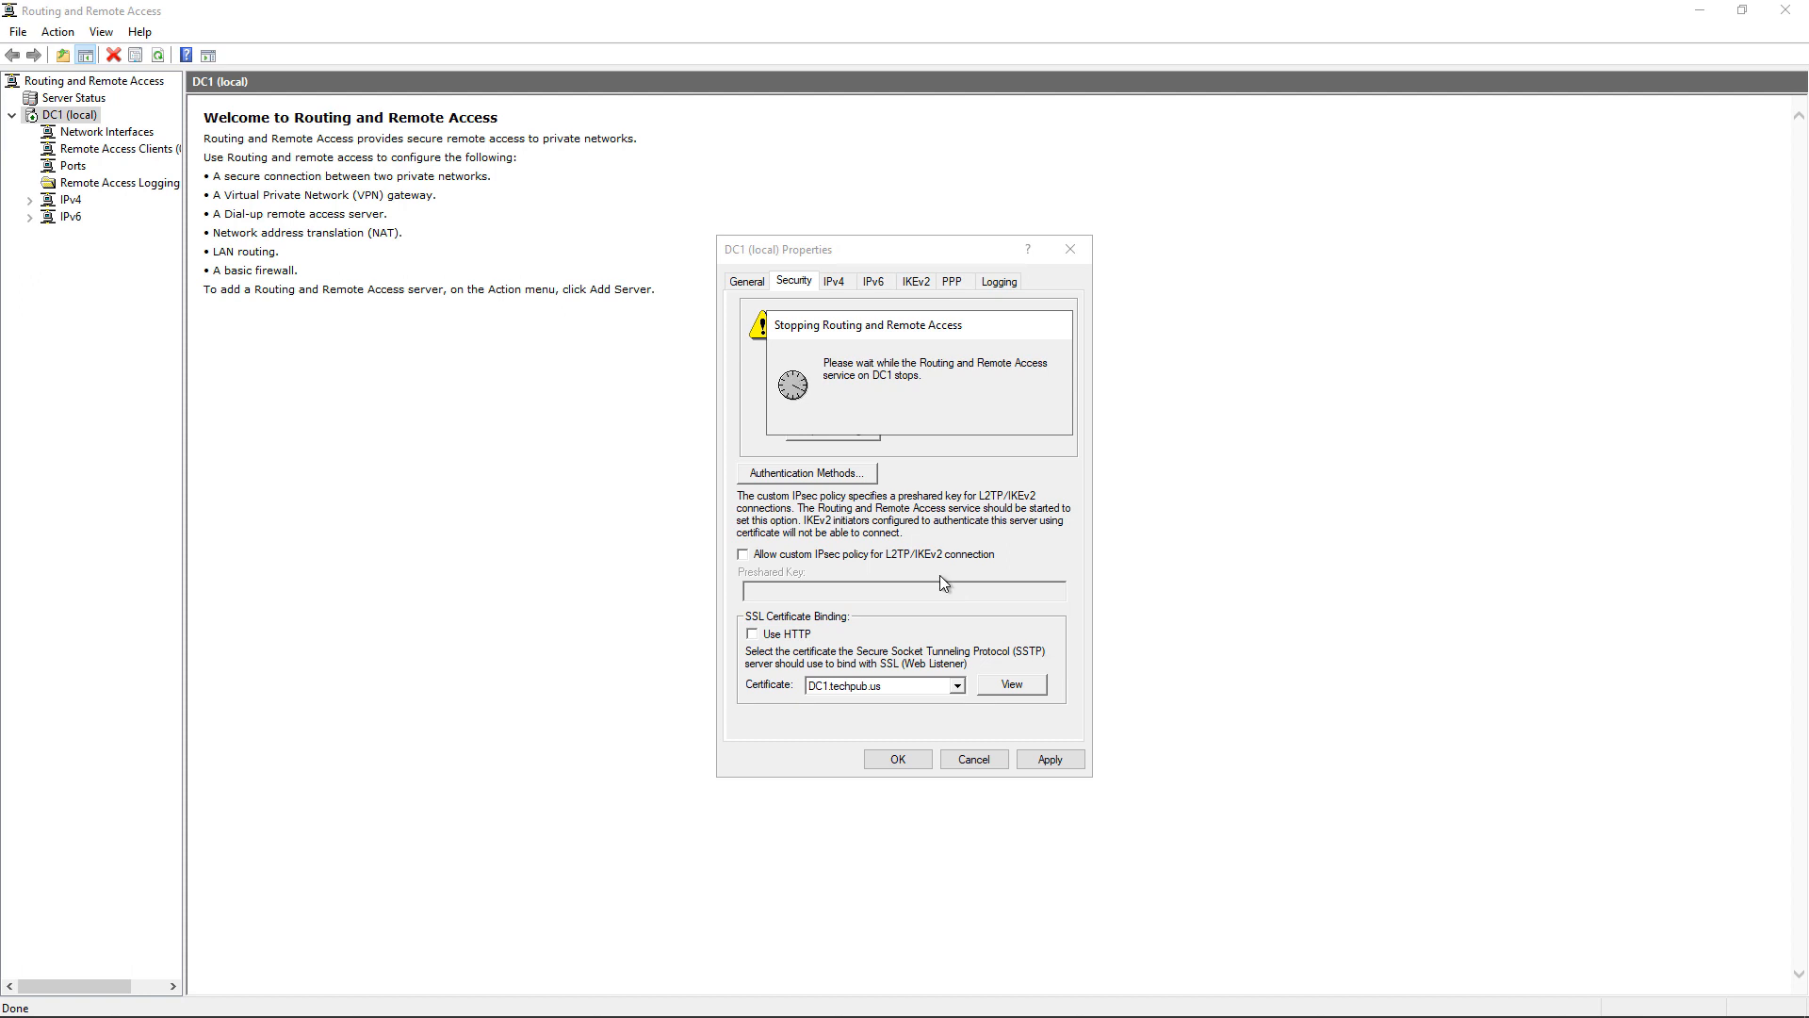
mouse_move(943, 584)
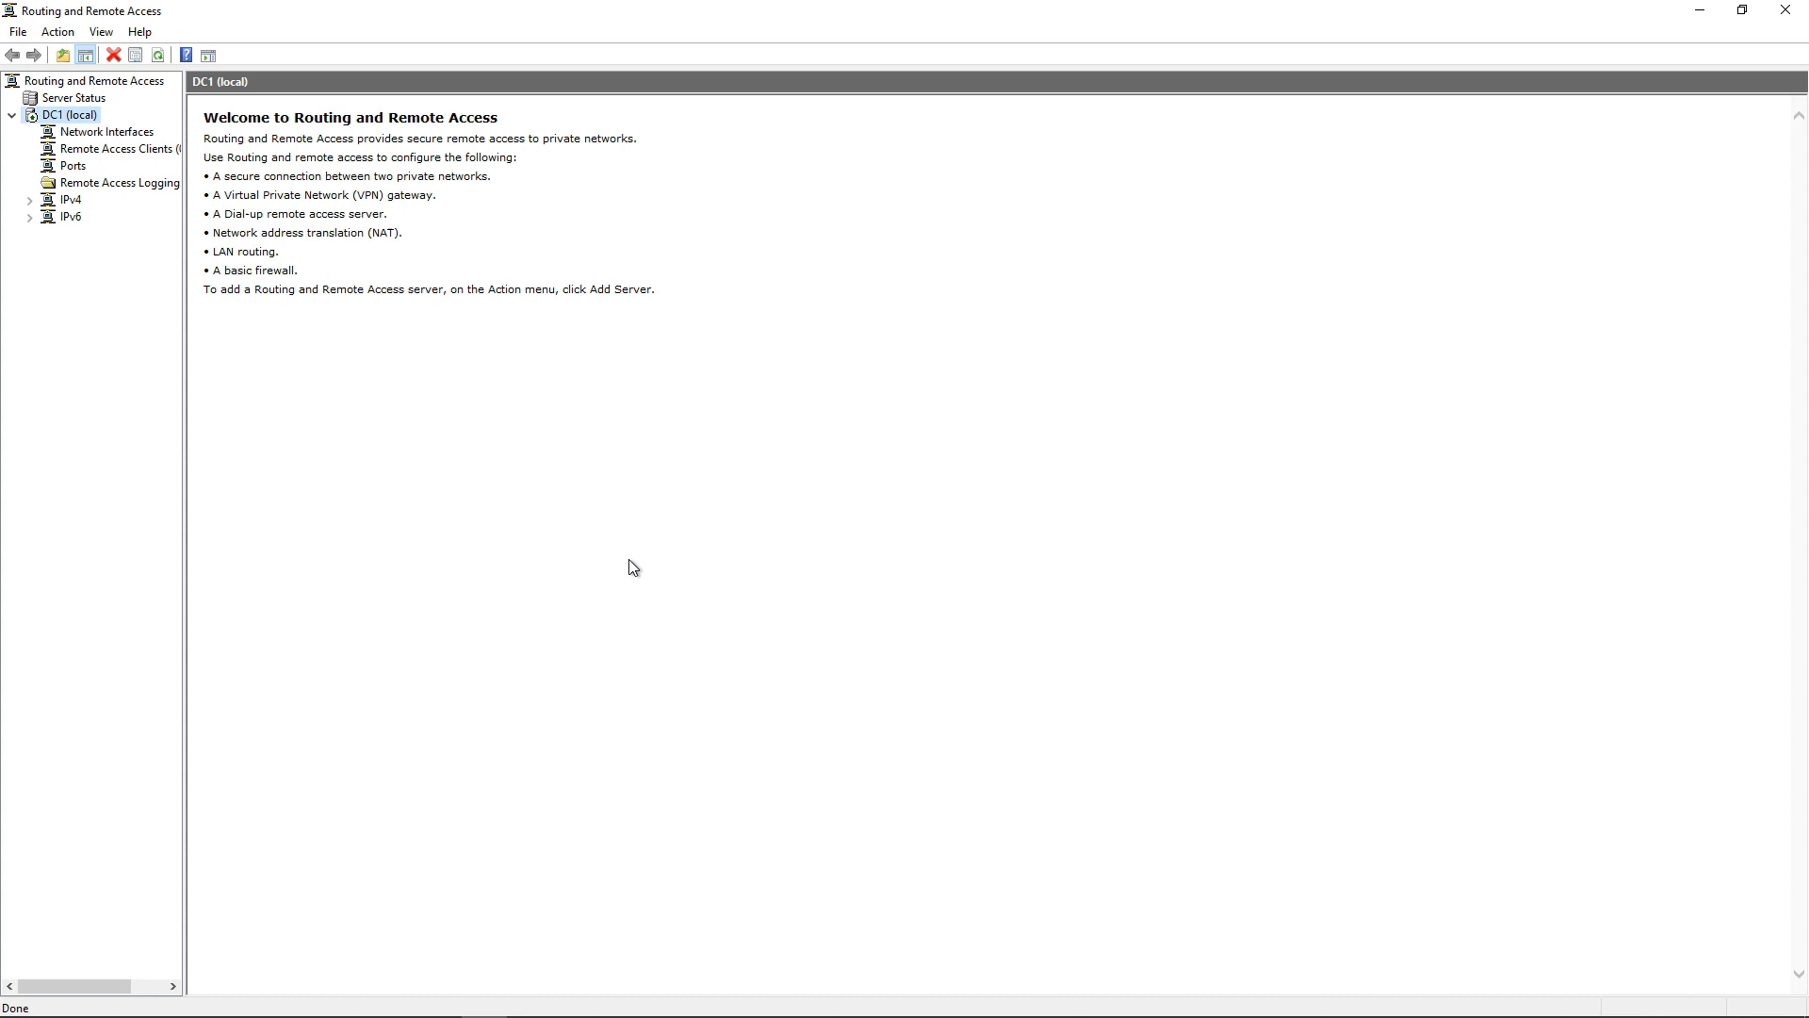
mouse_move(612, 558)
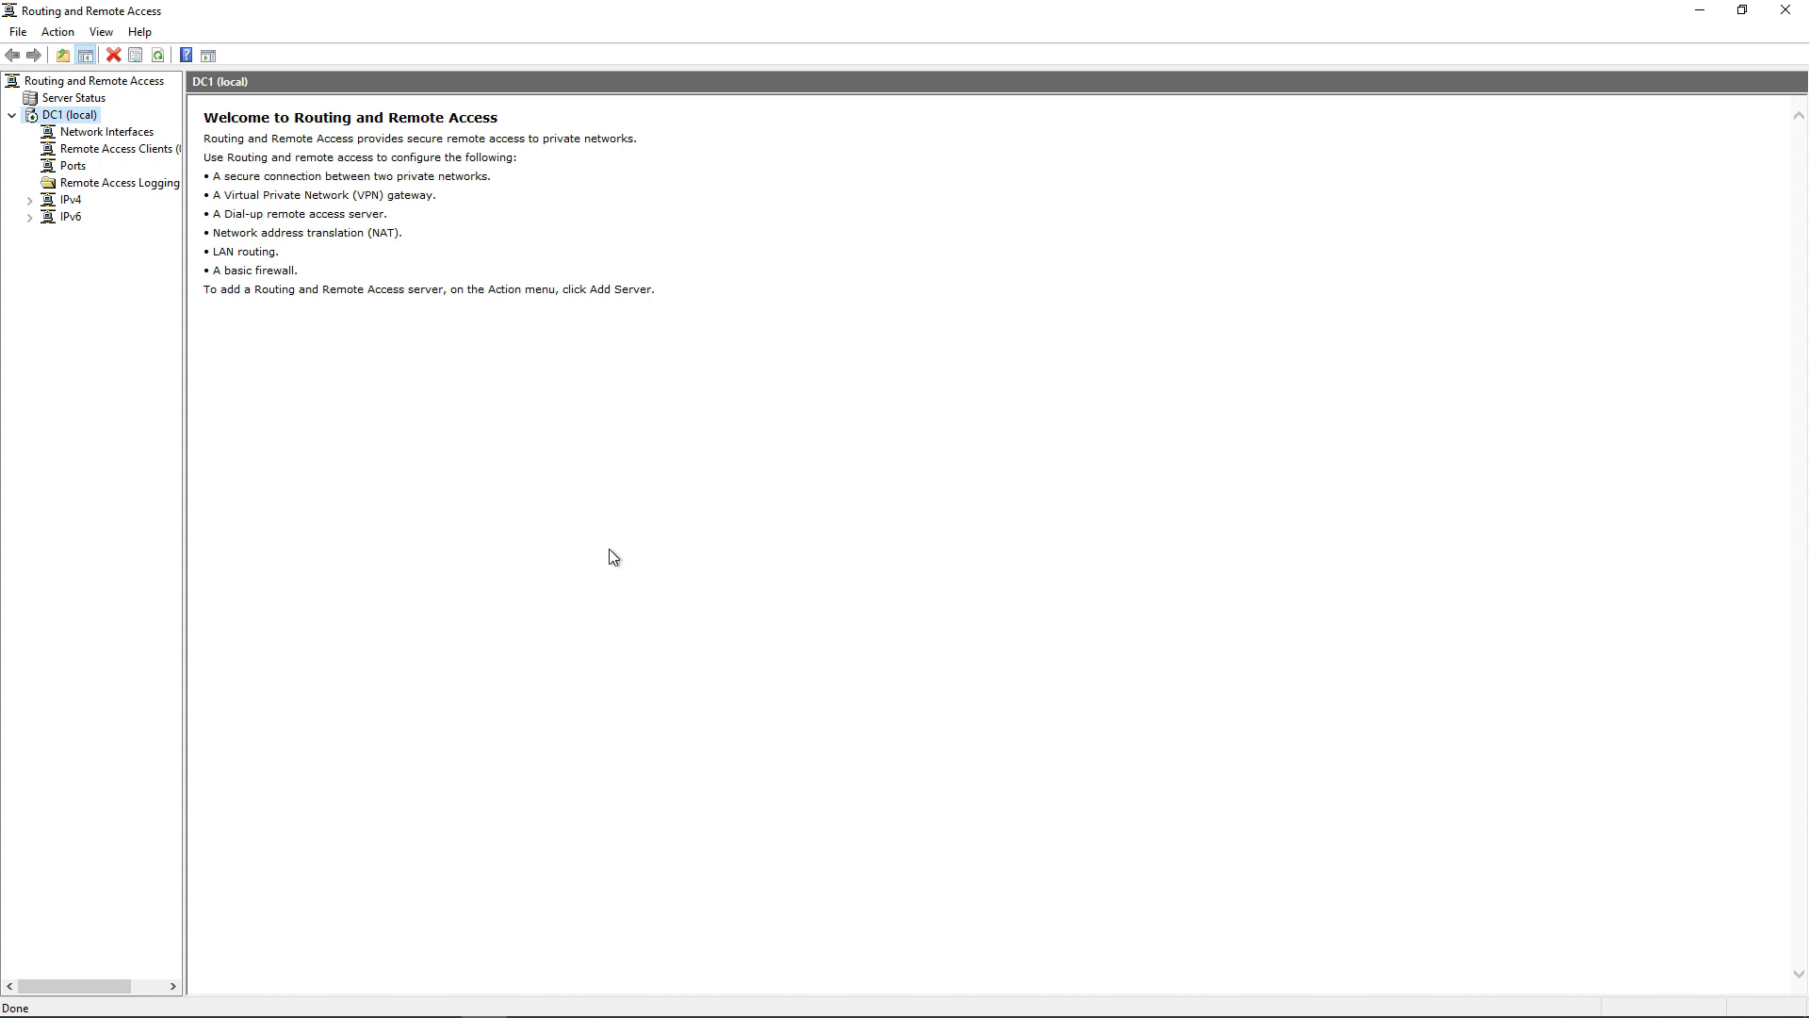
mouse_move(586, 477)
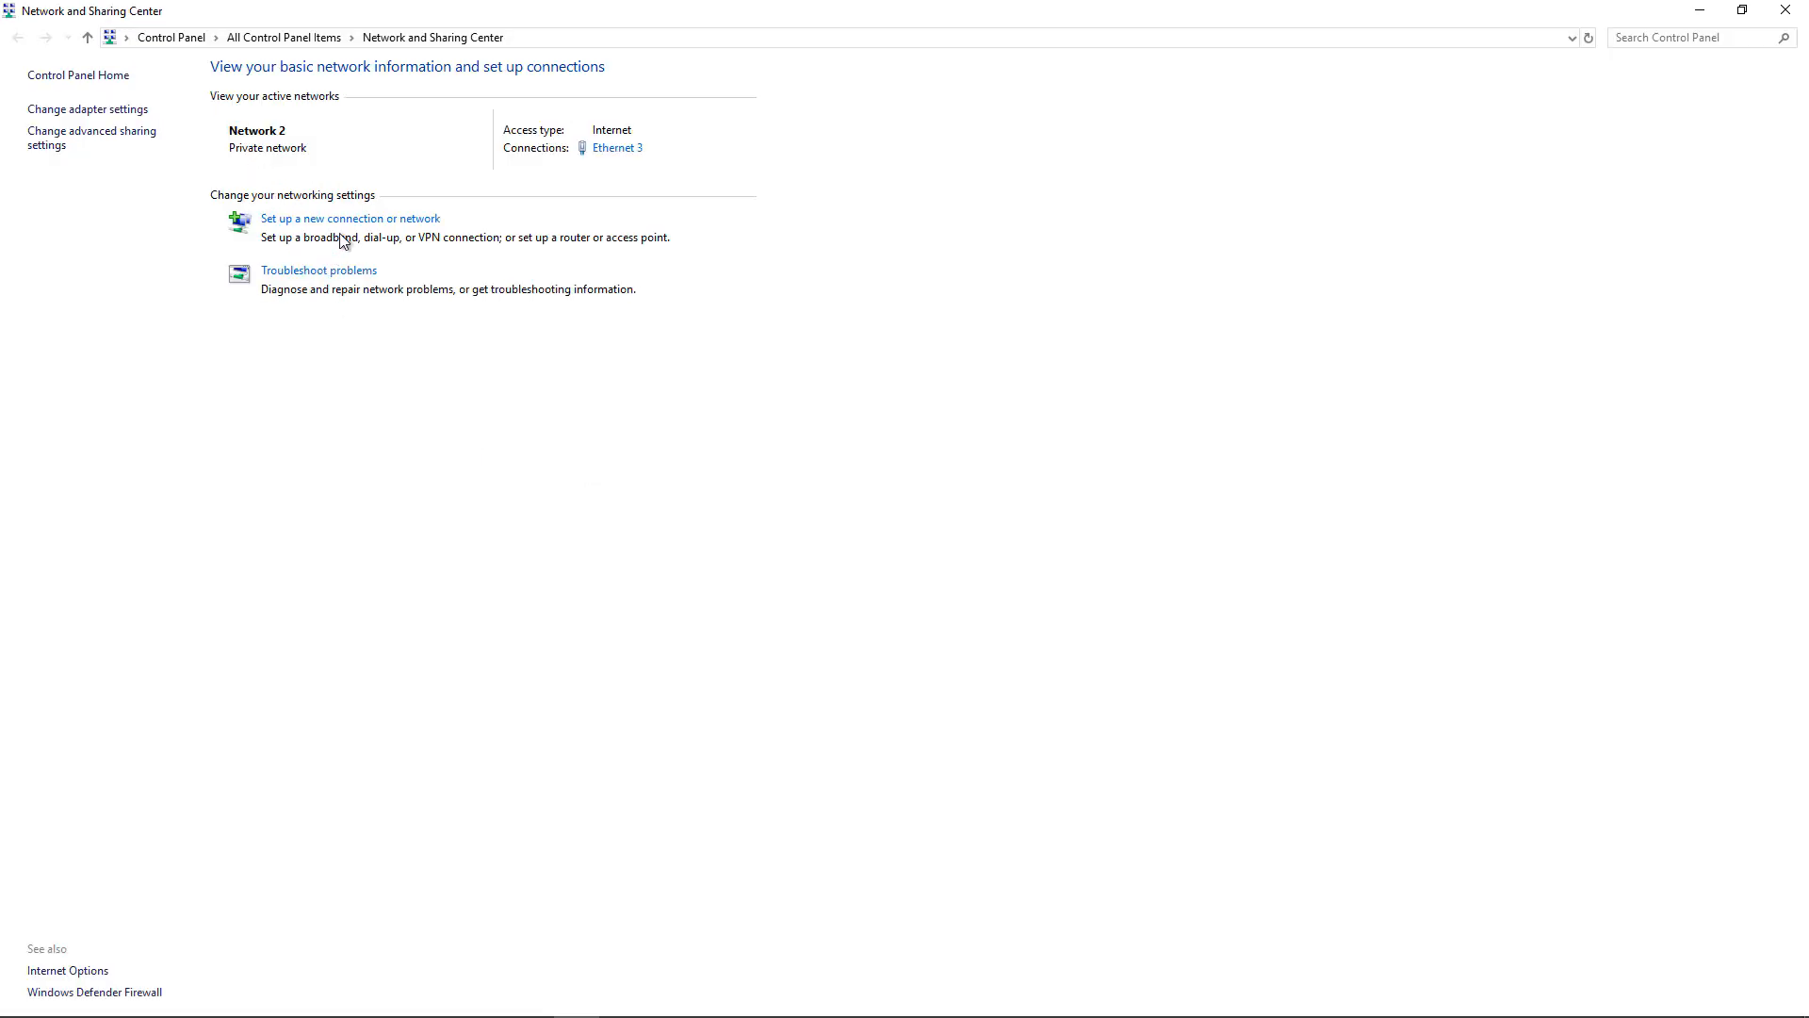
mouse_move(351, 218)
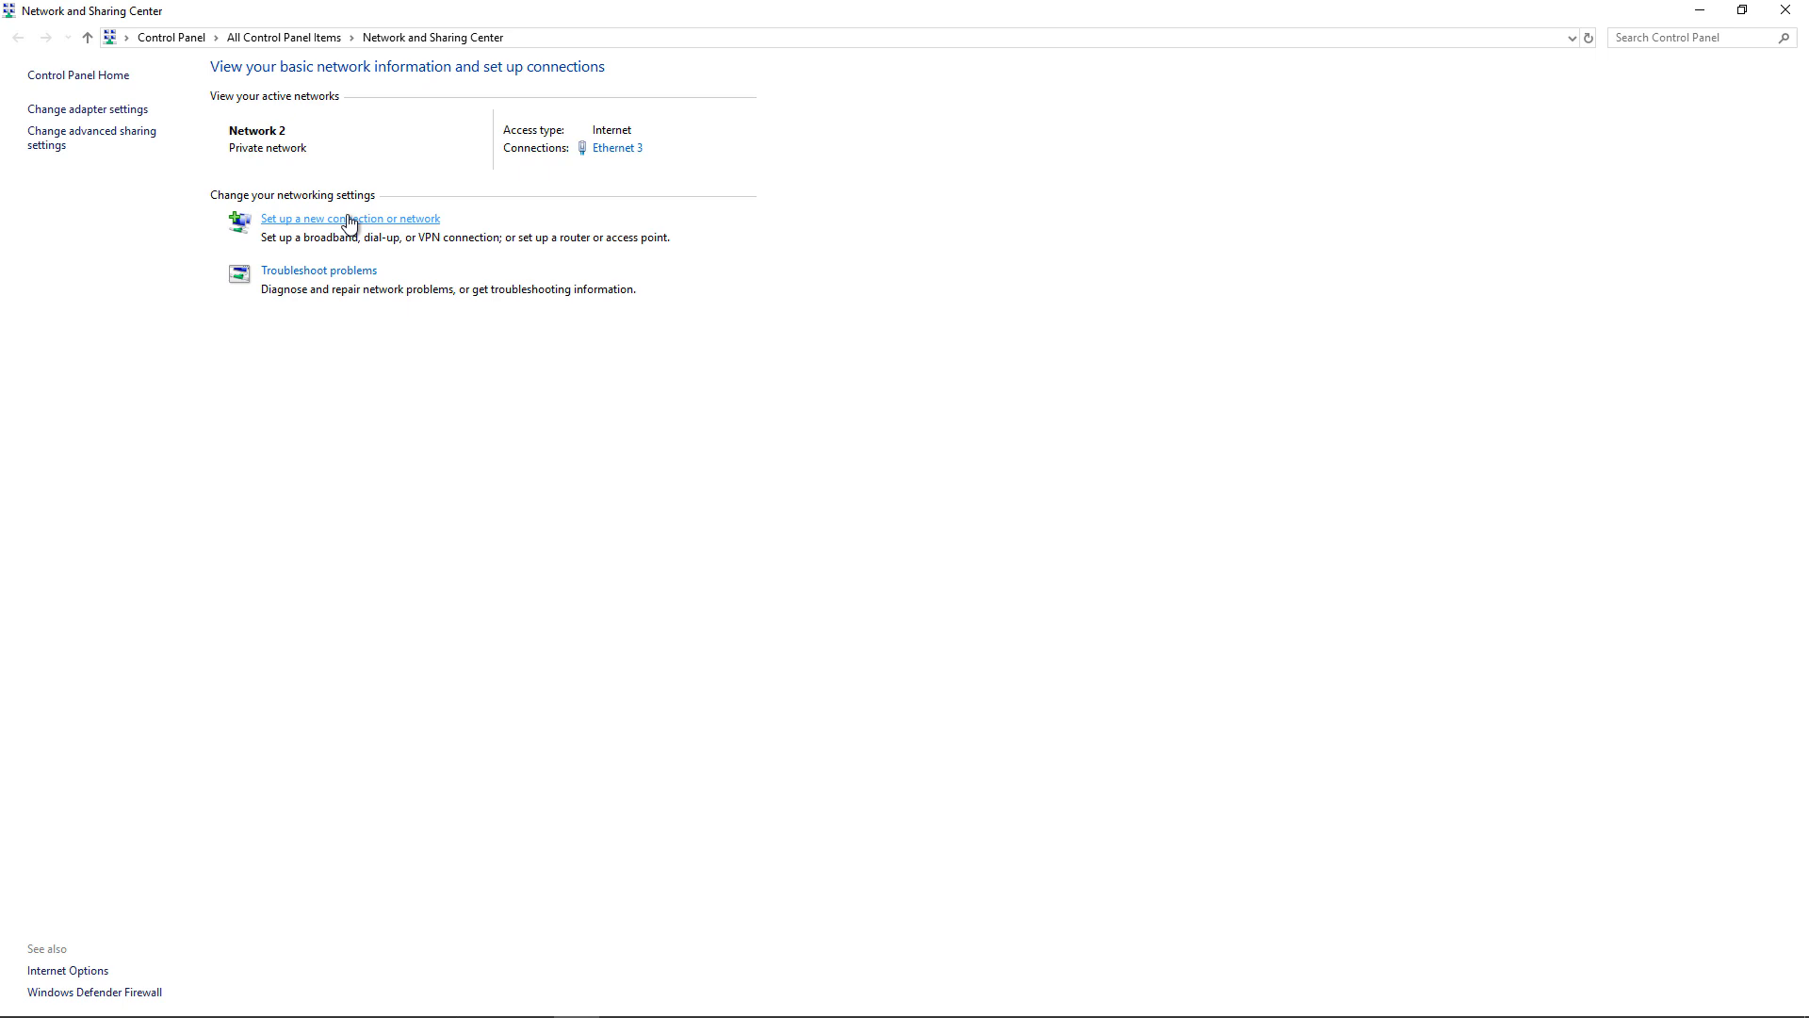
Create a workplace VPN connection over the Internet to host dc1.techpub.us
click(350, 219)
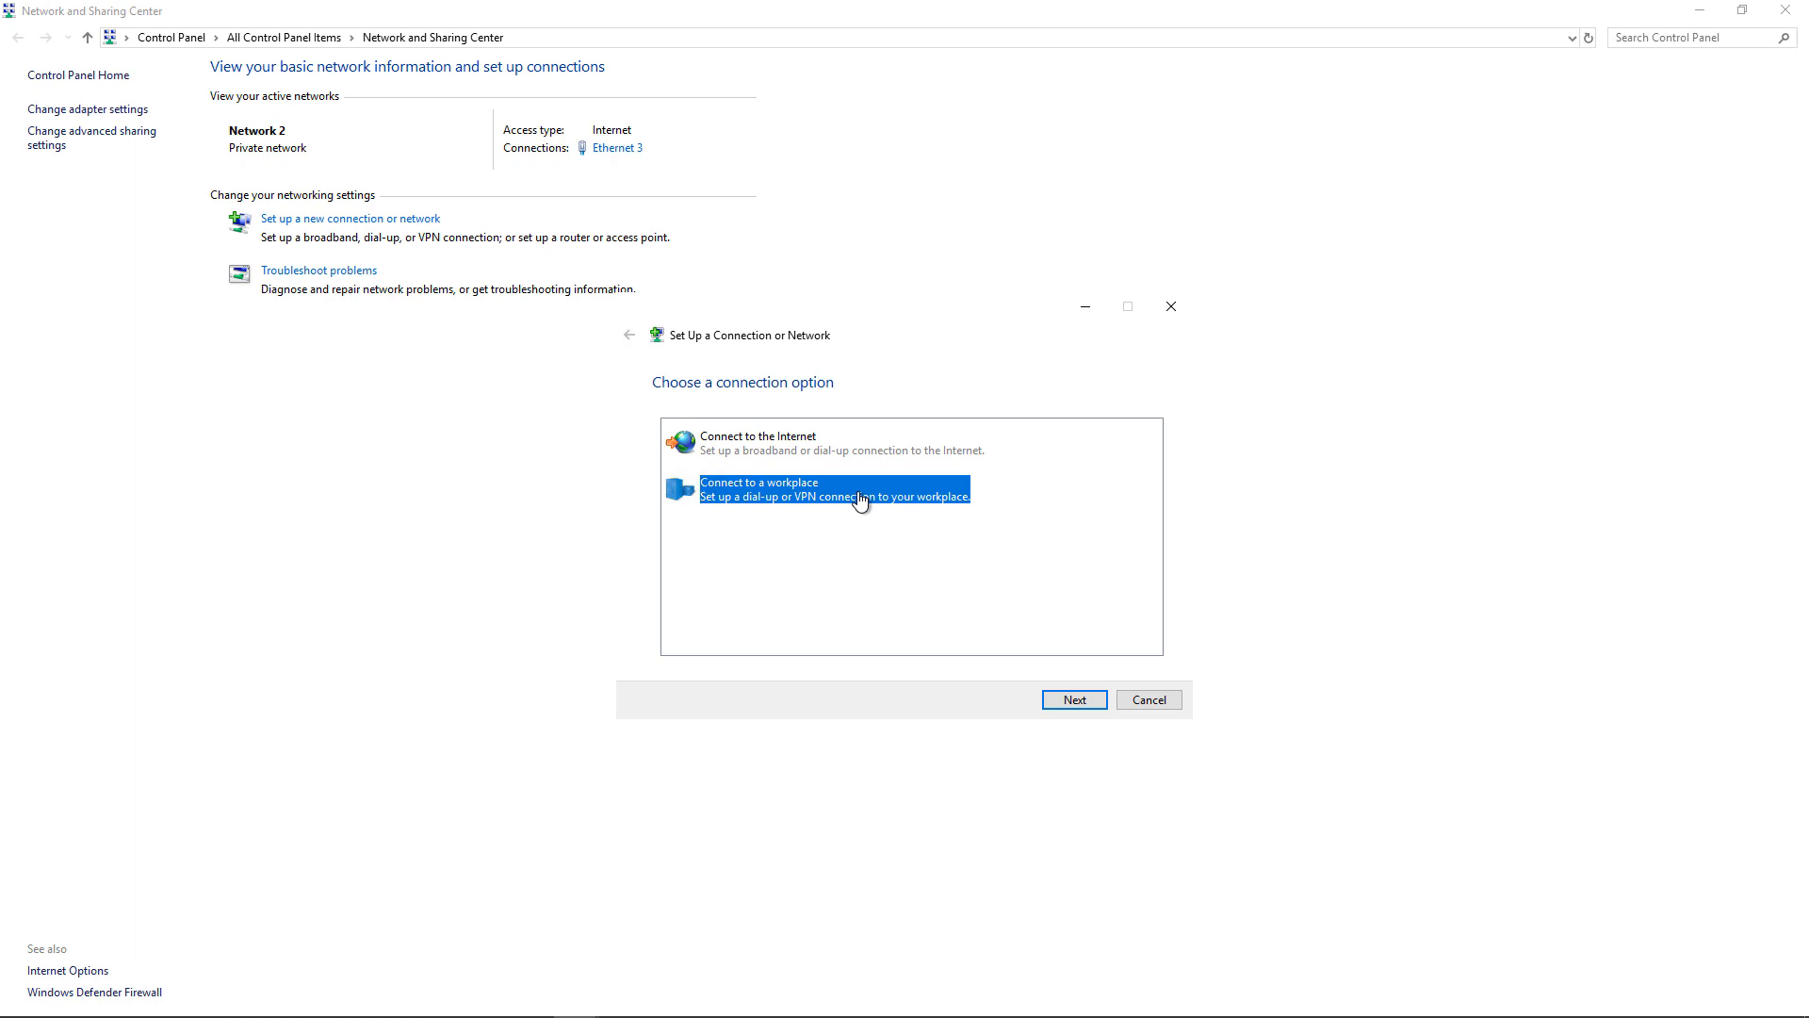
click(1073, 700)
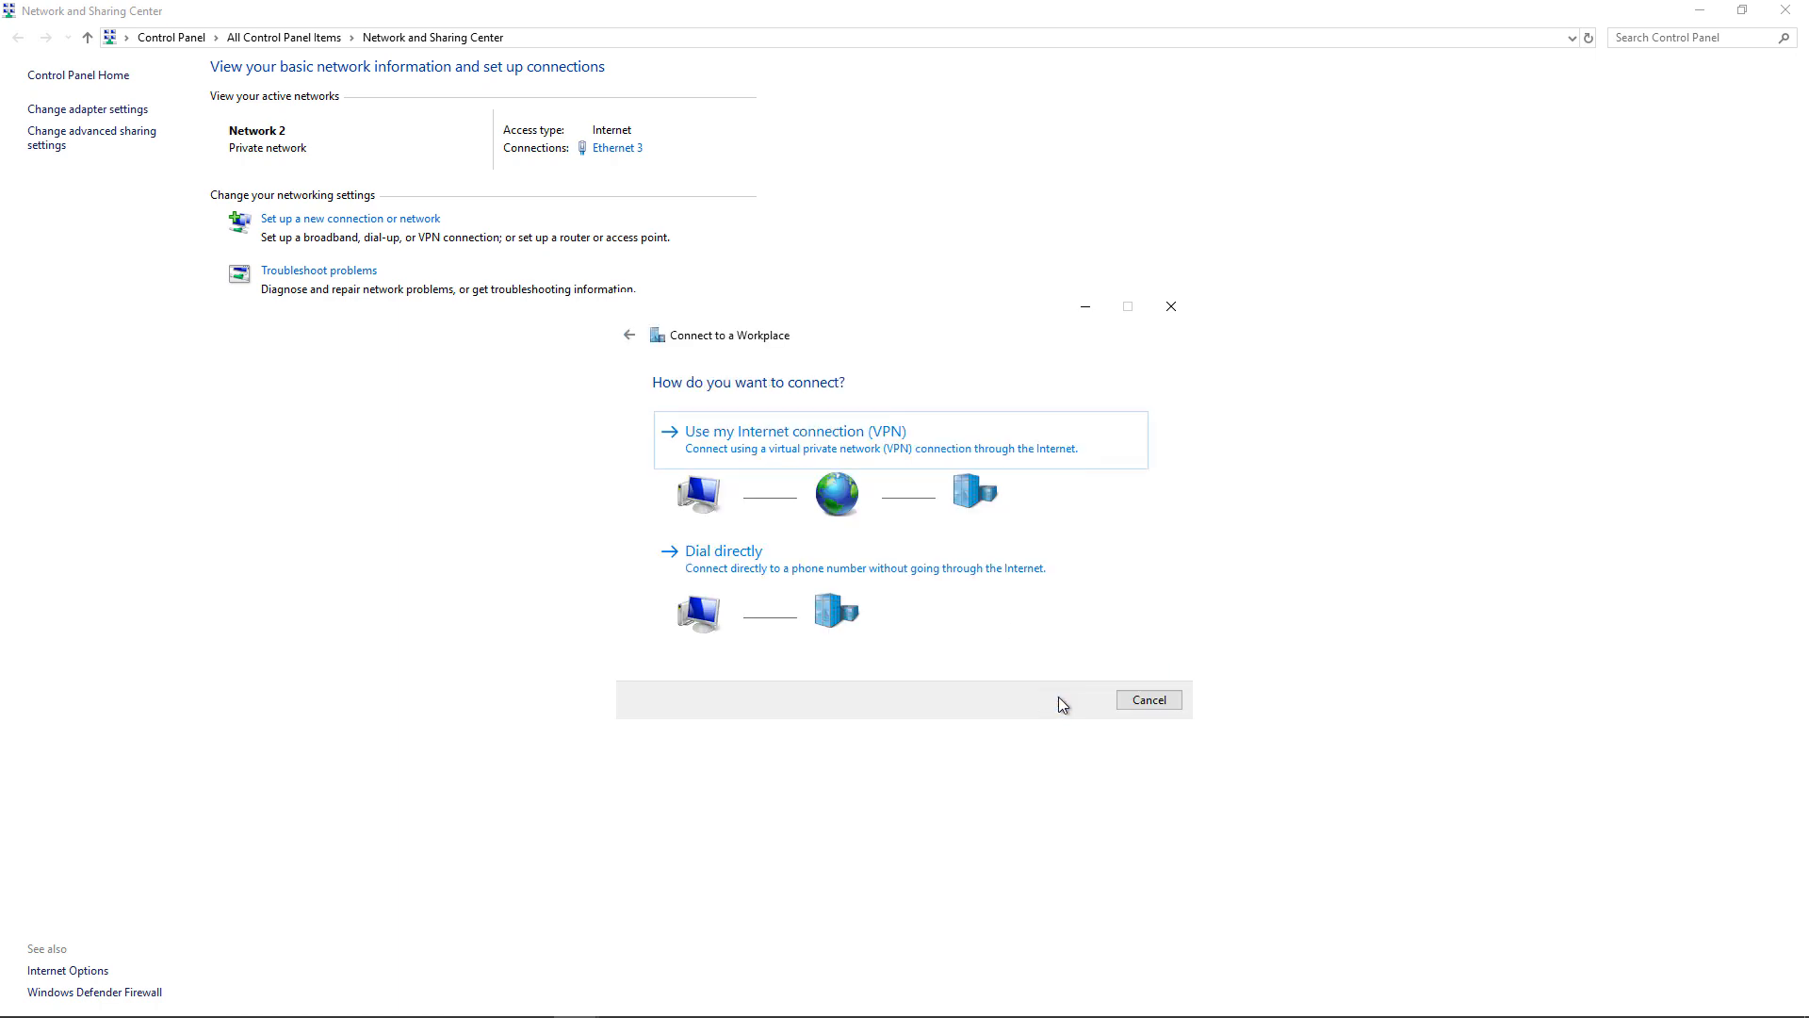
mouse_move(778, 447)
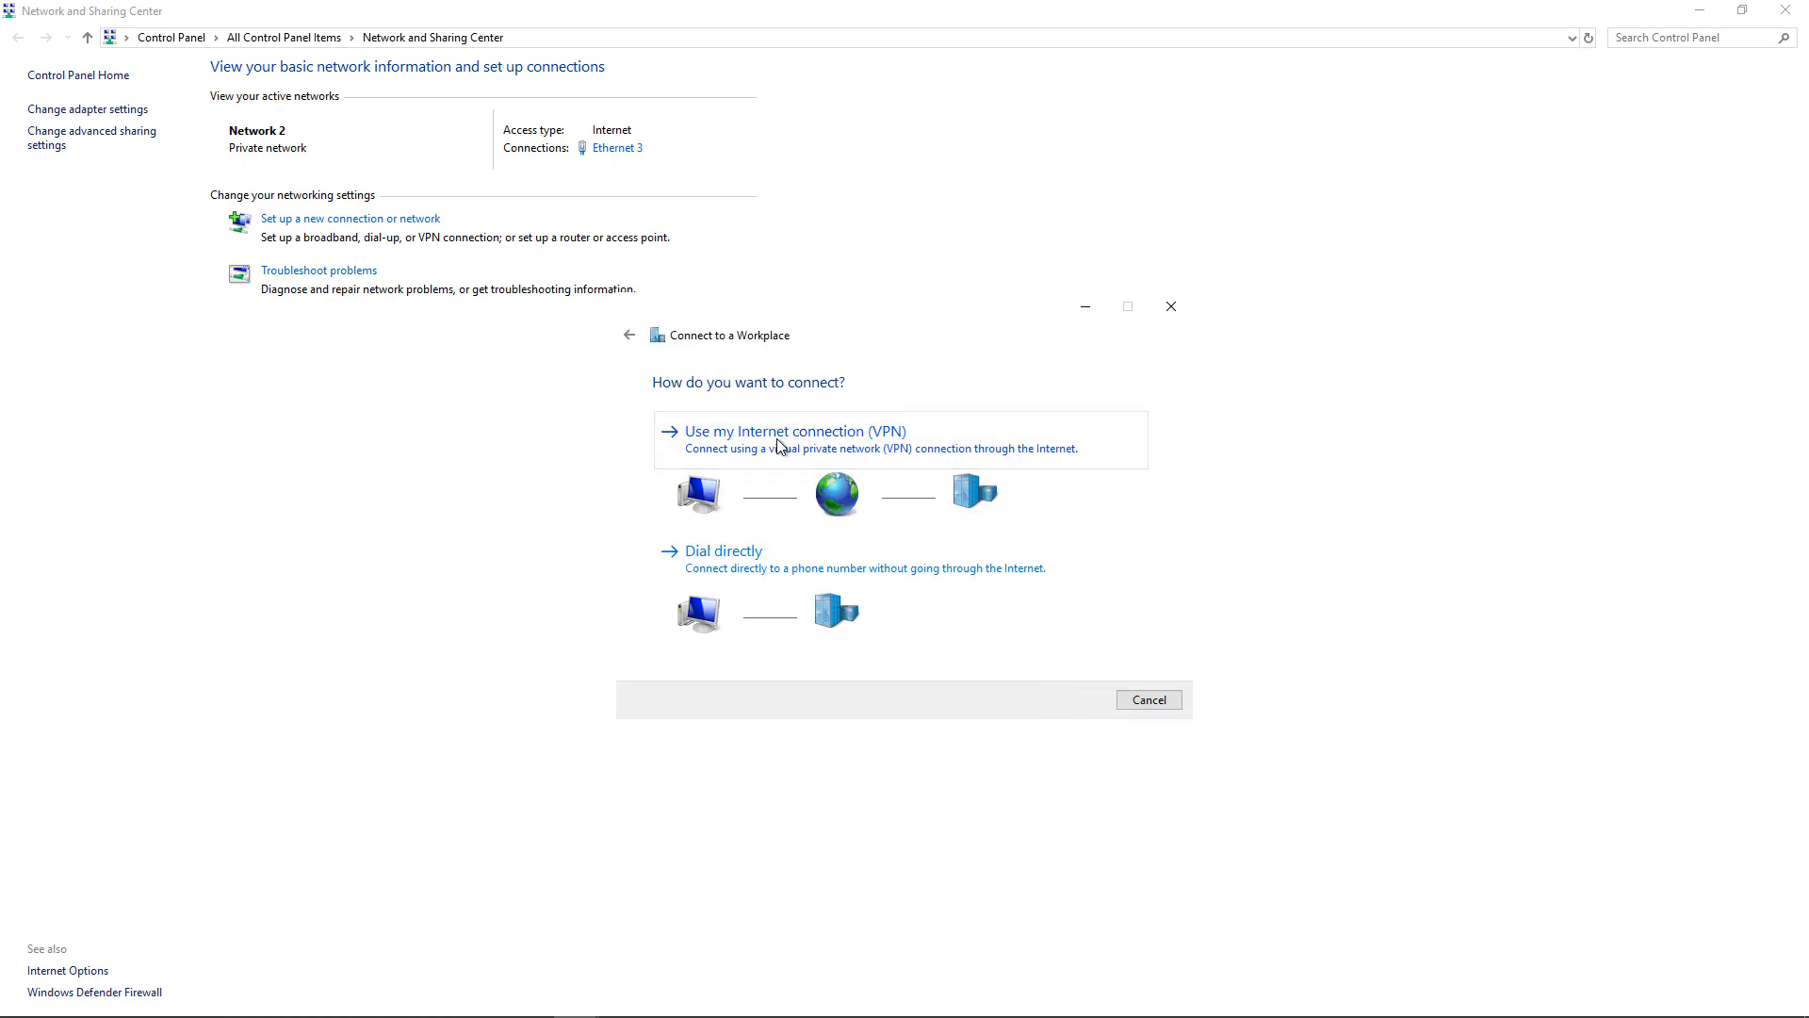
click(793, 430)
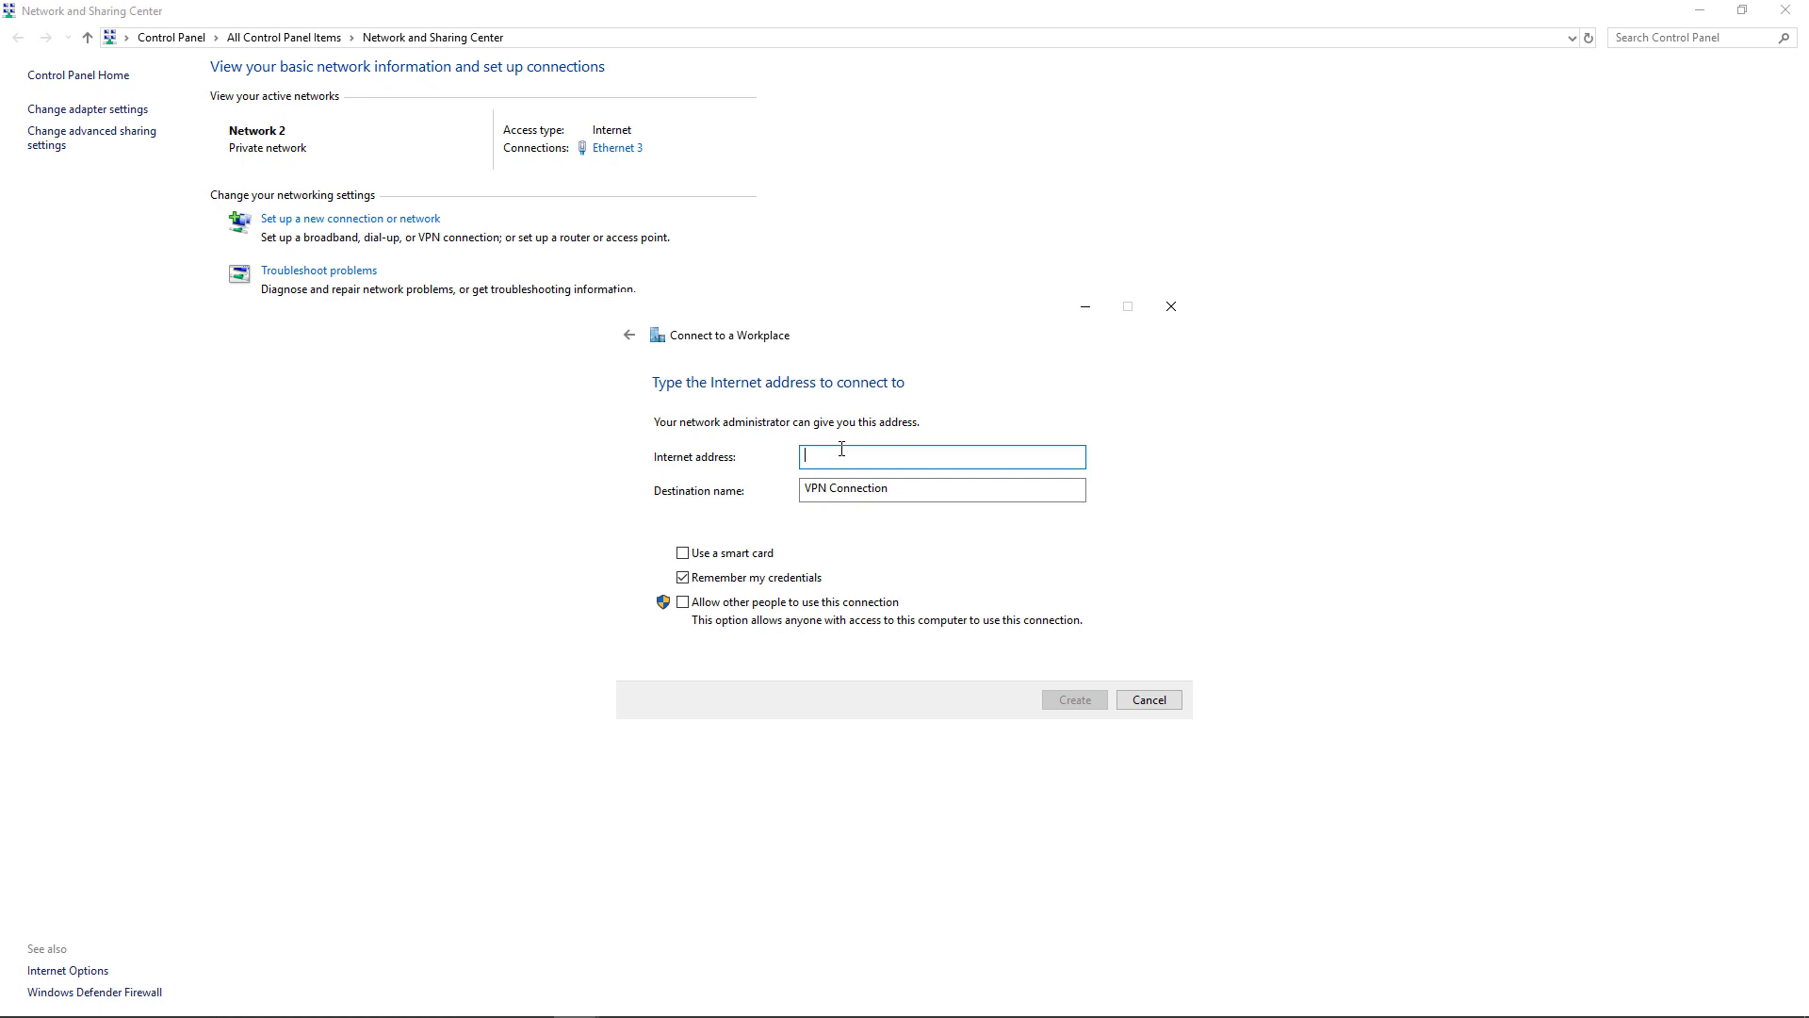
text(dc1)
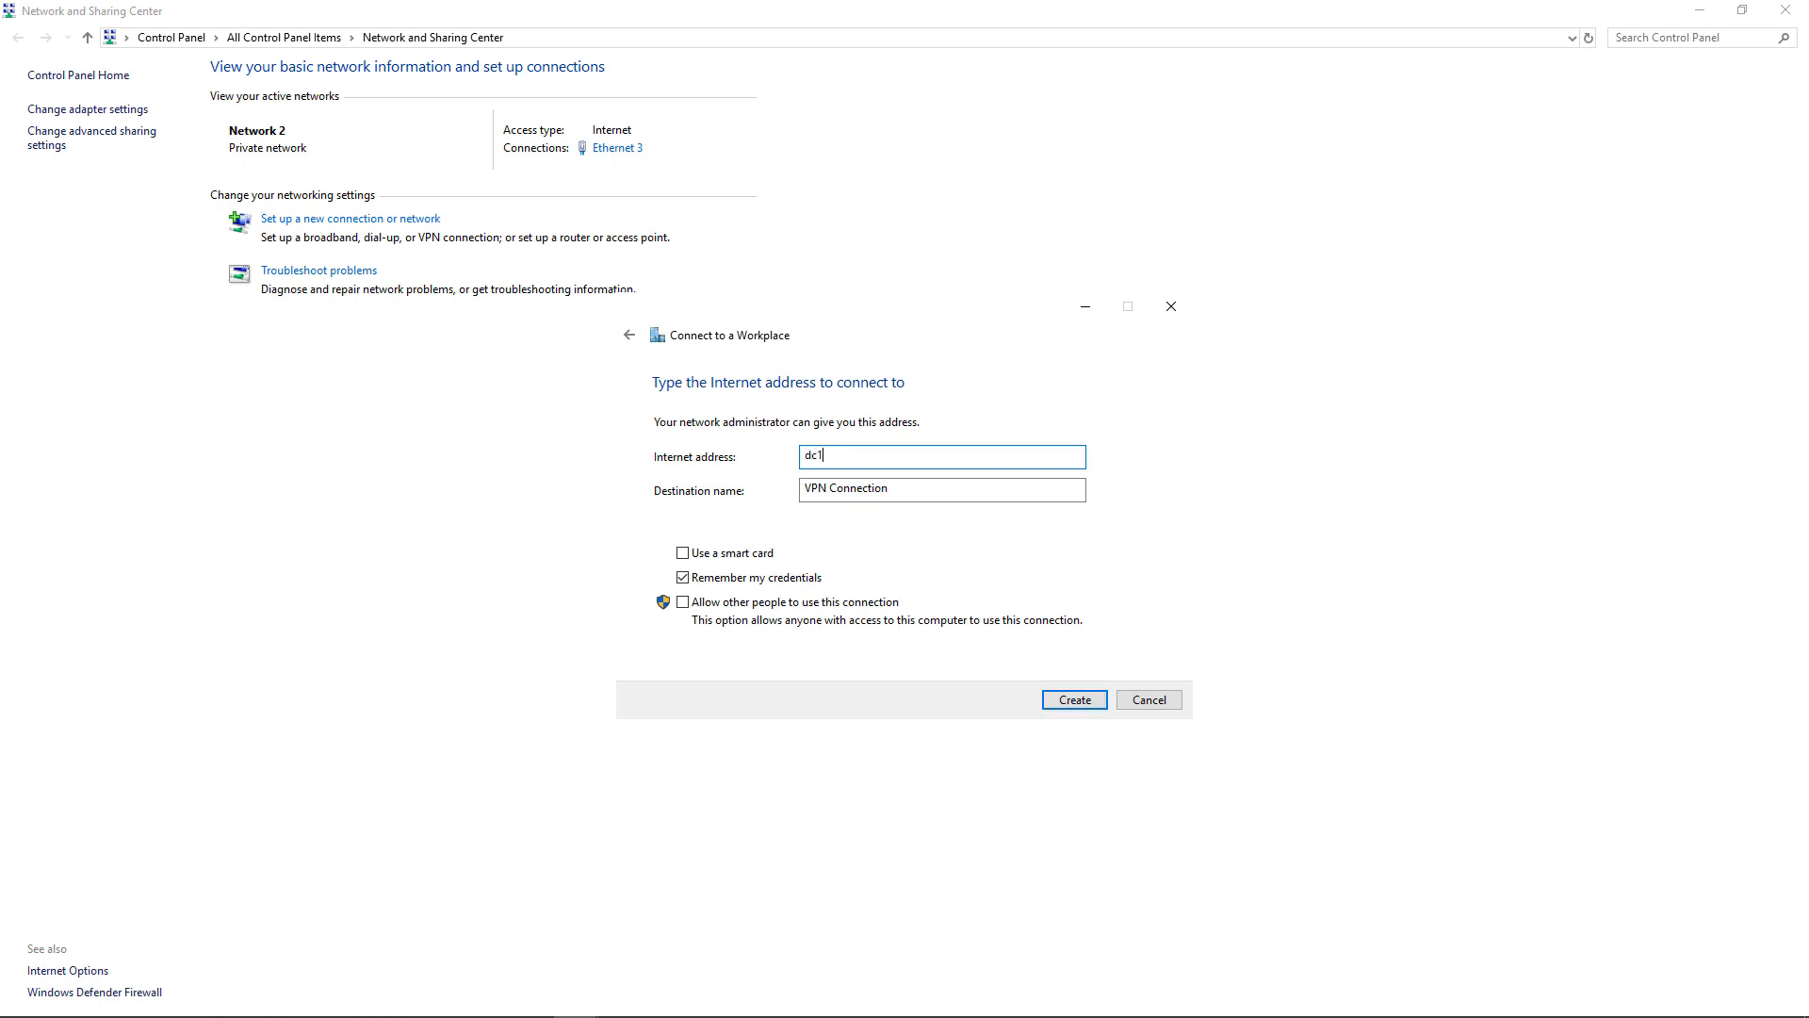
text(.techpub.us)
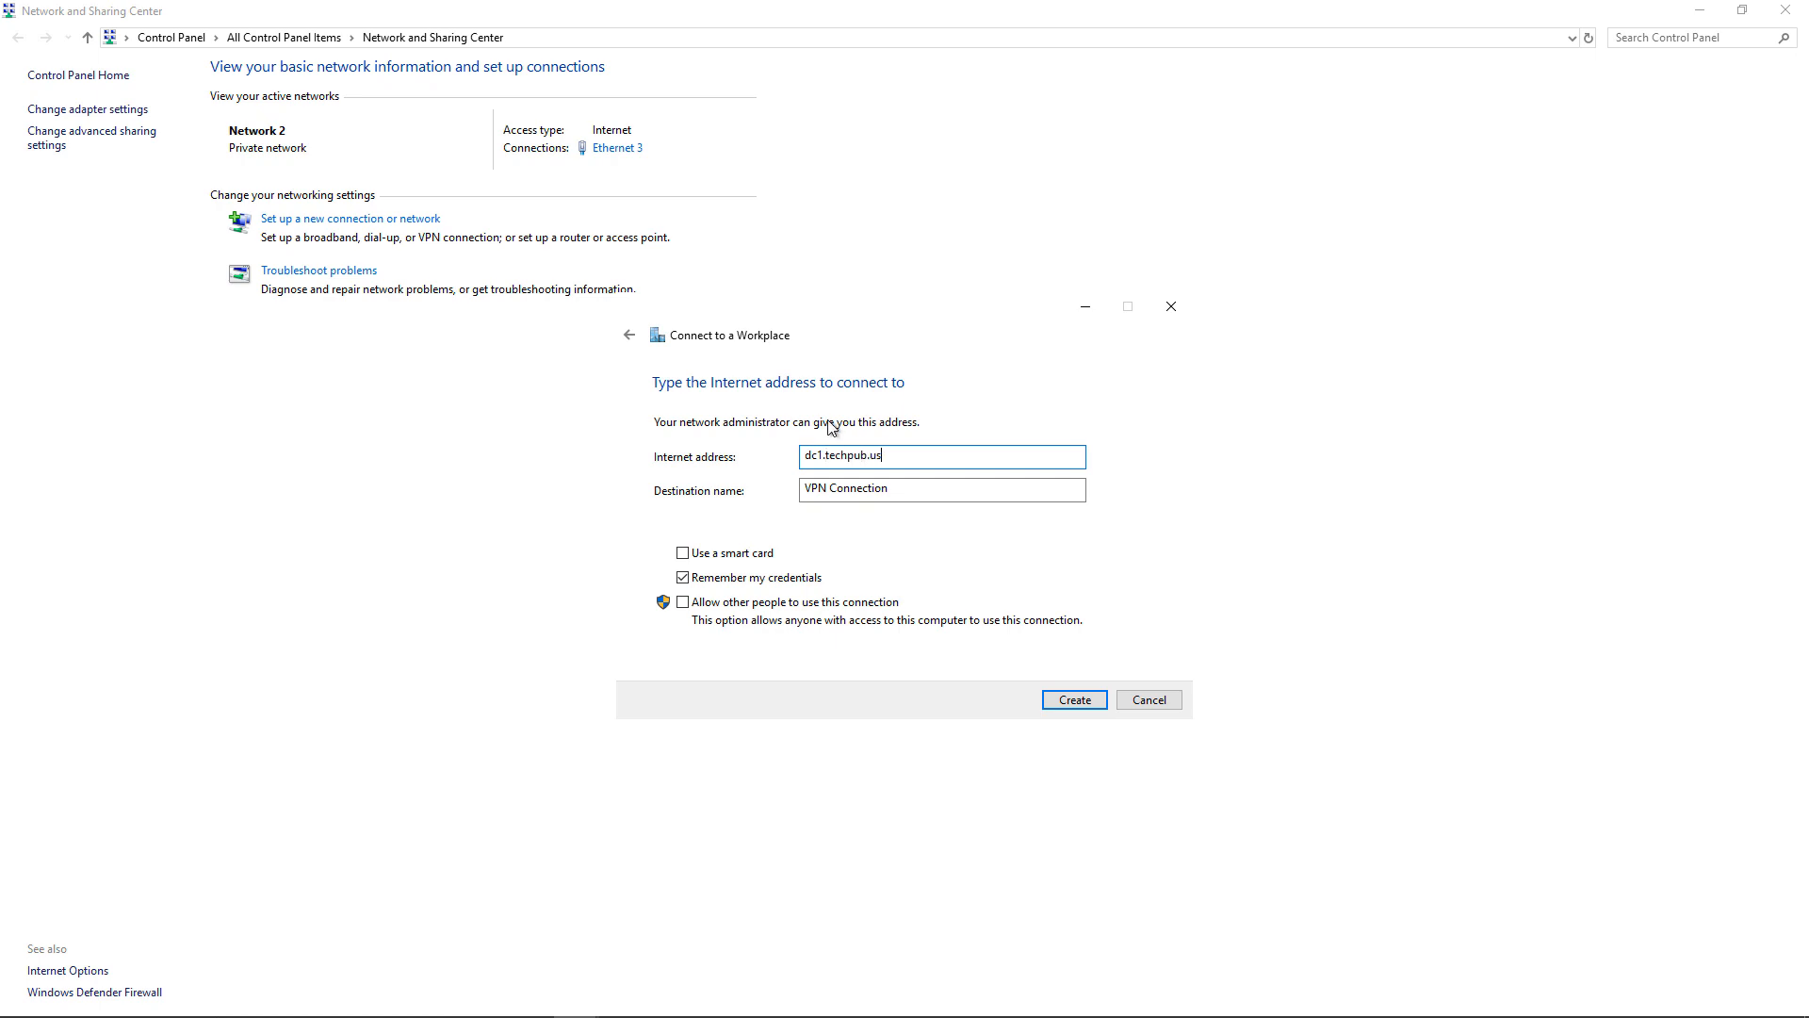
mouse_move(1002, 609)
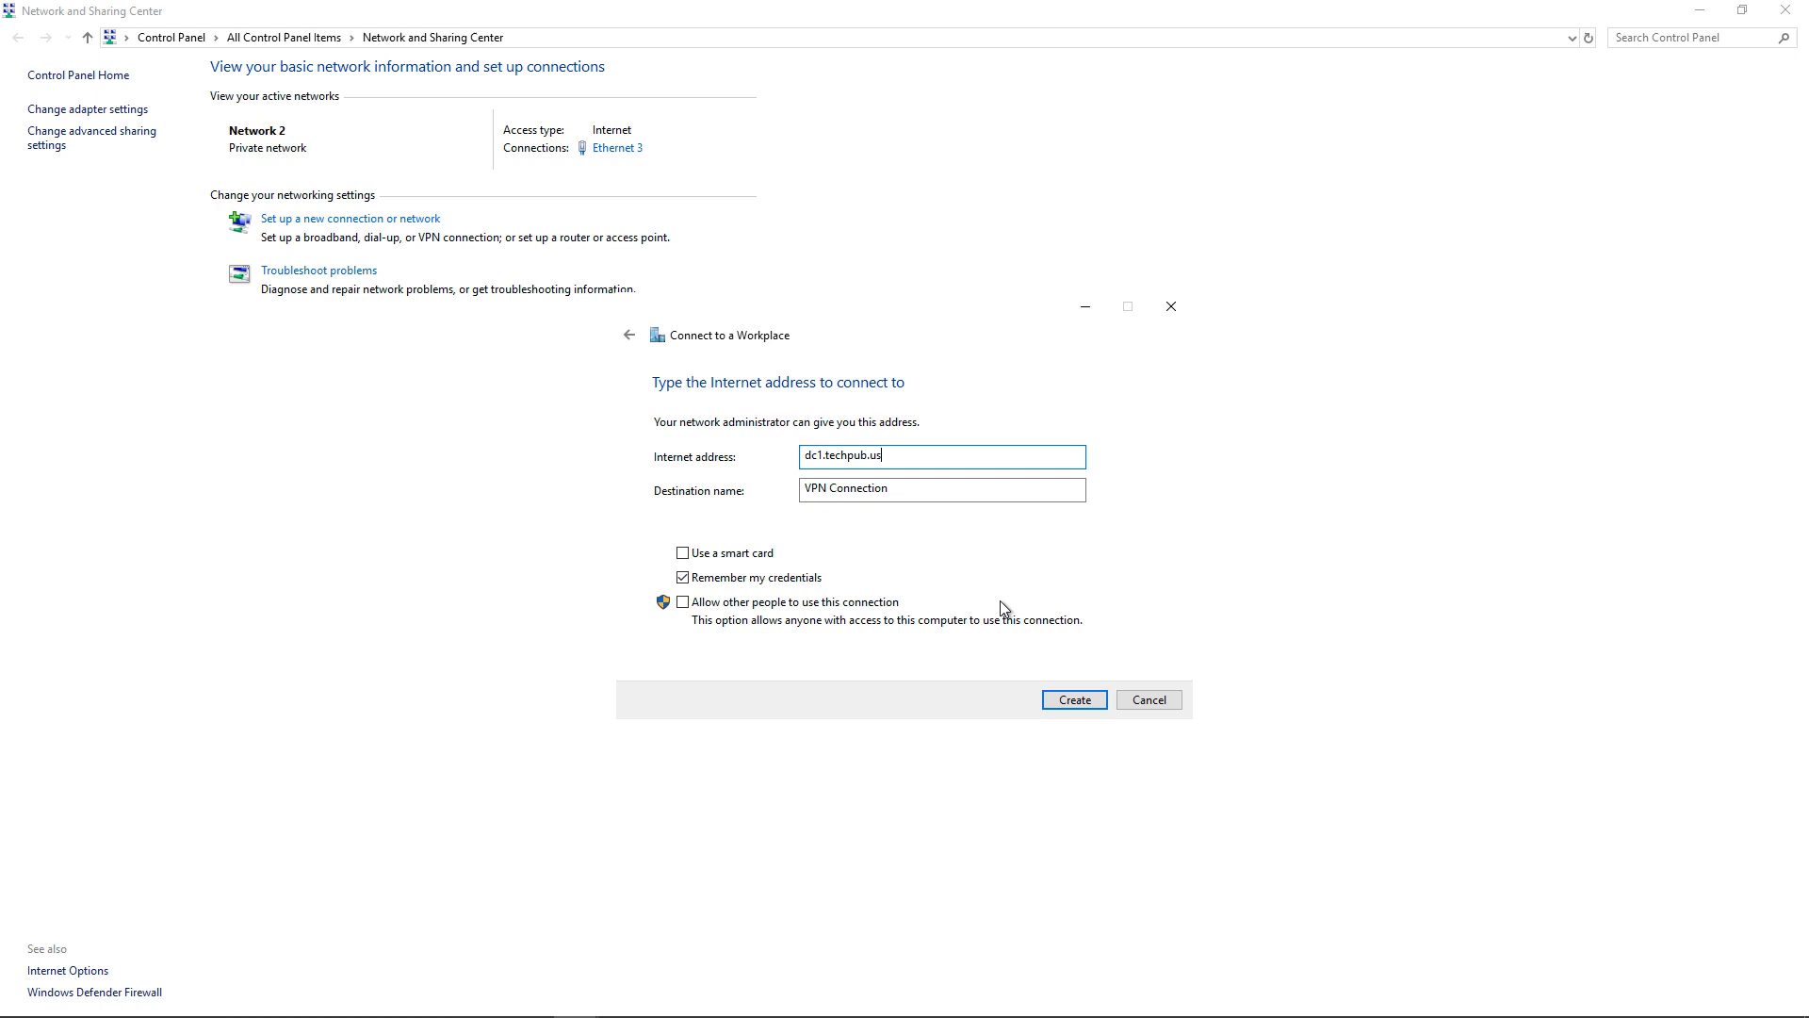
click(1071, 699)
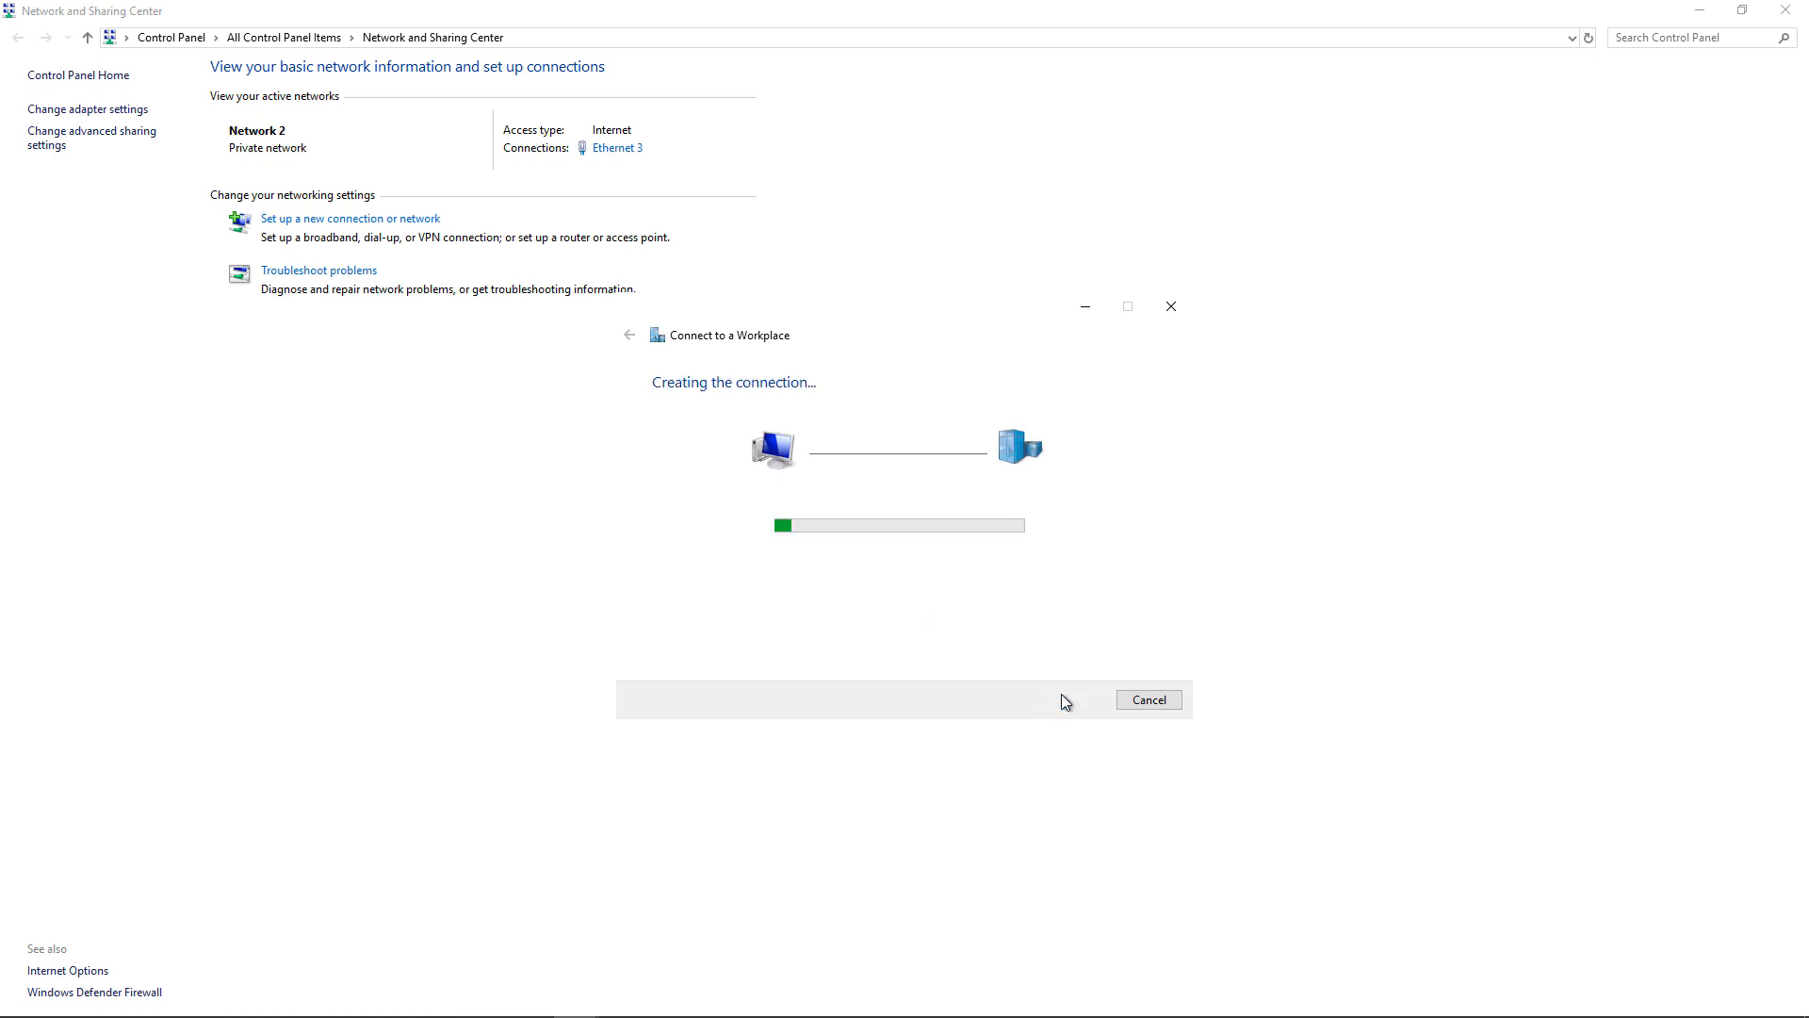
Close the wizard and bring up the new VPN Connection's properties from Network Connections
click(1148, 699)
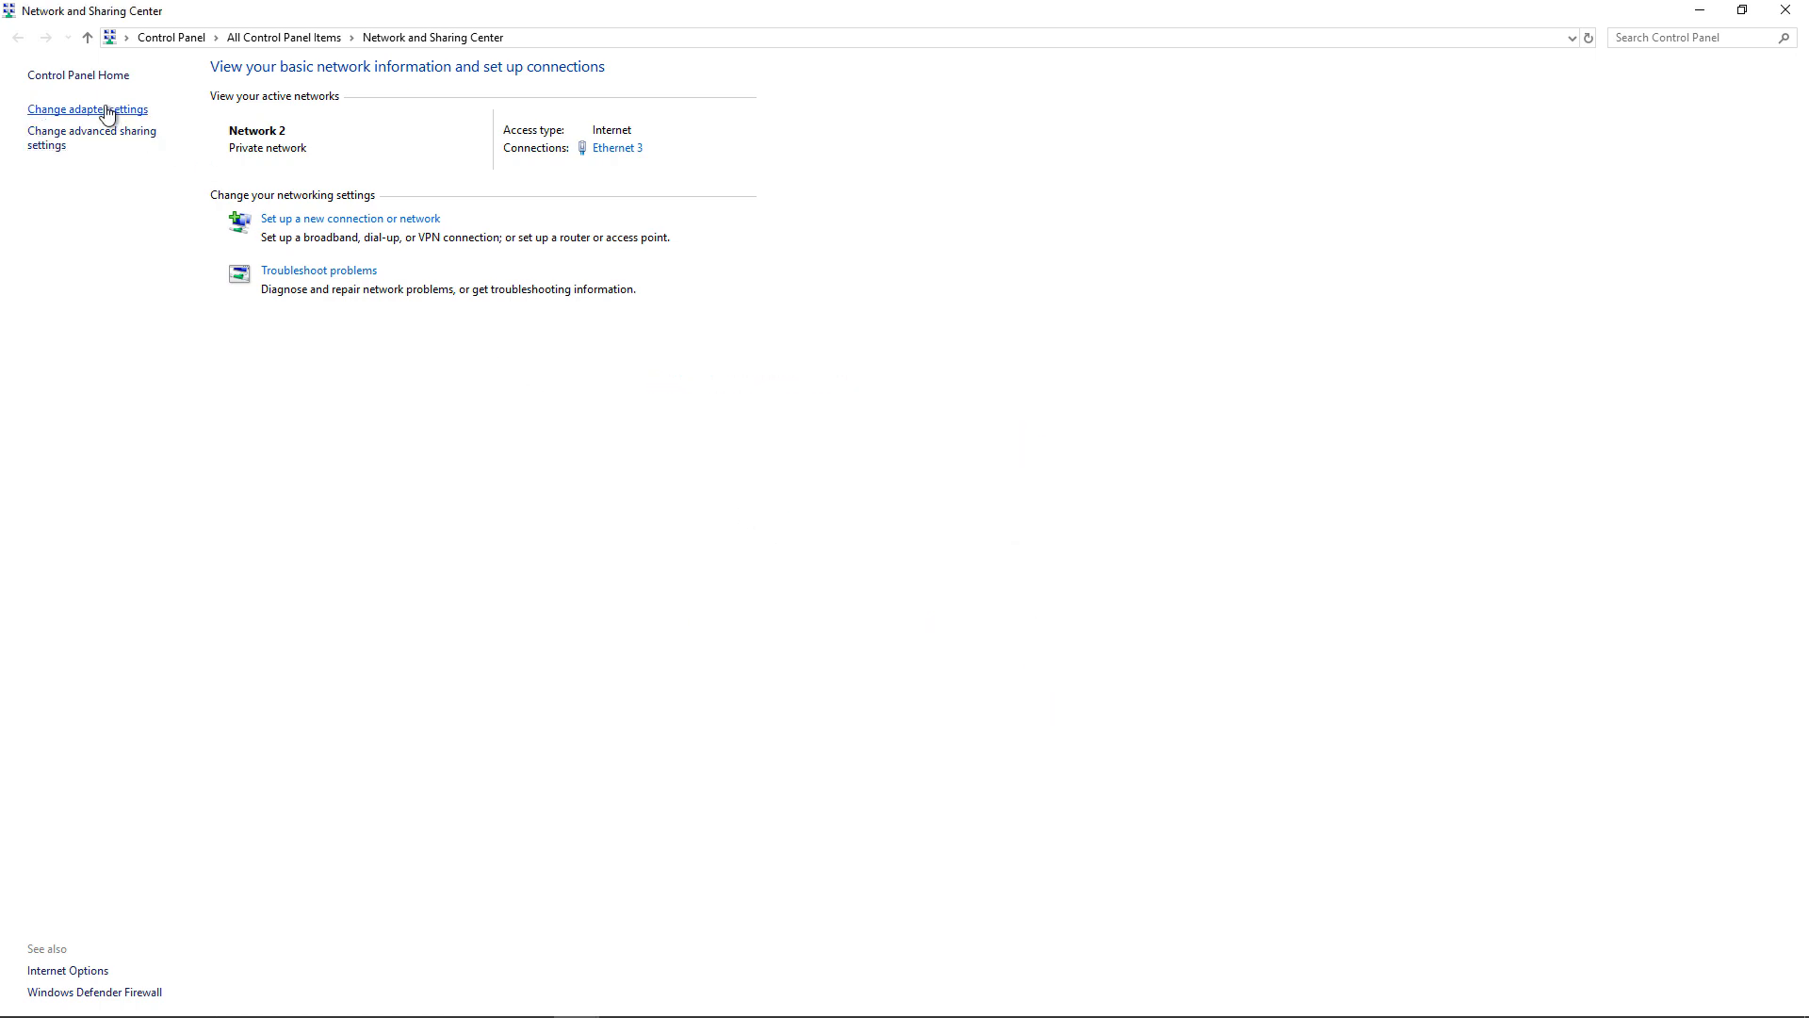
click(87, 109)
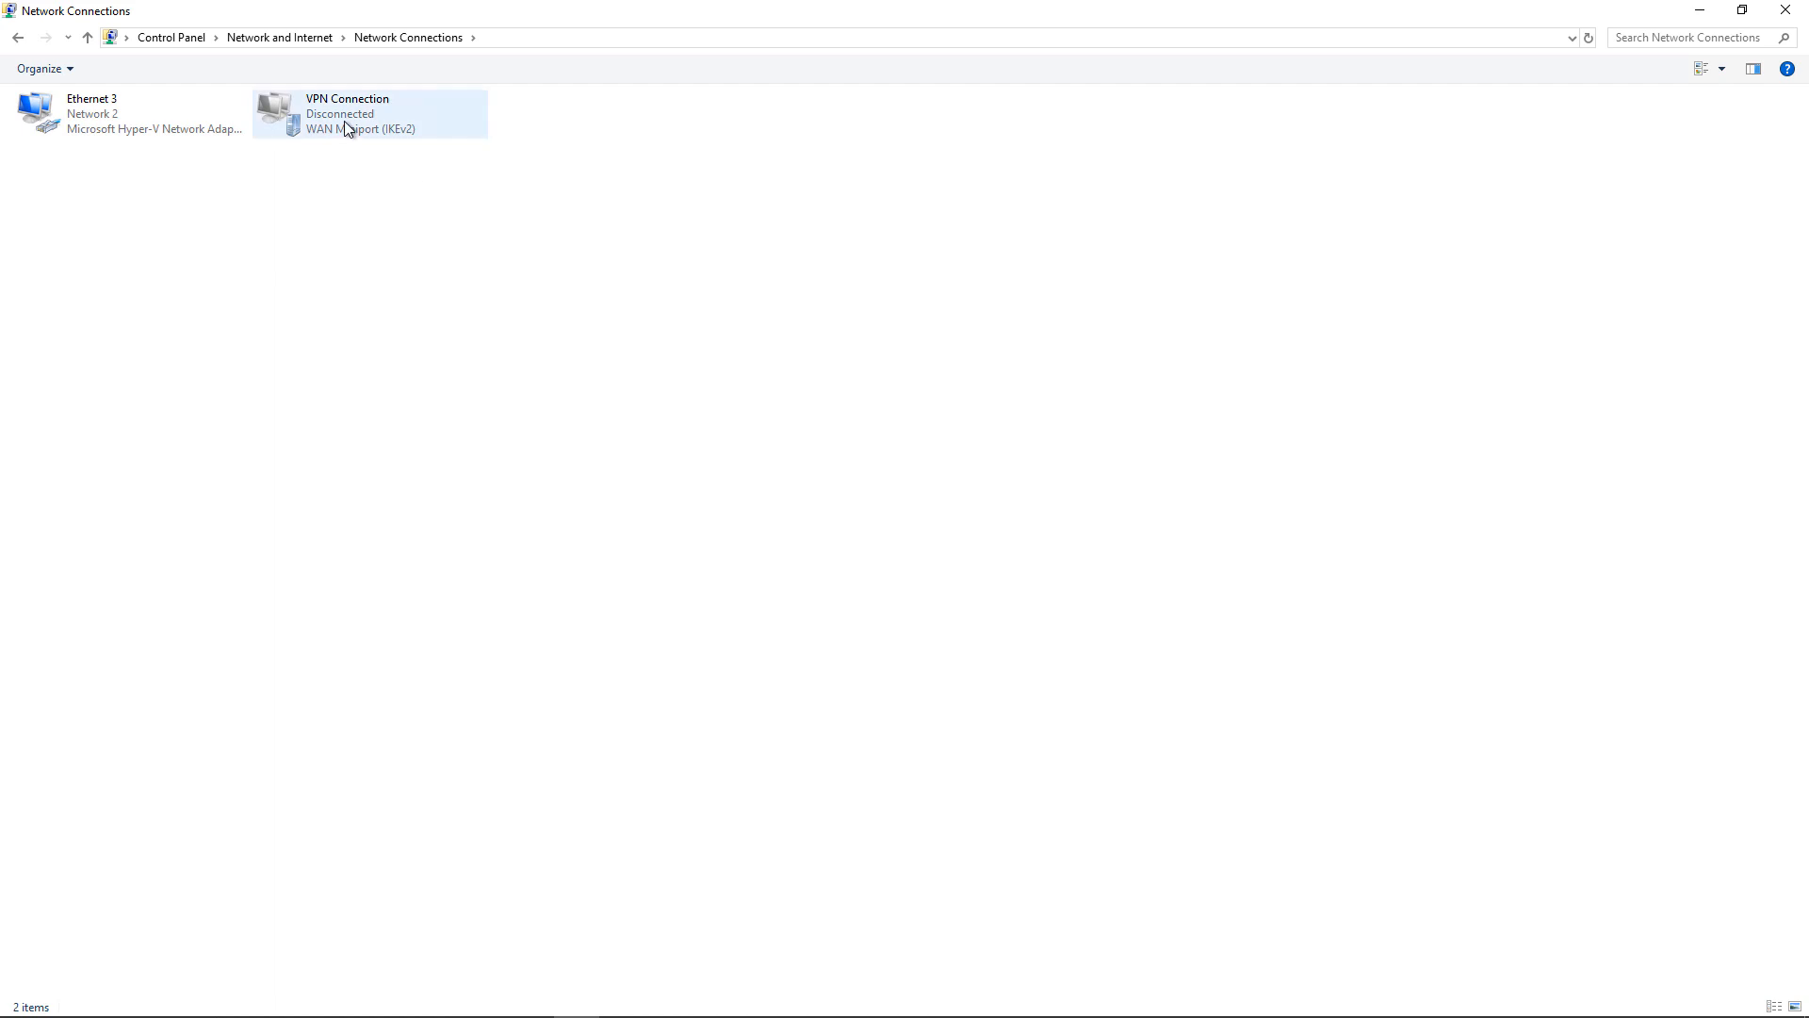
click(369, 113)
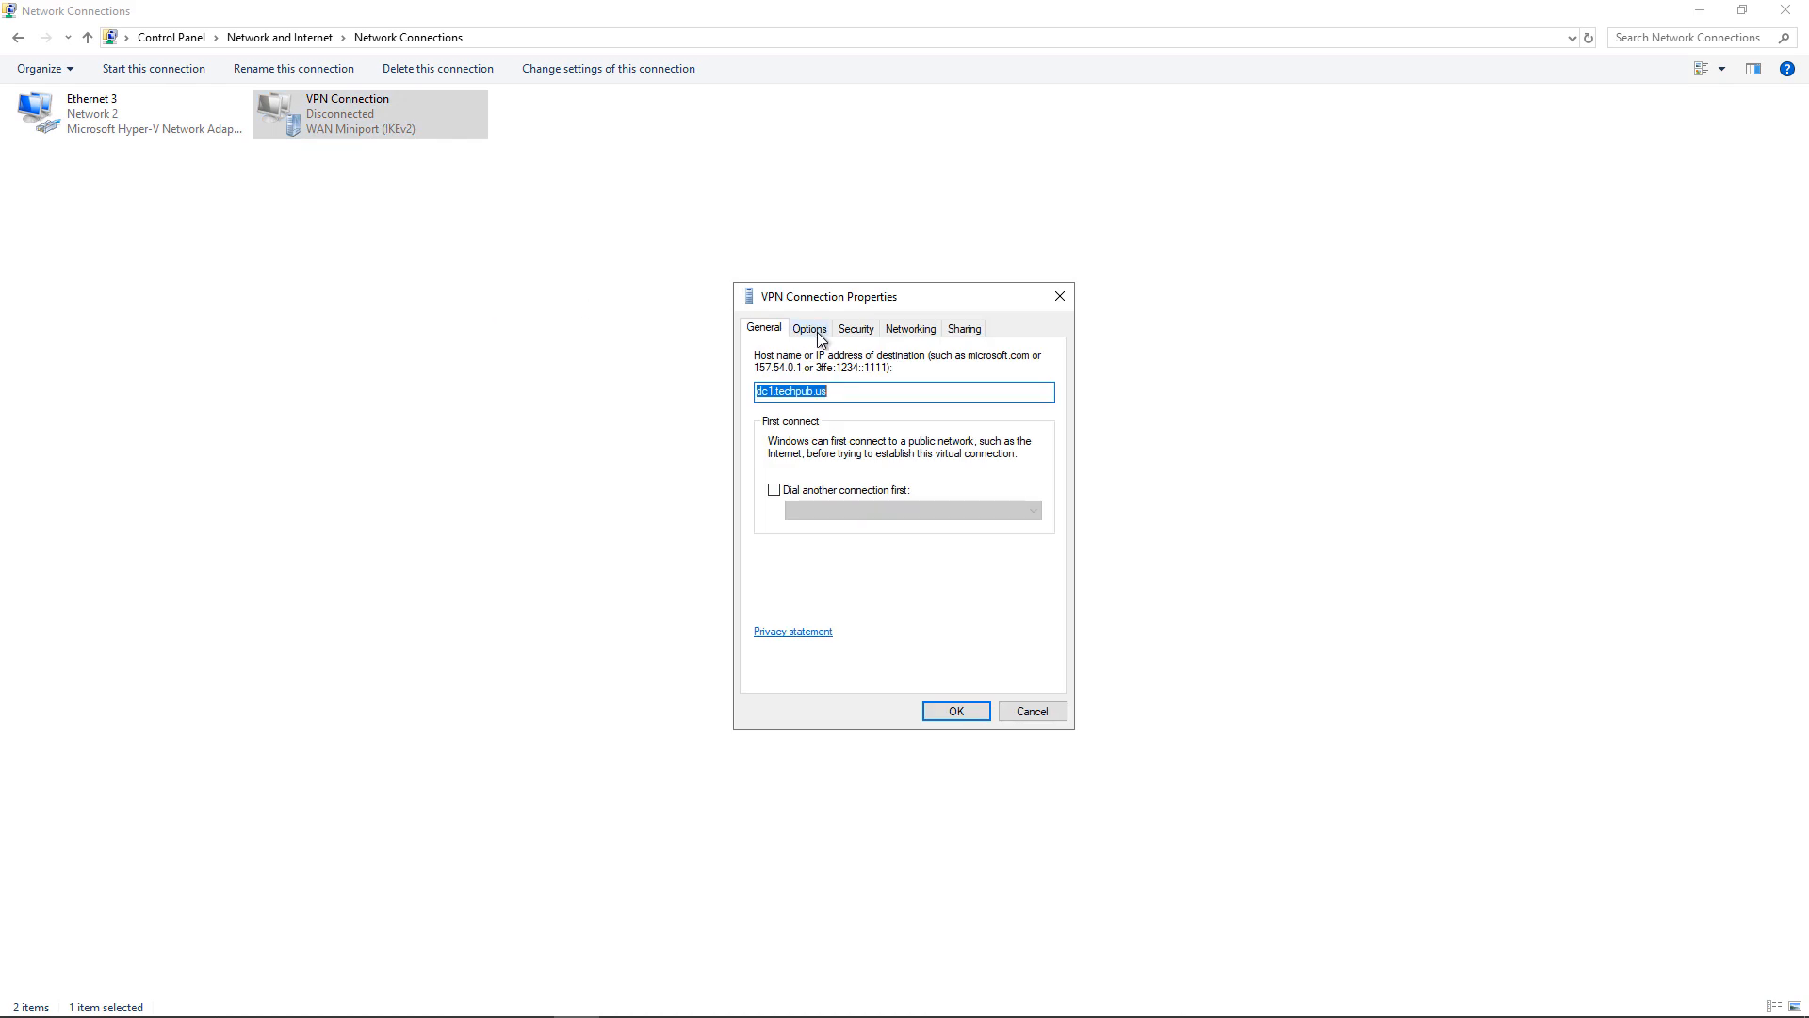
Set VPN Connection's type to Secure Socket Tunneling Protocol (SSTP), save it, and show the network flyout
click(855, 328)
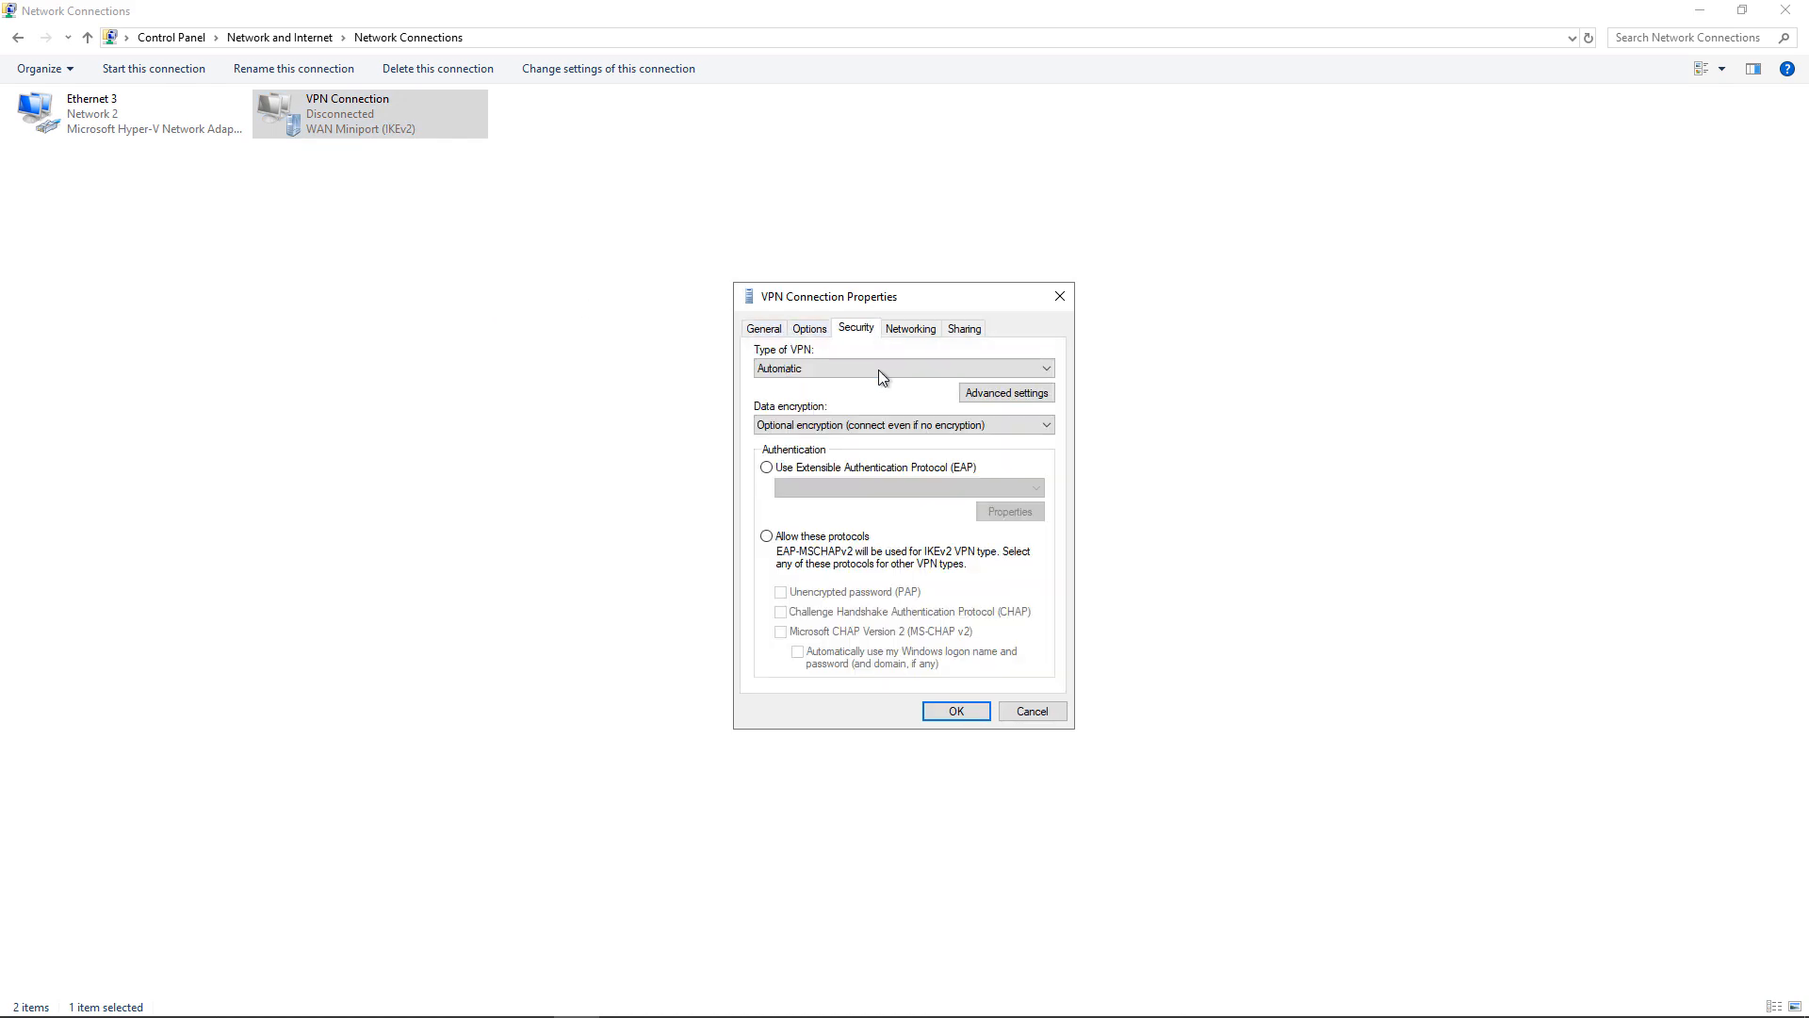
click(903, 367)
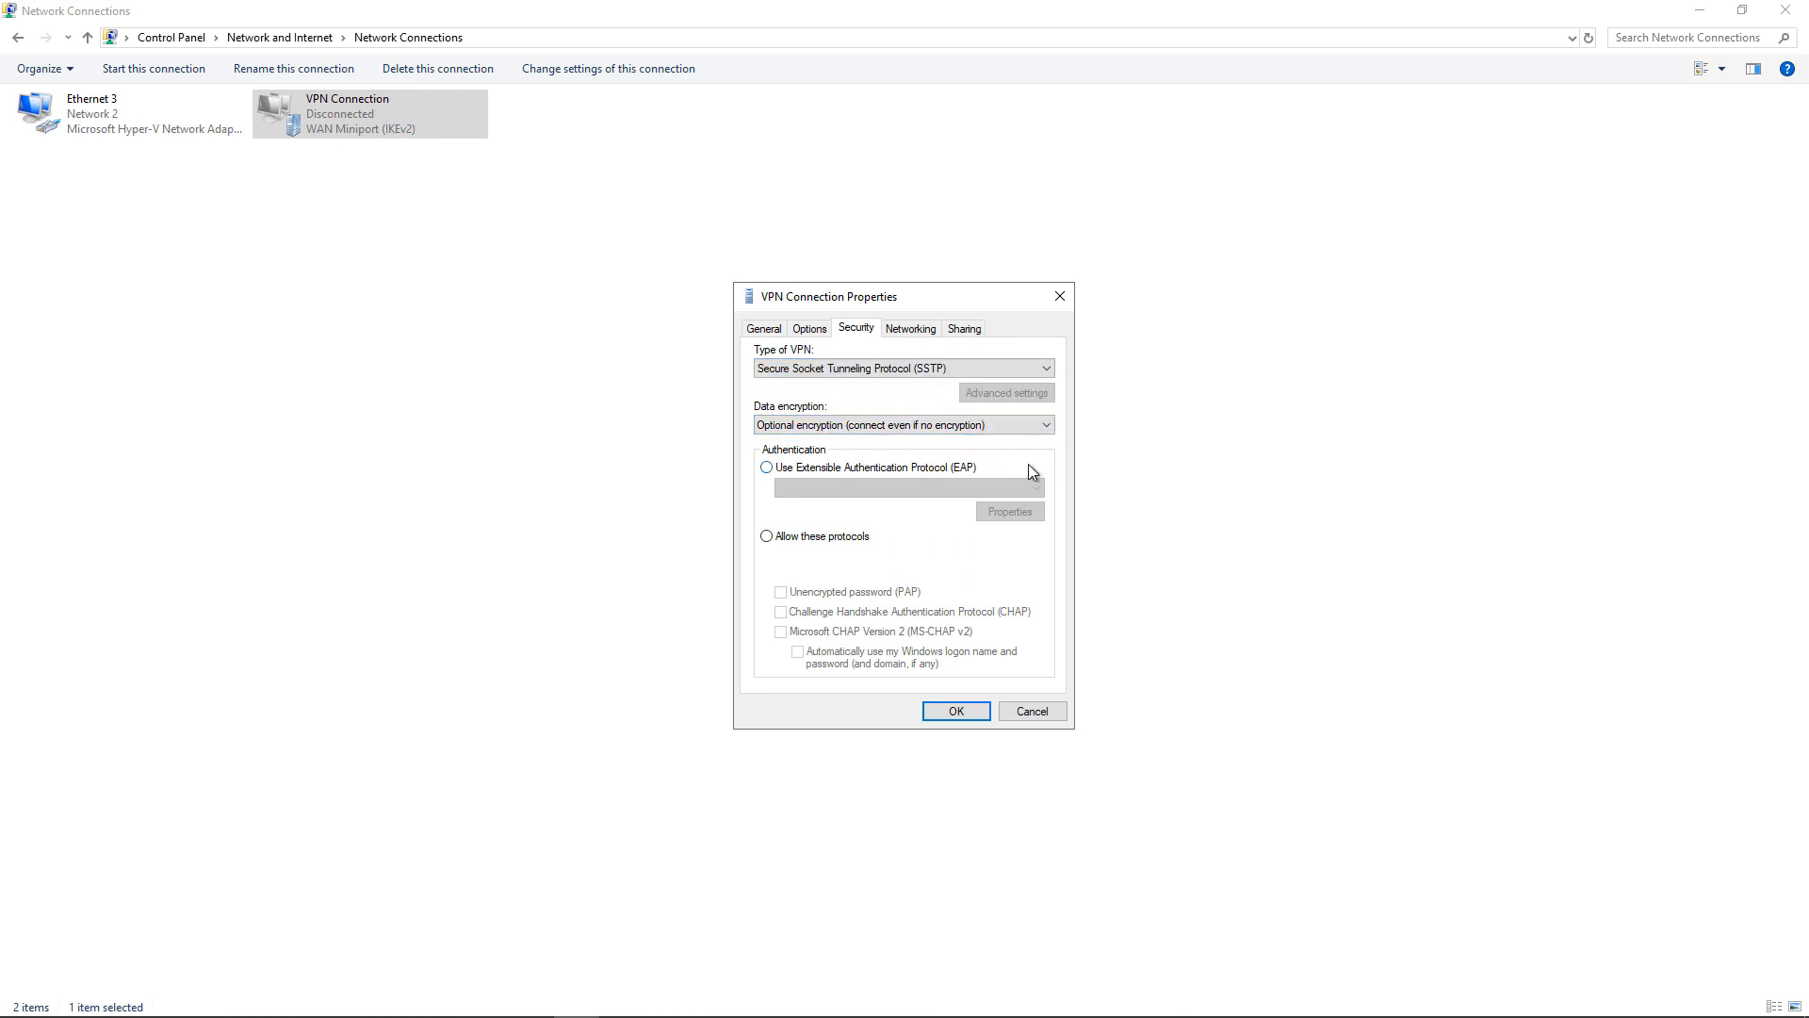
click(956, 710)
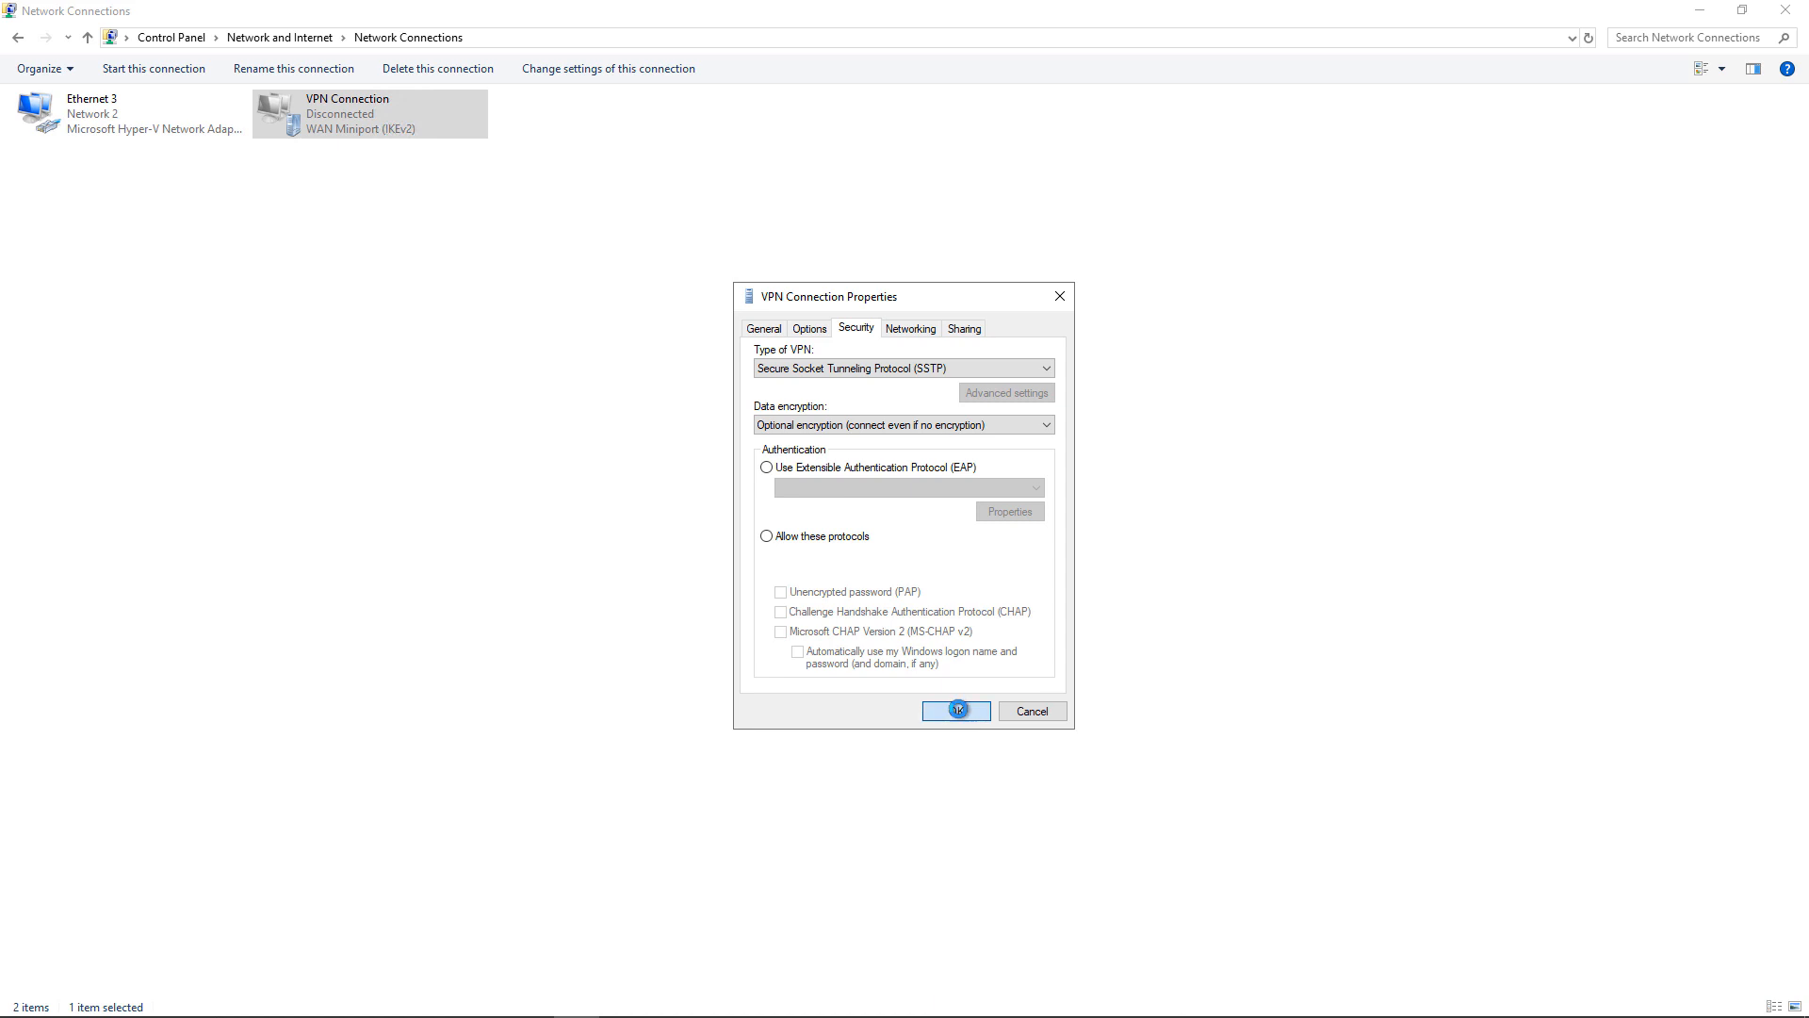
click(955, 710)
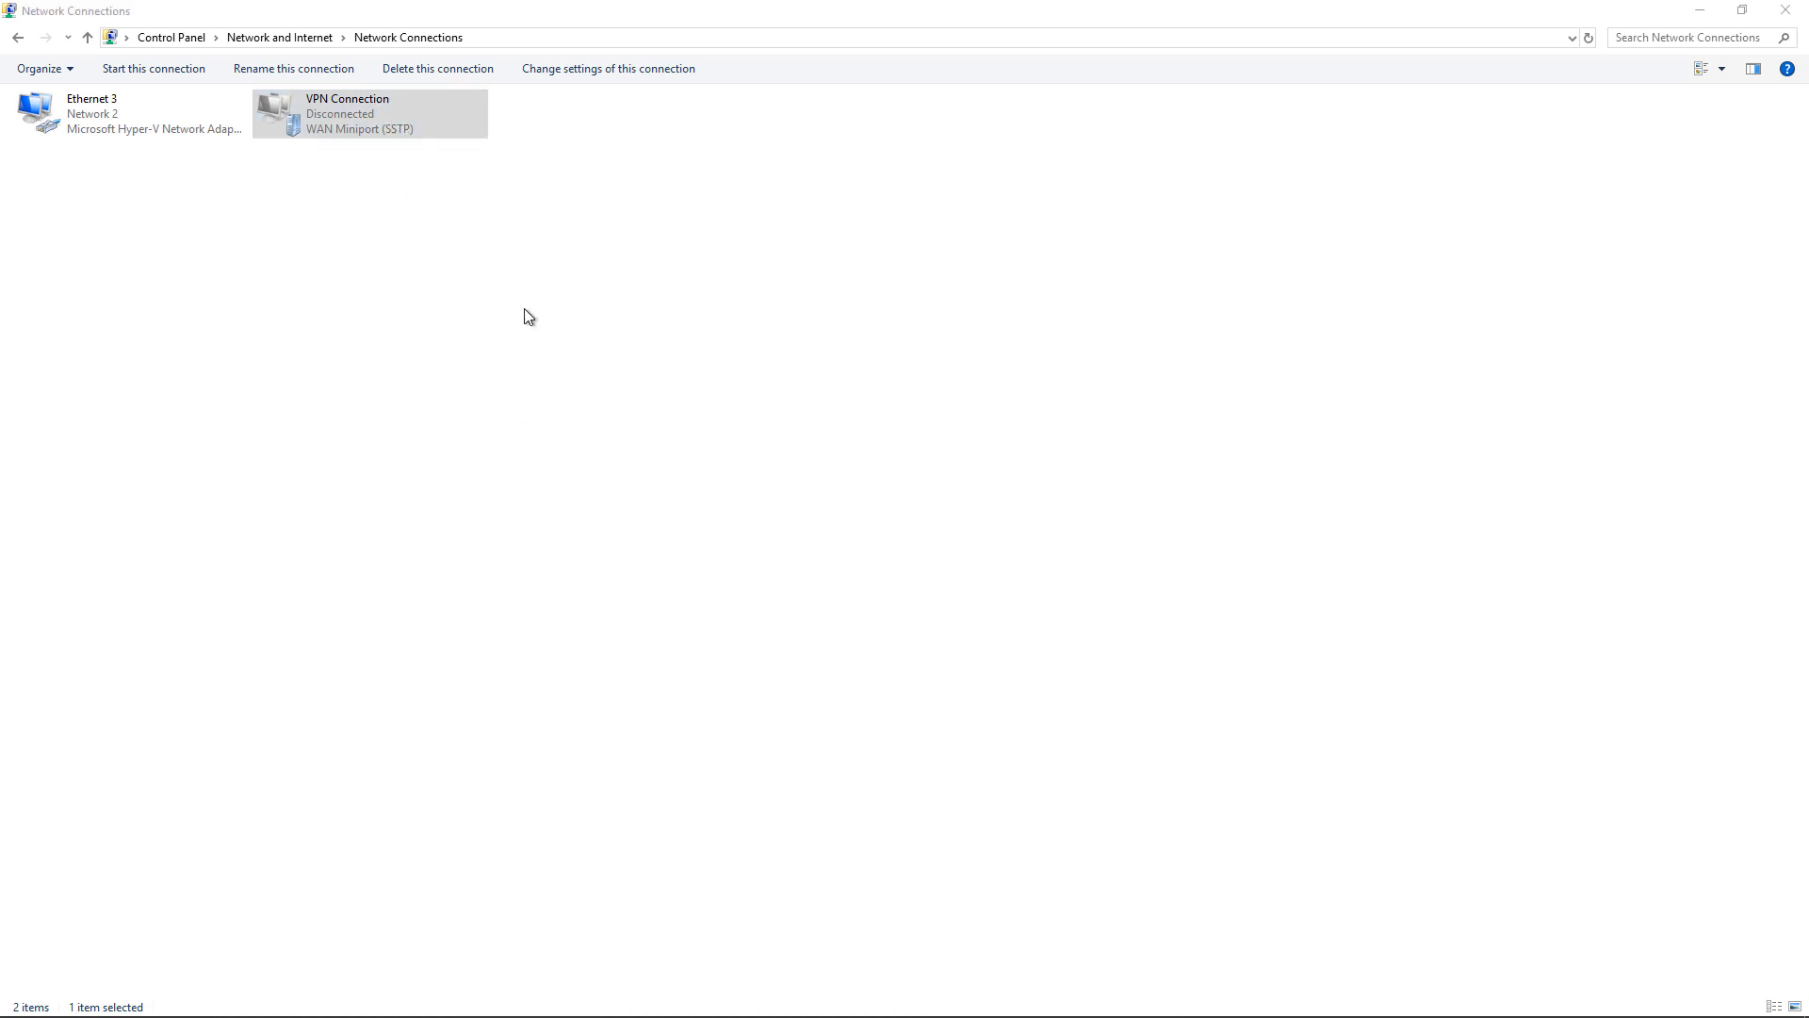
click(1745, 999)
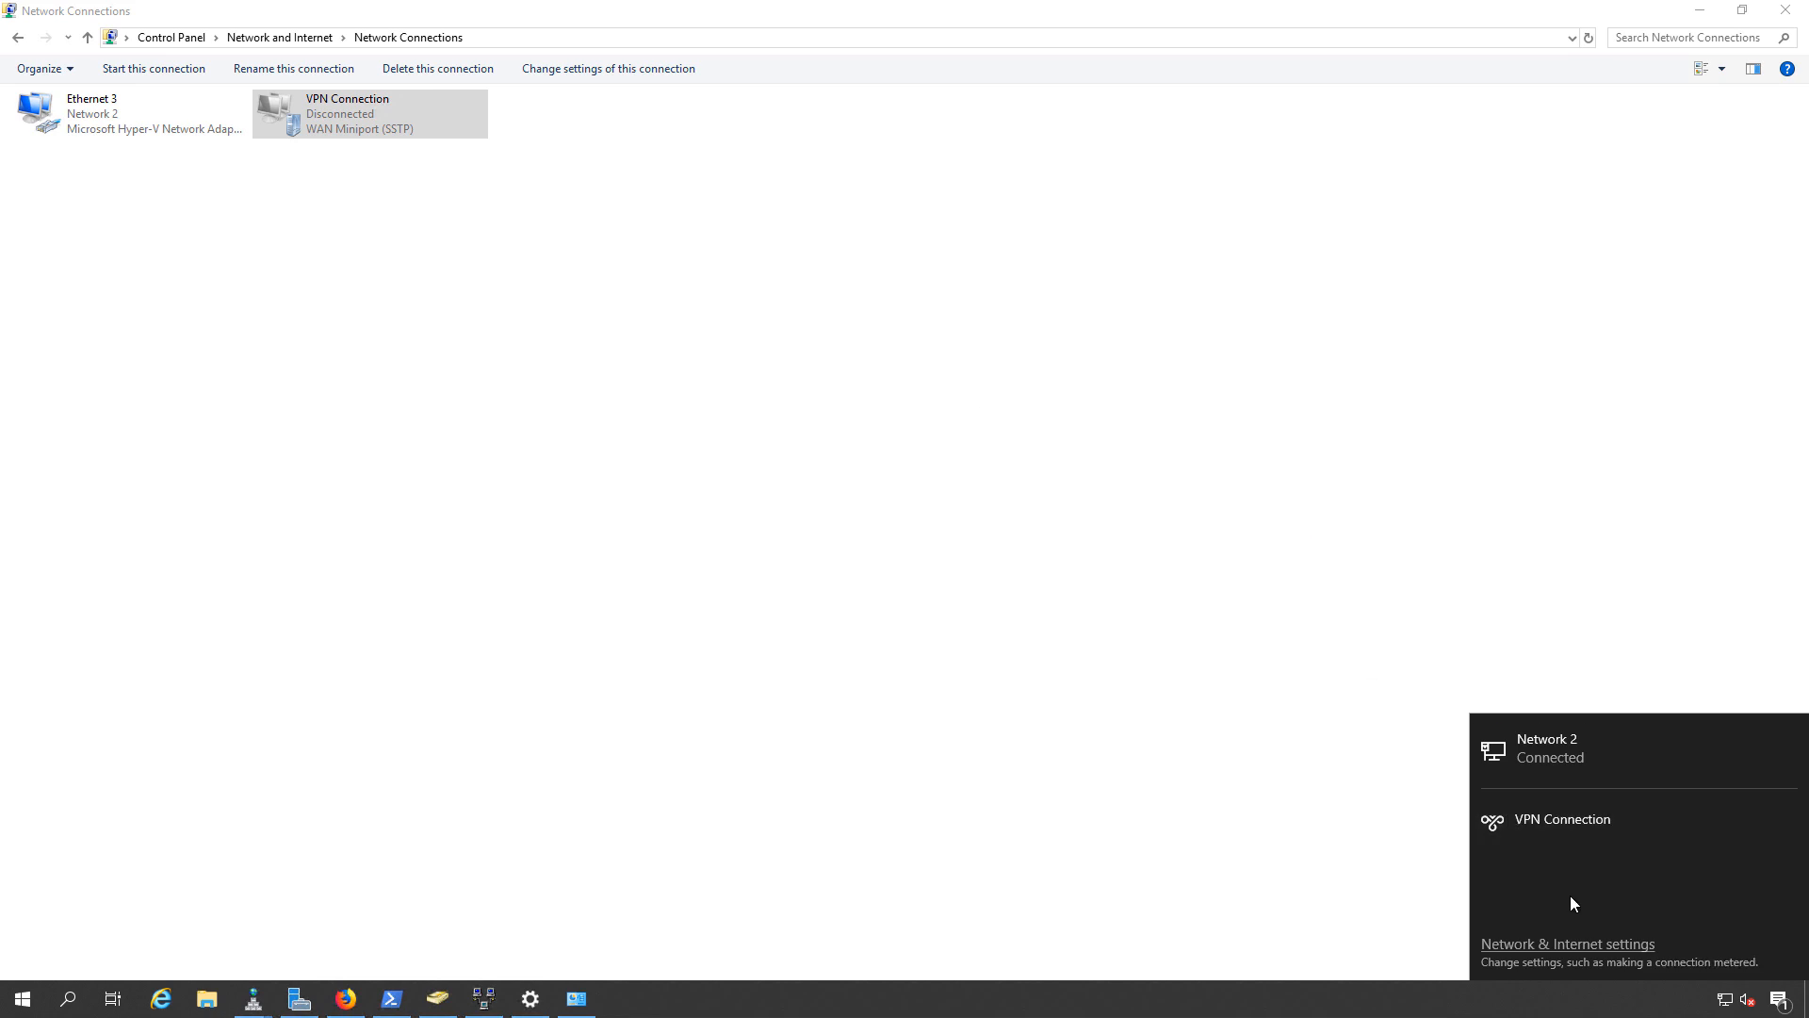
mouse_move(1561, 820)
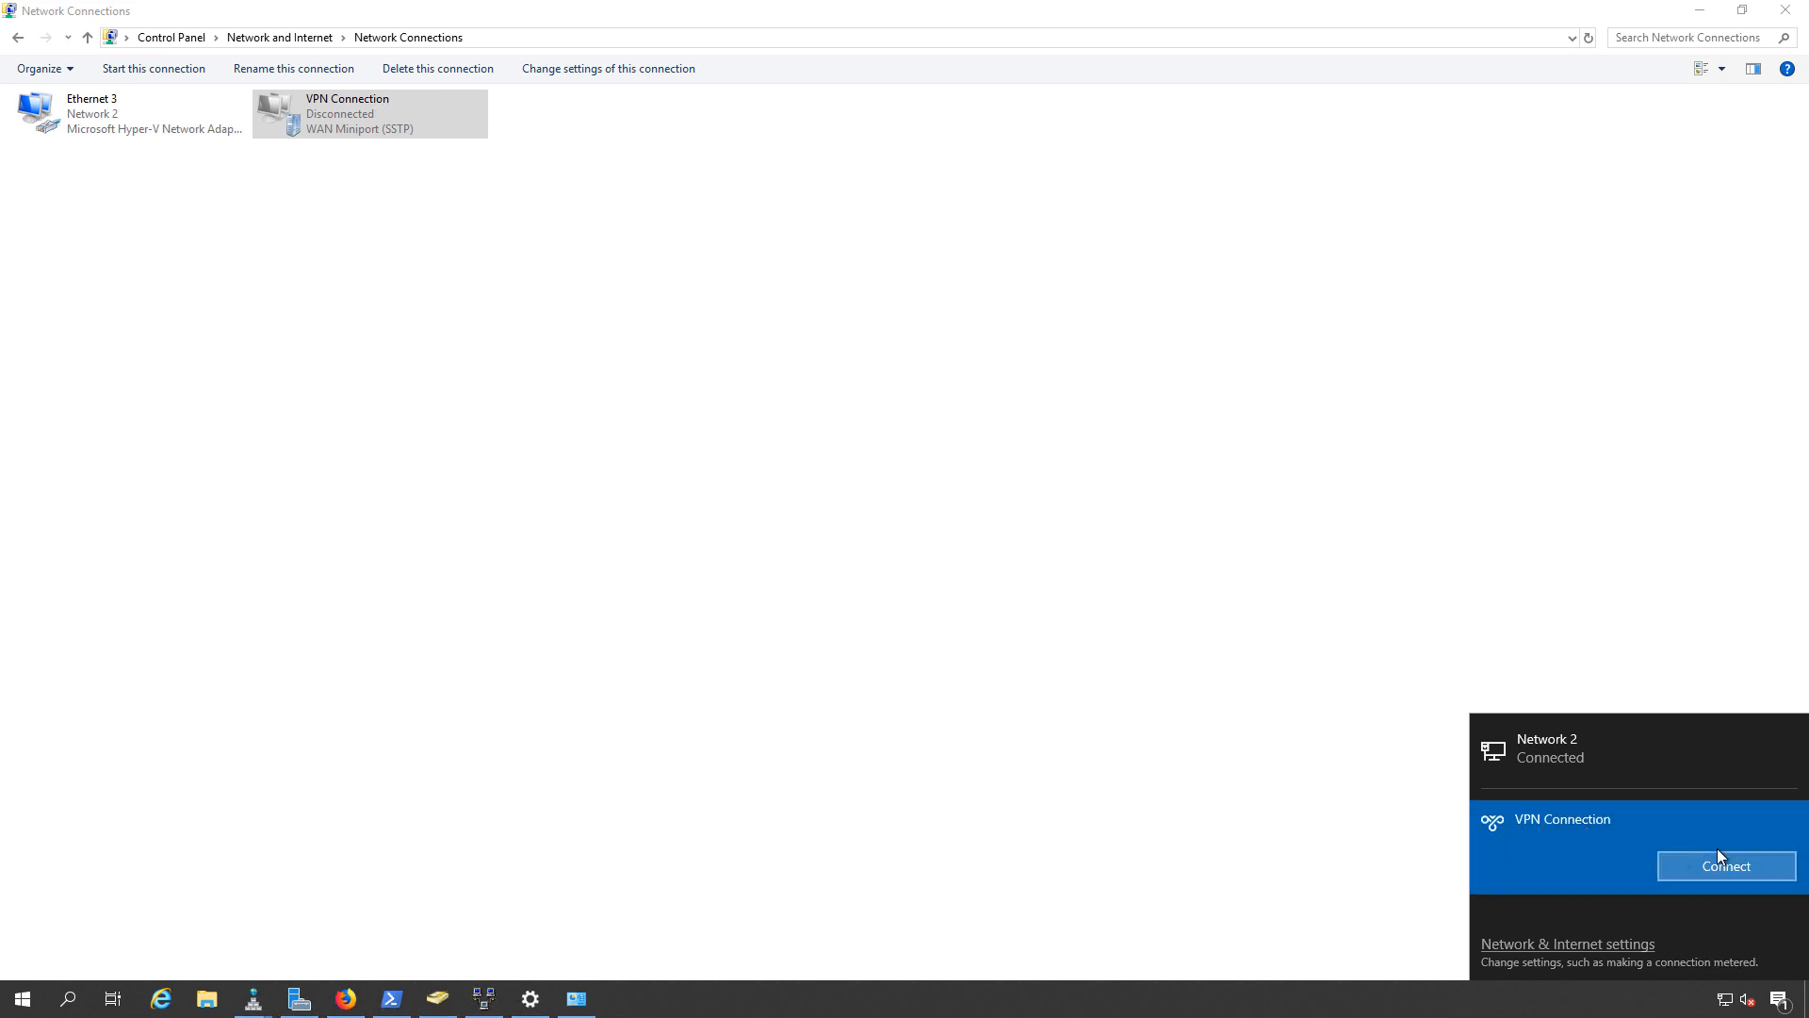